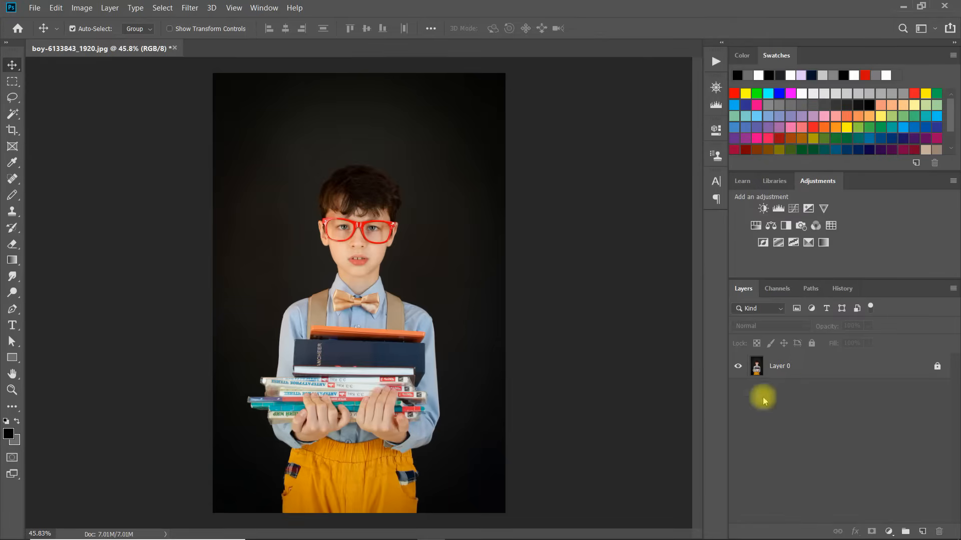
Unlock Layer 0 and select the boy with the Magic Wand's Select Subject.
{"action": "key", "text": "space"}
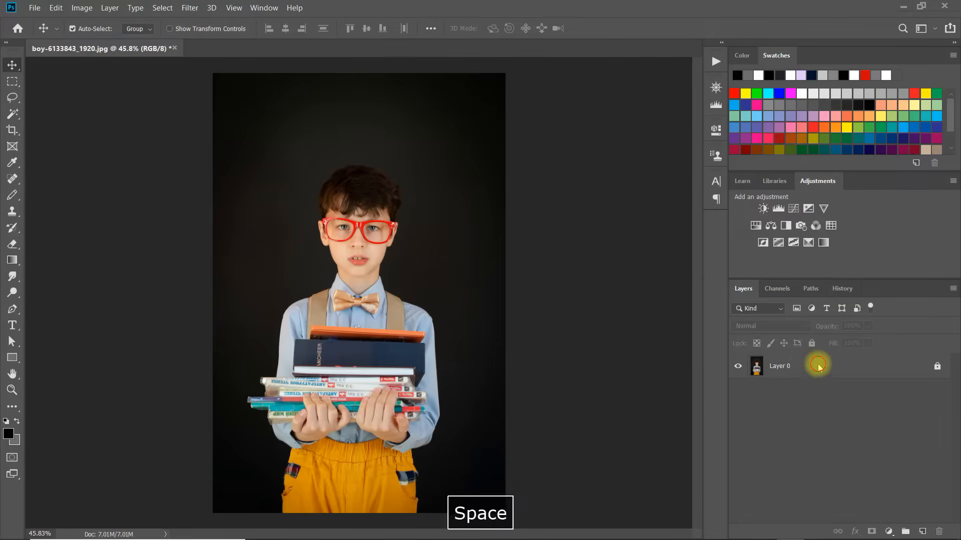
{"action": "left_click", "coordinate": [797, 366]}
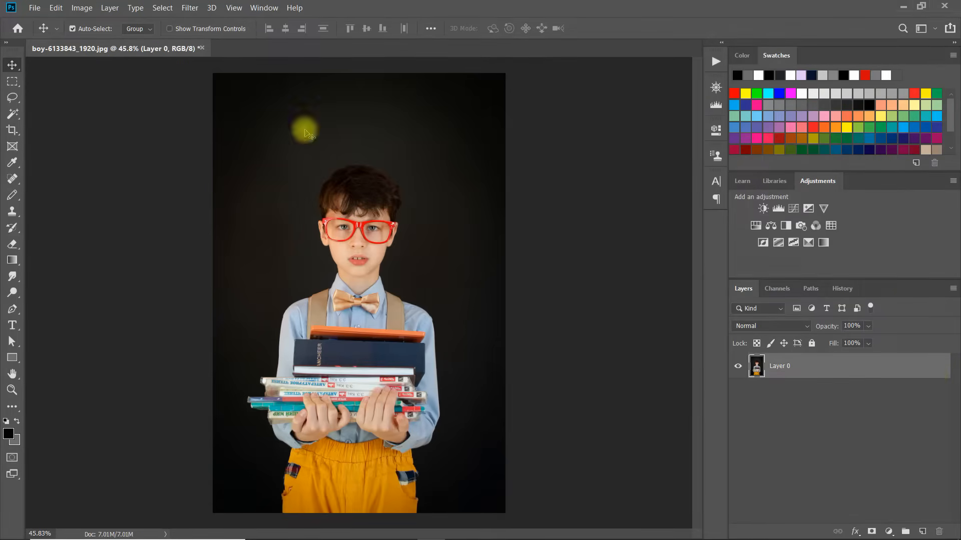
{"action": "left_click", "coordinate": [11, 114]}
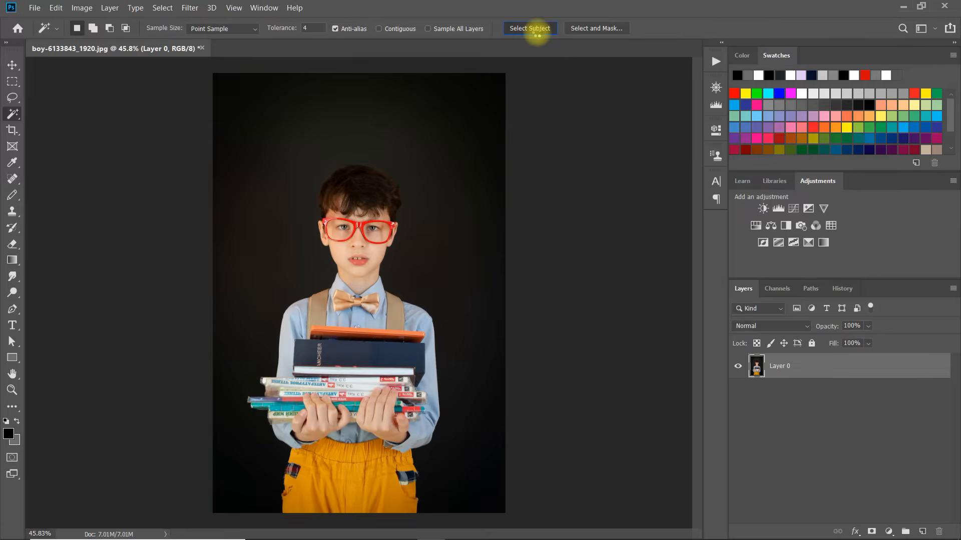
{"action": "left_click", "coordinate": [530, 28]}
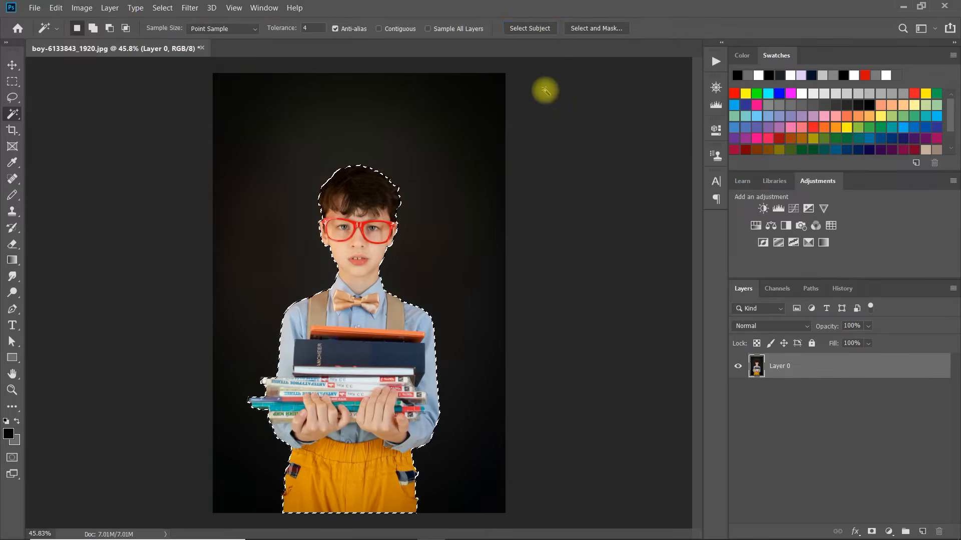
Remove the dark background so the boy sits on transparency.
{"action": "left_click", "coordinate": [872, 531]}
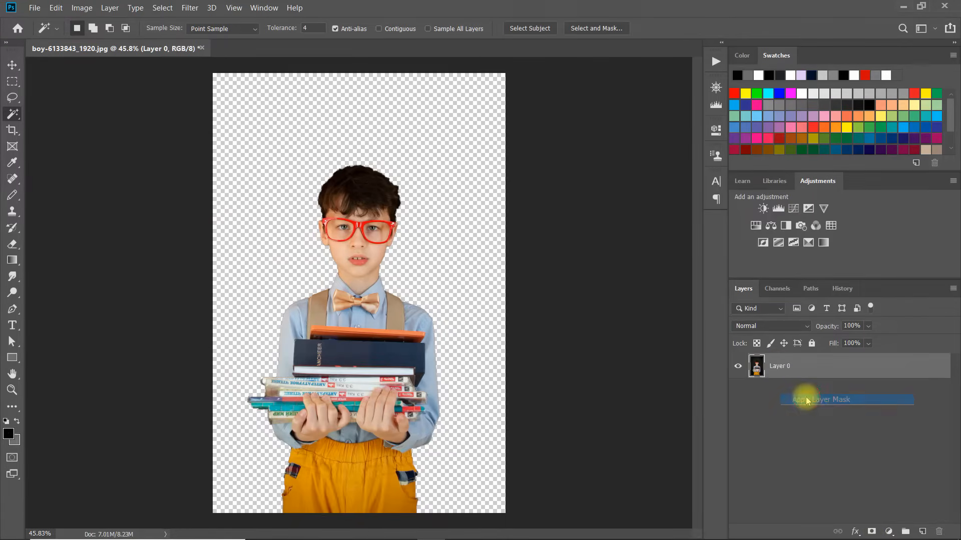
{"action": "left_click", "coordinate": [819, 398]}
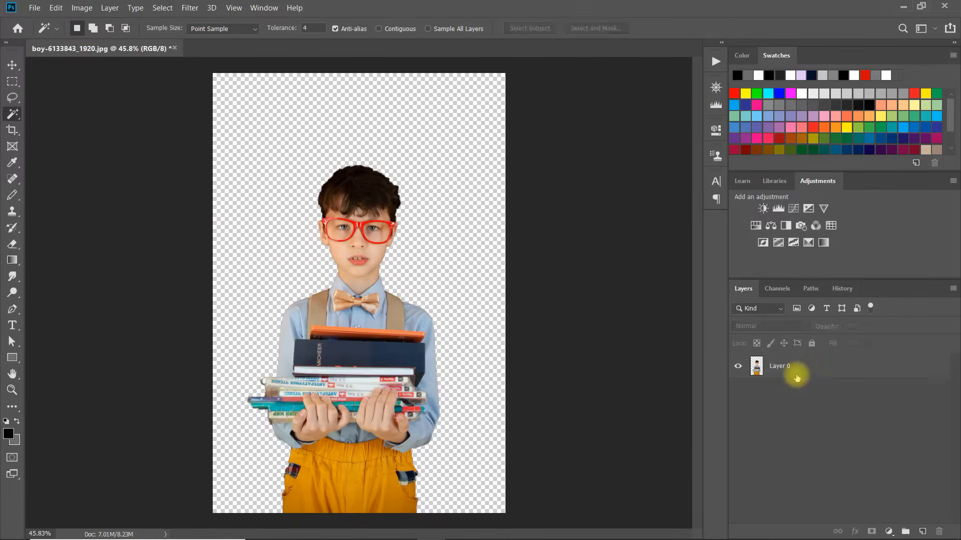
{"action": "left_click", "coordinate": [81, 8]}
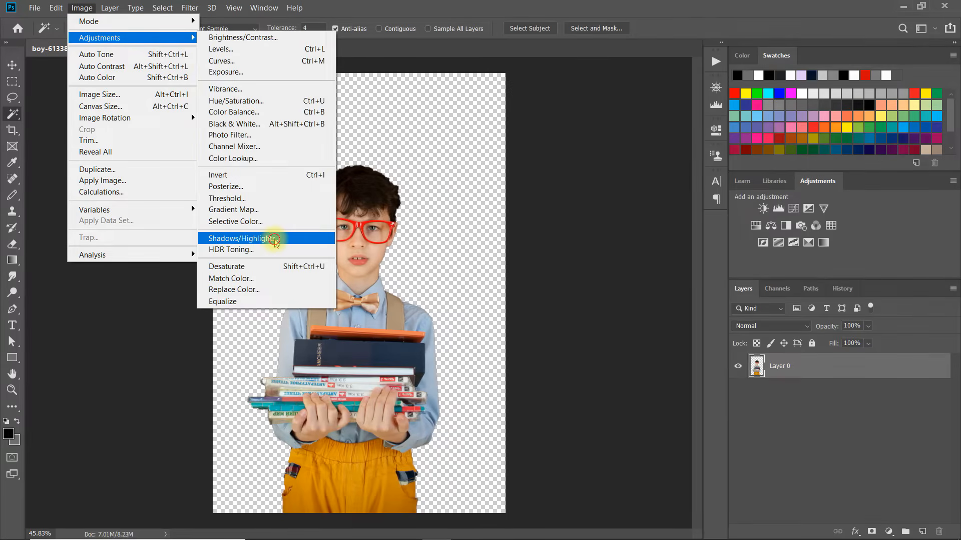
Apply Shadows/Highlights to the boy, then Posterize him at 6 levels.
{"action": "left_click", "coordinate": [241, 238]}
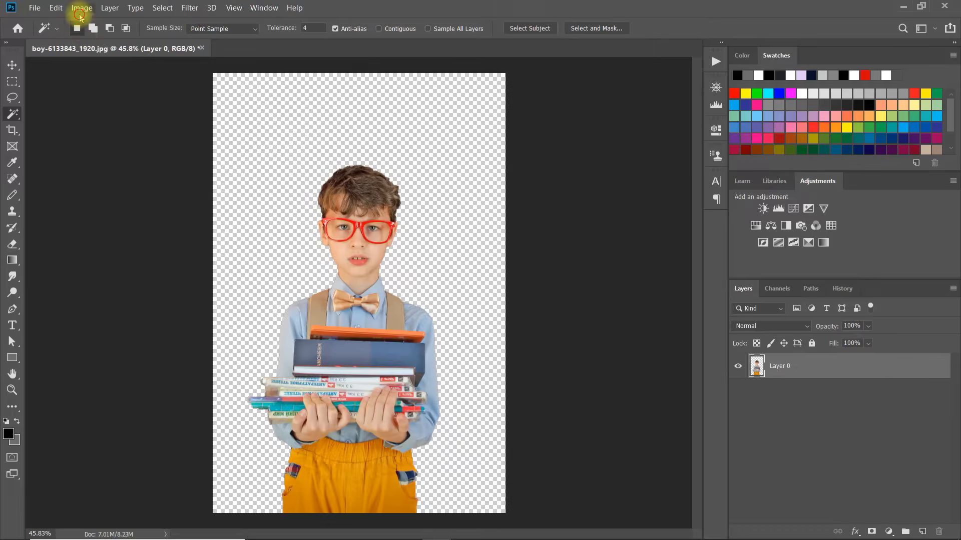
{"action": "left_click", "coordinate": [82, 8]}
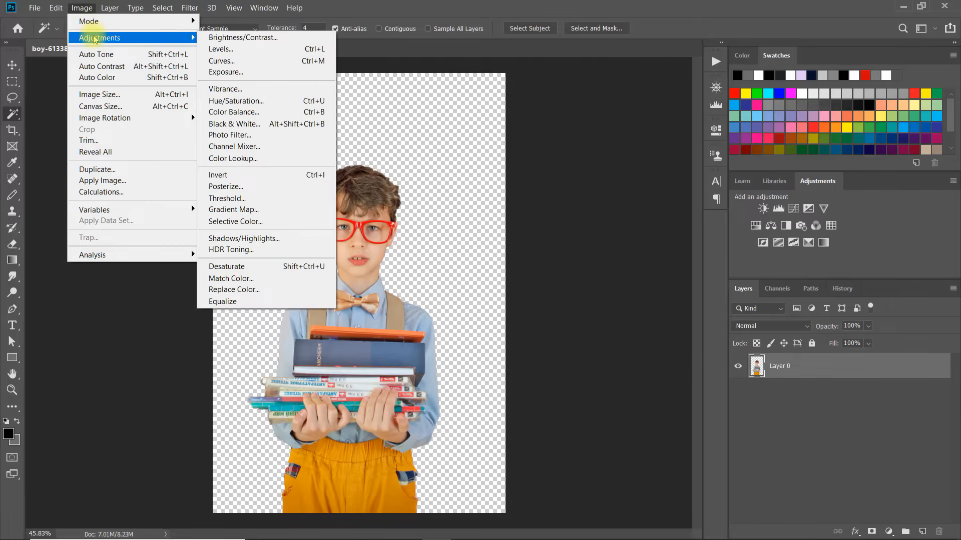
{"action": "left_click", "coordinate": [226, 186]}
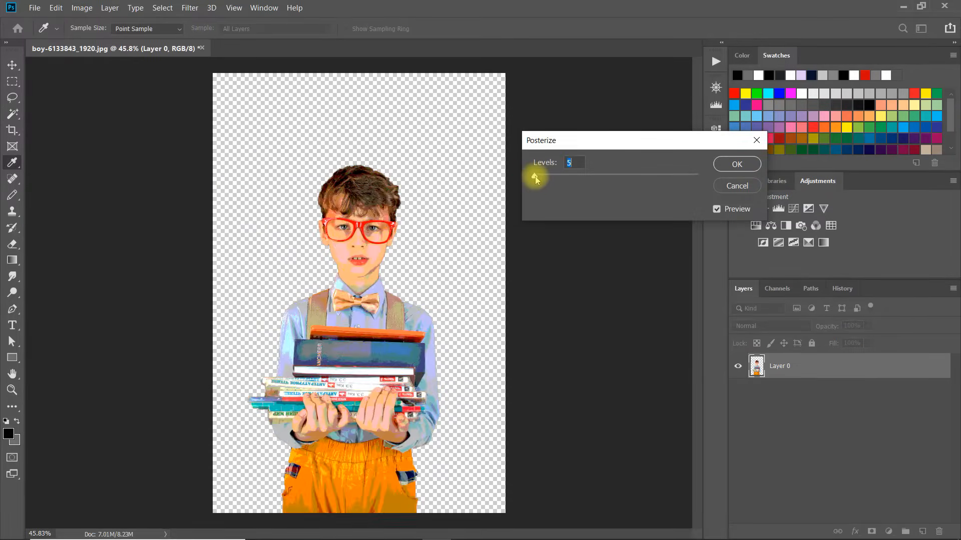
{"action": "type", "text": "9"}
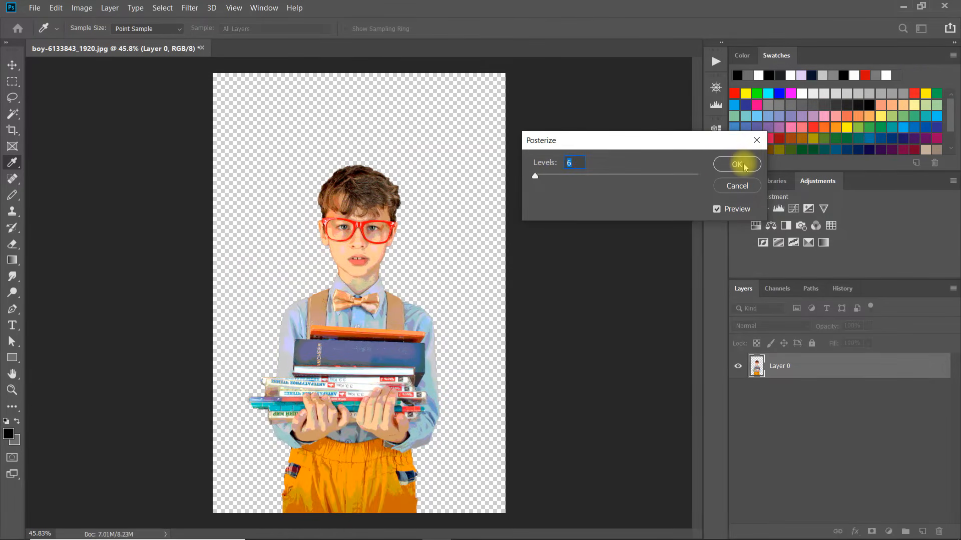
{"action": "left_click", "coordinate": [737, 164]}
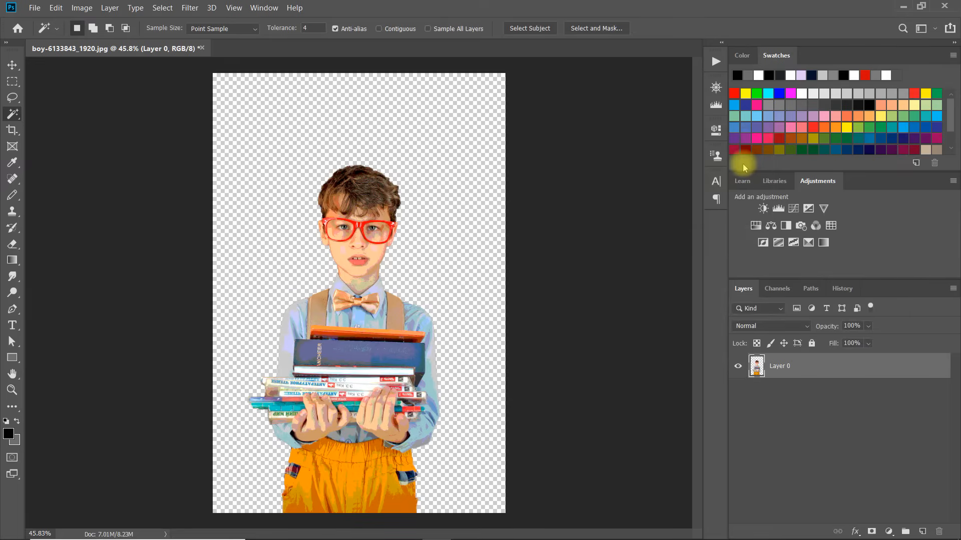
Shrink the image to 85 × 128 px using Nearest Neighbor resampling.
{"action": "left_click", "coordinate": [82, 8]}
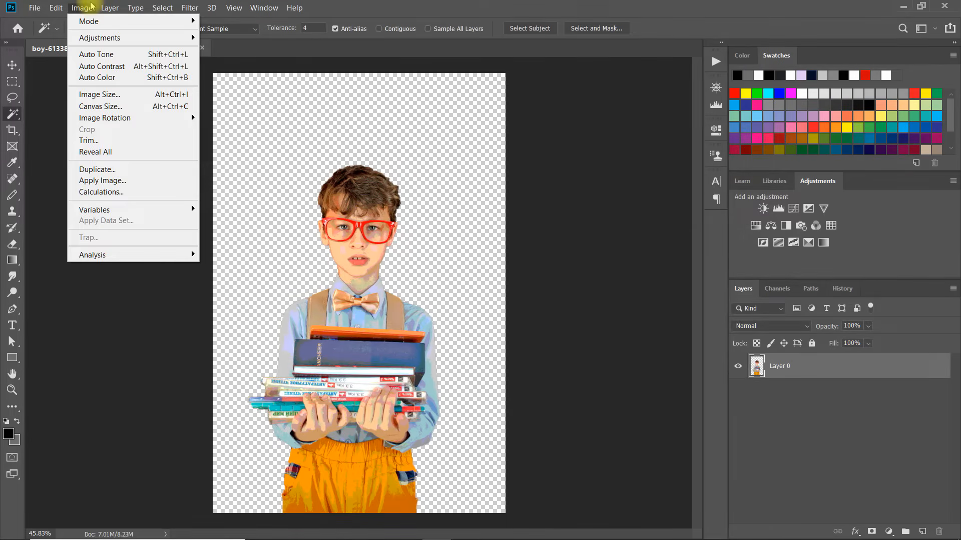
{"action": "mouse_move", "coordinate": [99, 94]}
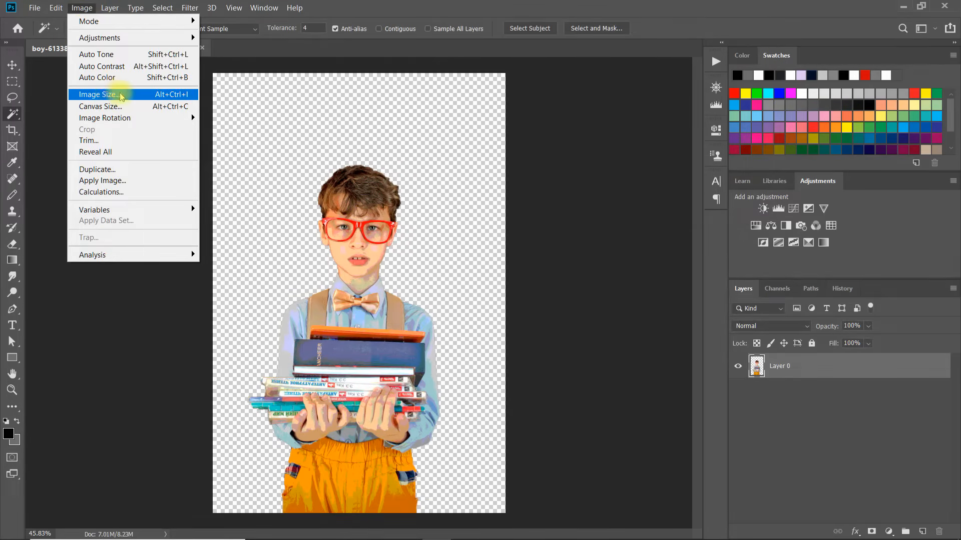
{"action": "left_click", "coordinate": [98, 95]}
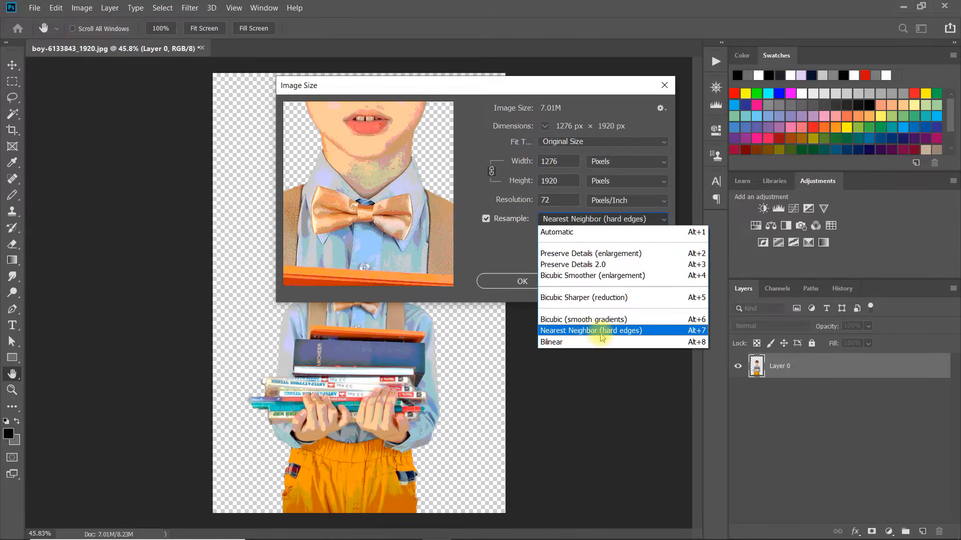
{"action": "mouse_move", "coordinate": [639, 339]}
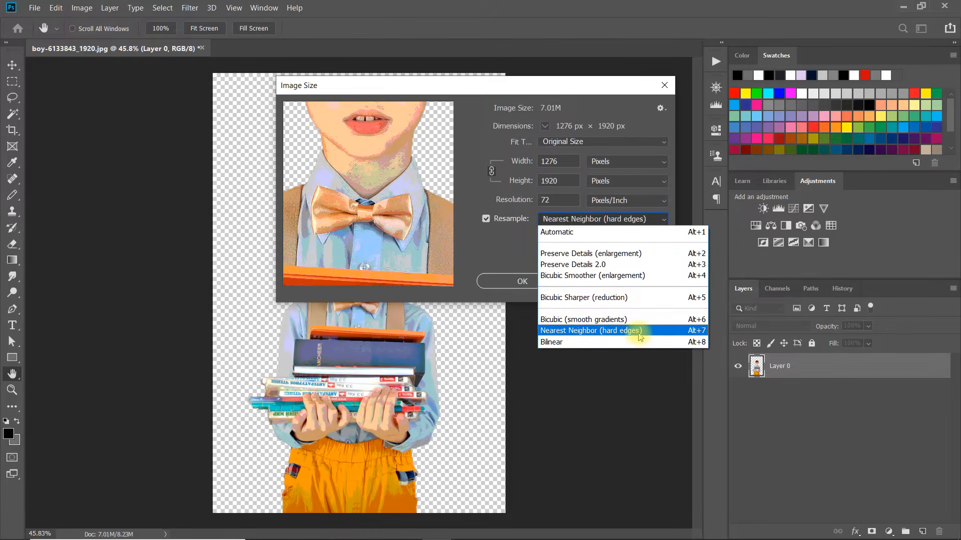
{"action": "left_click", "coordinate": [590, 330]}
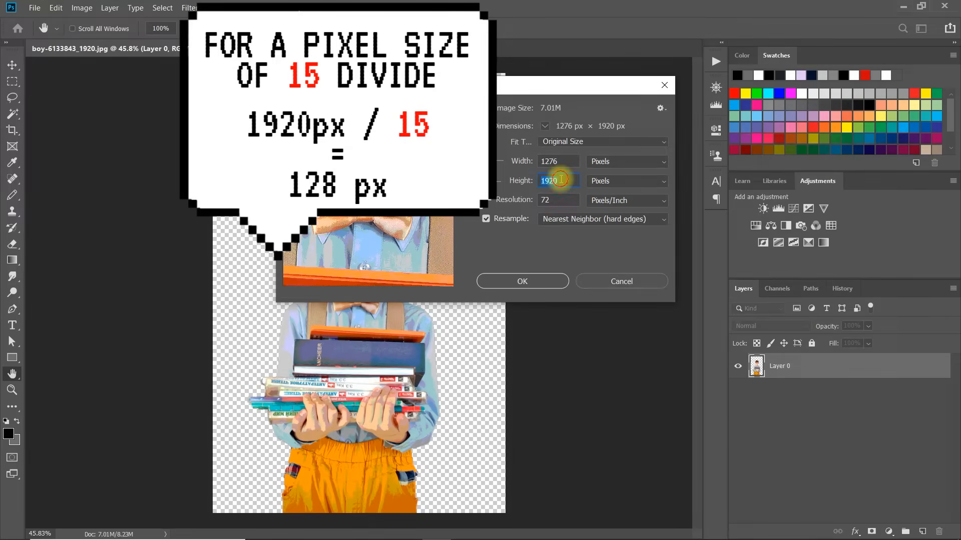
{"action": "mouse_move", "coordinate": [557, 180]}
{"action": "type", "text": "128"}
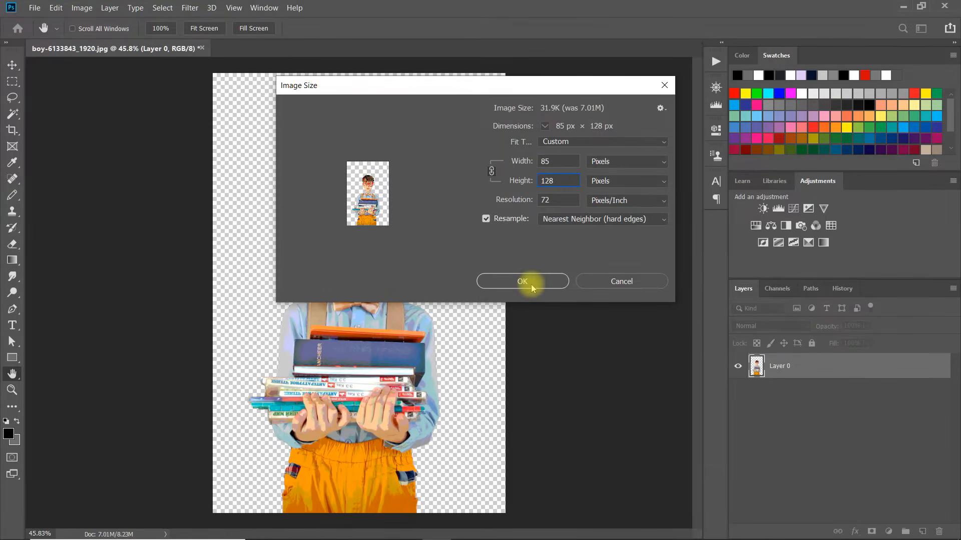
{"action": "left_click", "coordinate": [521, 282]}
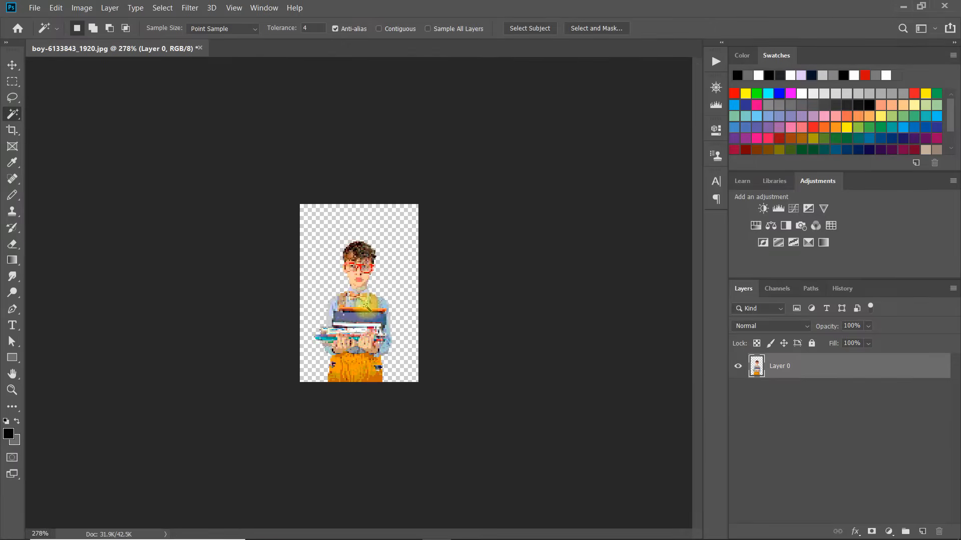
Enlarge the image back to 1275 × 1920 px with Nearest Neighbor.
{"action": "left_click", "coordinate": [81, 8]}
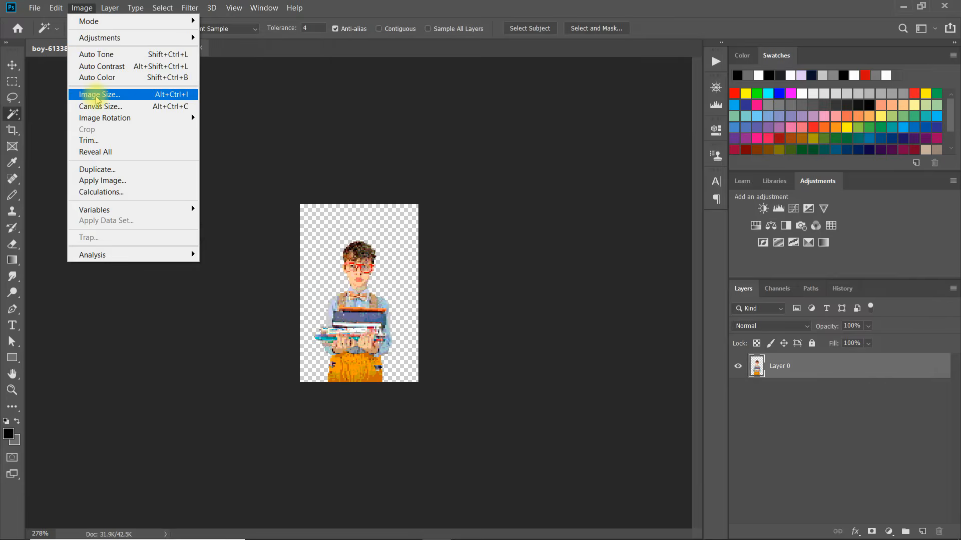
{"action": "left_click", "coordinate": [99, 93]}
{"action": "type", "text": "192"}
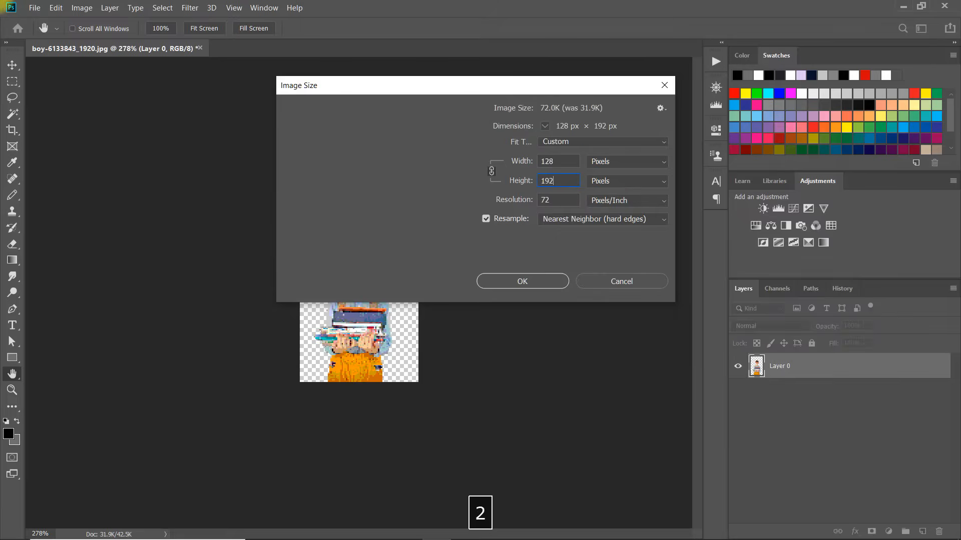
{"action": "left_click", "coordinate": [600, 219]}
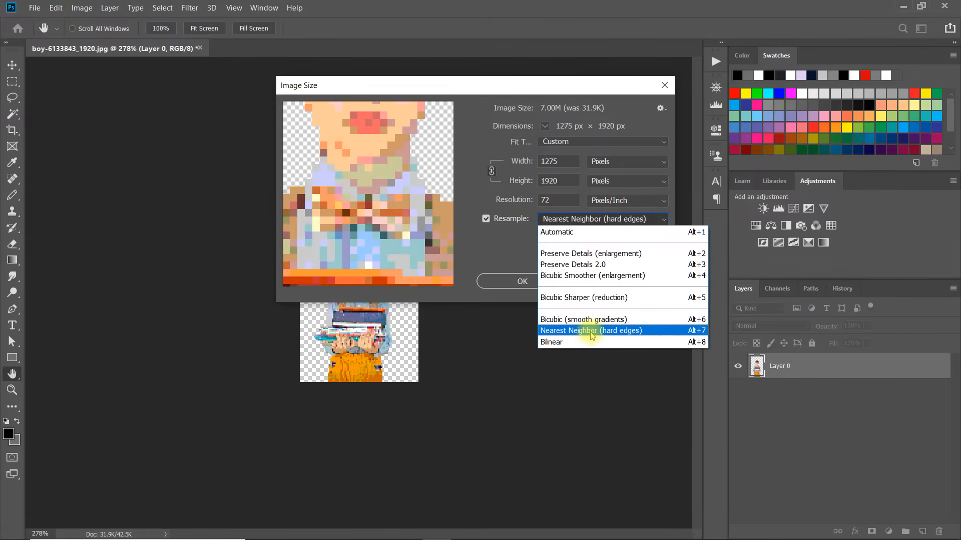
{"action": "left_click", "coordinate": [590, 330]}
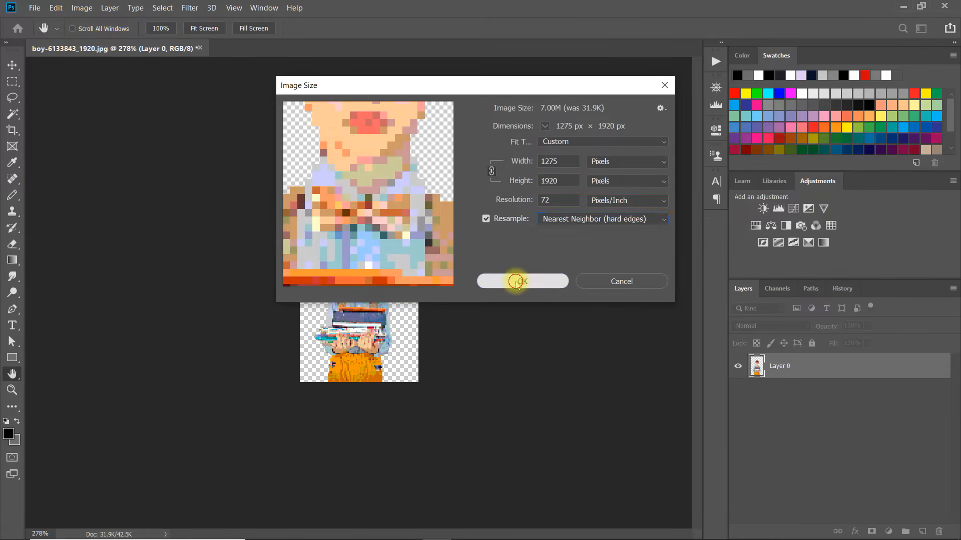
{"action": "left_click", "coordinate": [521, 281]}
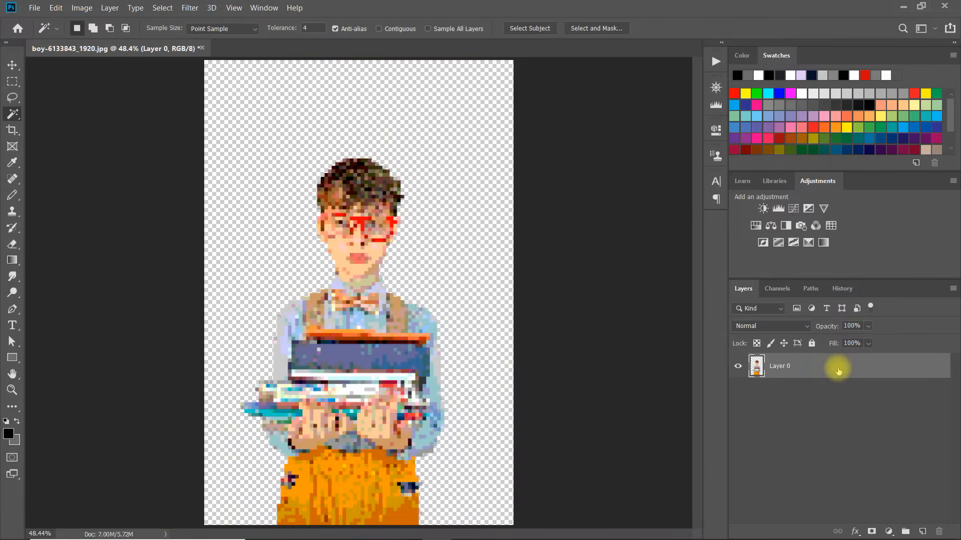
Add a 15 px black outside Stroke layer style to Layer 0.
{"action": "double_click", "coordinate": [797, 366]}
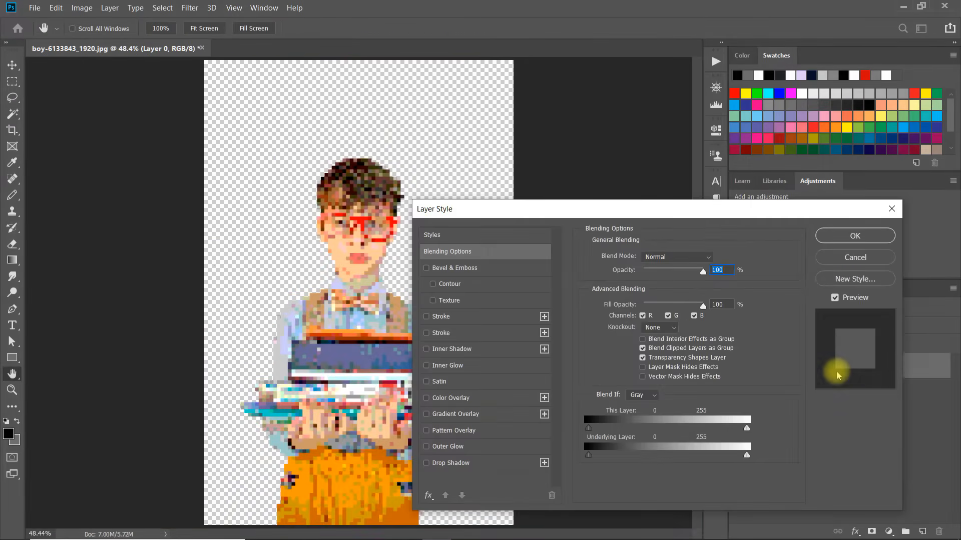
{"action": "left_click", "coordinate": [426, 317]}
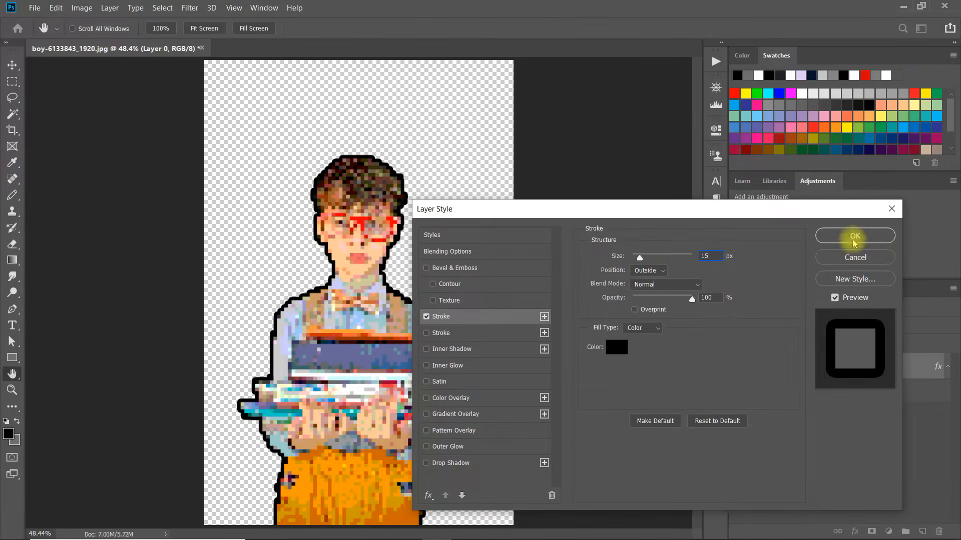
{"action": "left_click", "coordinate": [854, 235]}
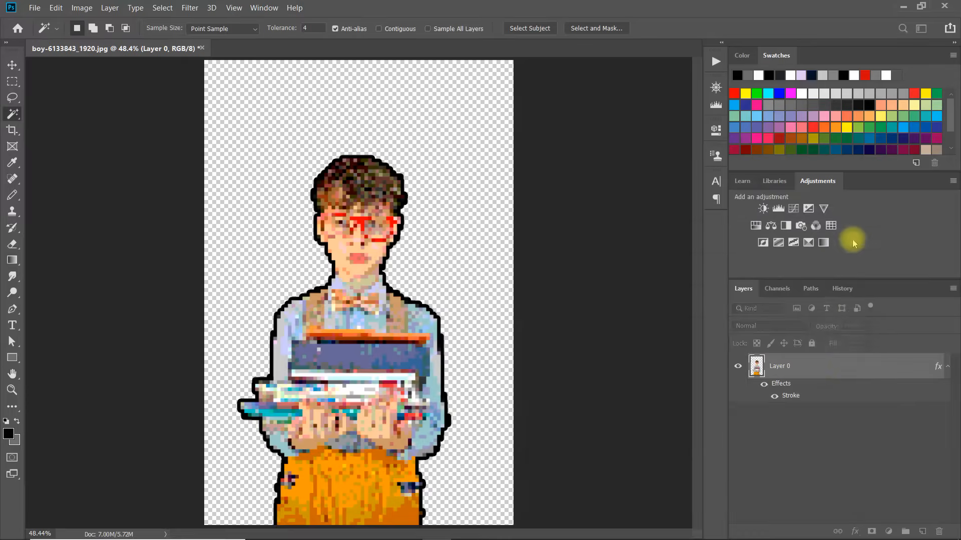
Add a Solid Color fill layer below the boy set to #009cff.
{"action": "left_click", "coordinate": [872, 531]}
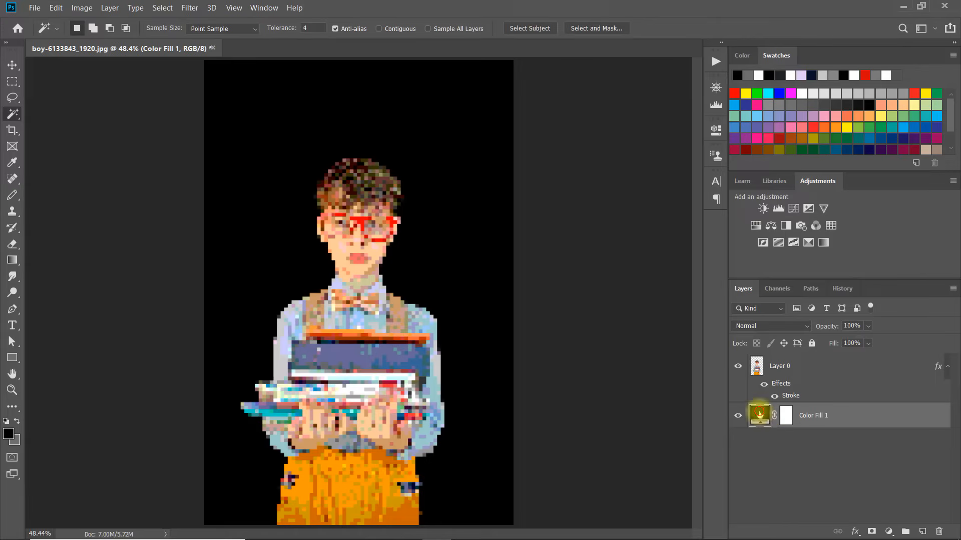
{"action": "double_click", "coordinate": [759, 415]}
{"action": "type", "text": "009cff"}
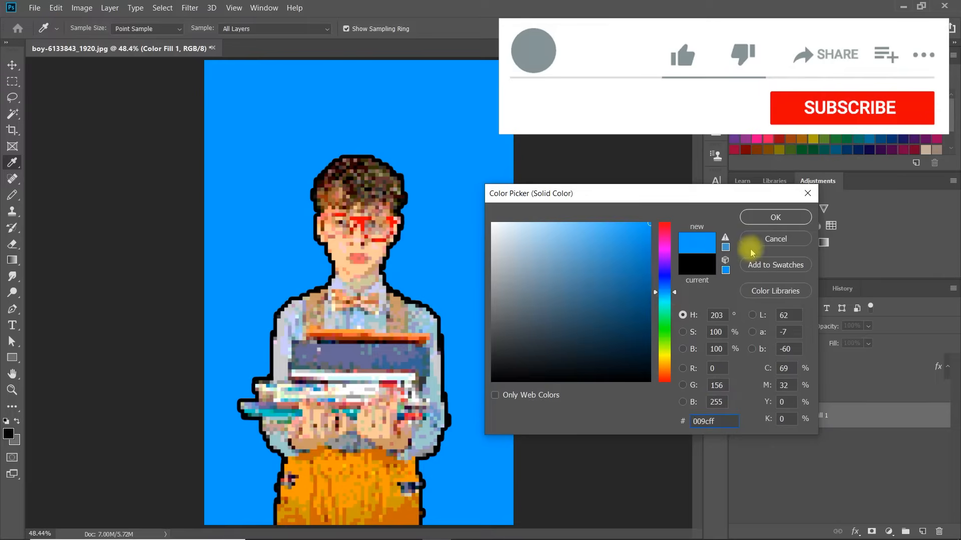
{"action": "left_click", "coordinate": [774, 217]}
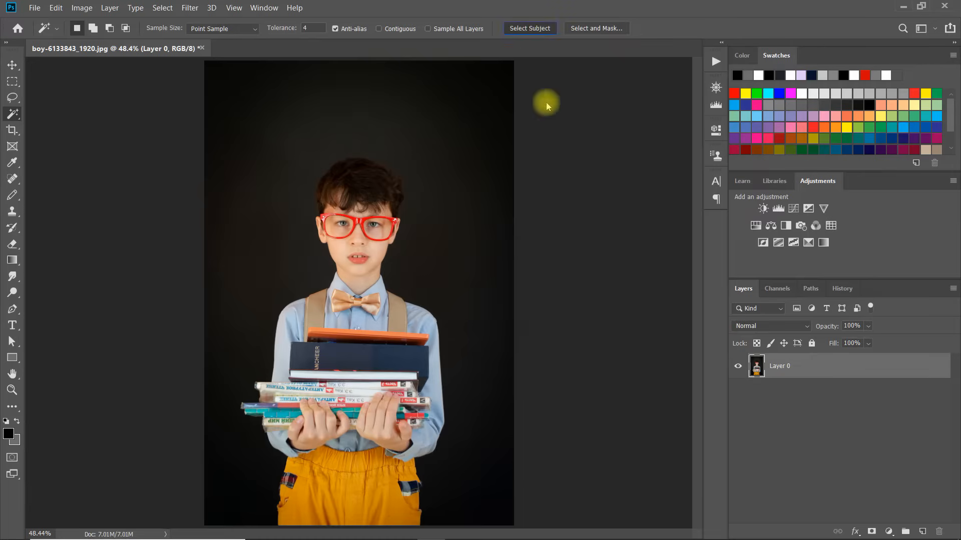
Reselect the boy with Select Subject and apply Layer 0's layer mask.
{"action": "left_click", "coordinate": [528, 28]}
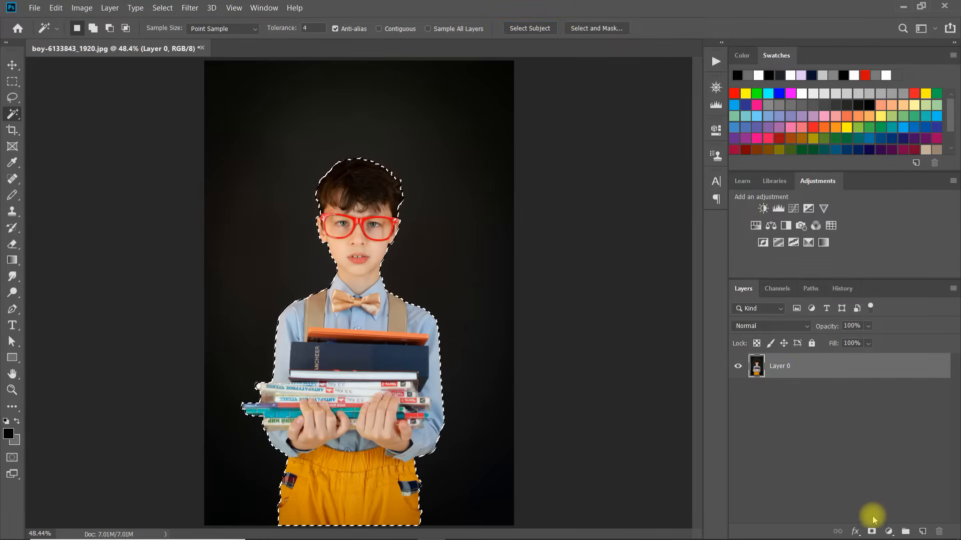
{"action": "left_click", "coordinate": [888, 531]}
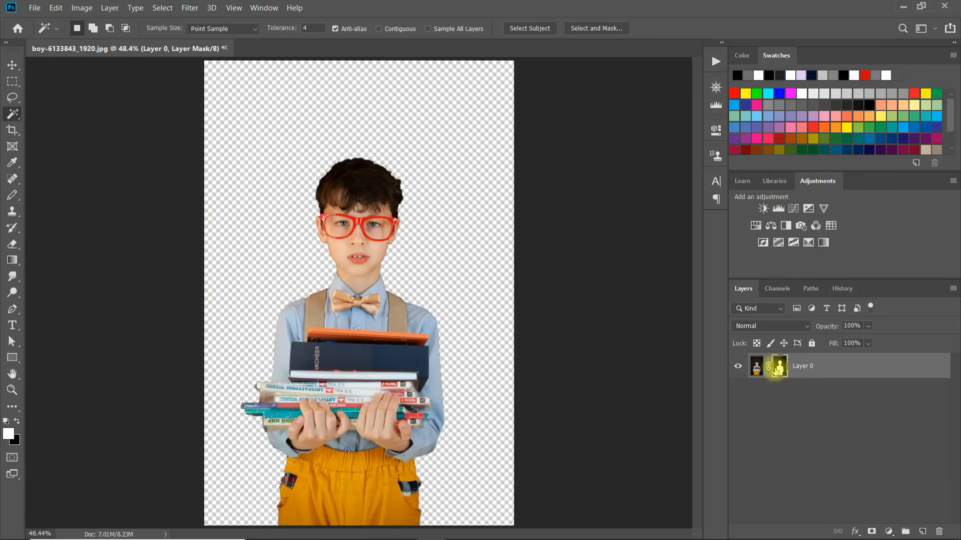
{"action": "left_click", "coordinate": [778, 366]}
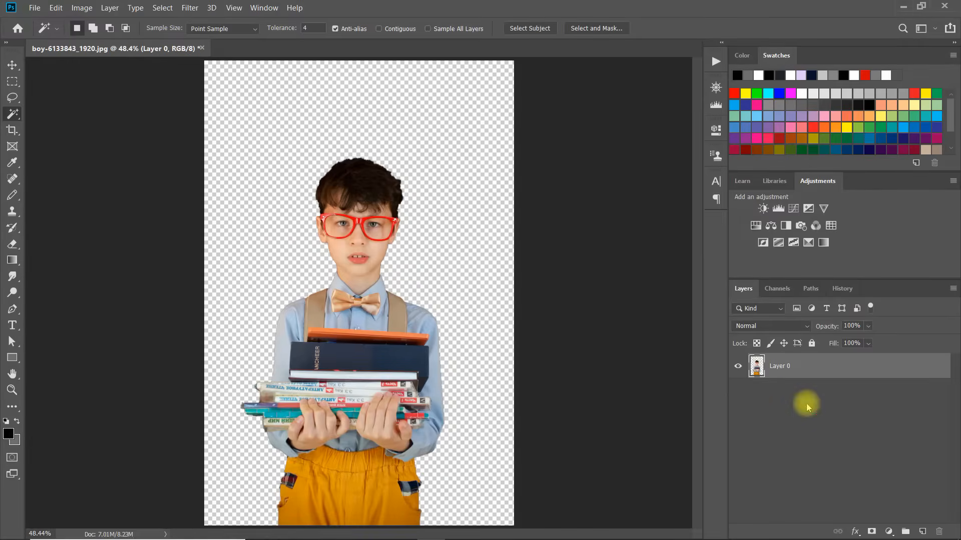
{"action": "mouse_move", "coordinate": [81, 8]}
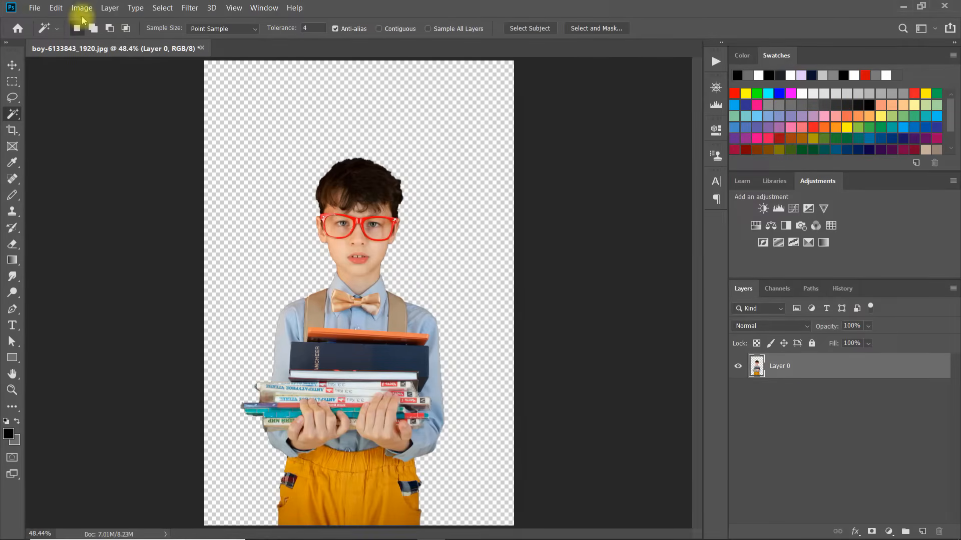
Brighten the boy's shadows with Shadows/Highlights at 100%.
{"action": "left_click", "coordinate": [82, 8]}
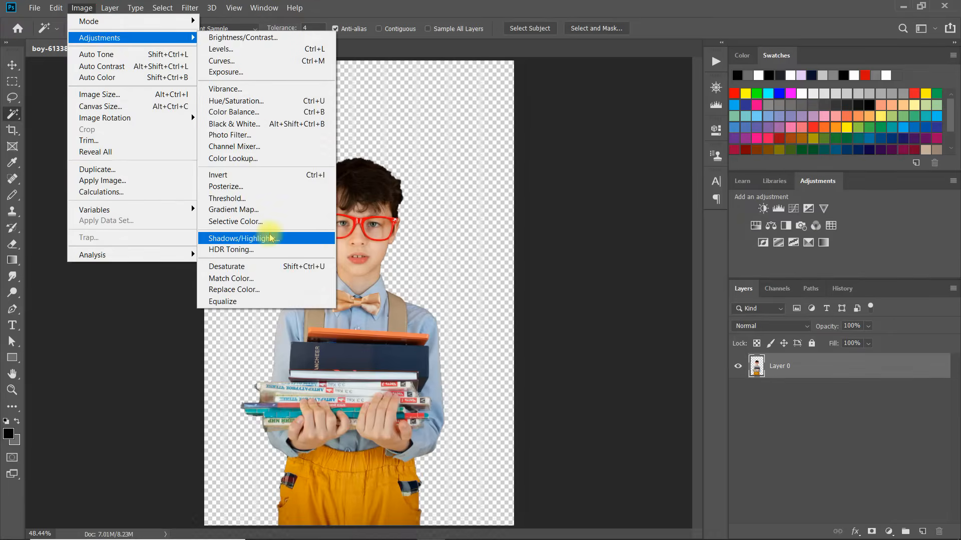
{"action": "left_click", "coordinate": [243, 238]}
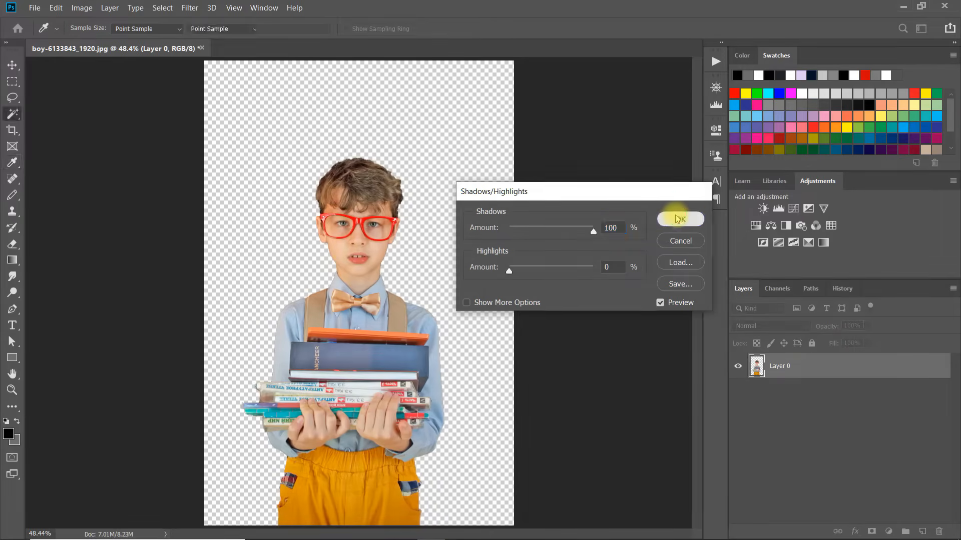
{"action": "left_click", "coordinate": [680, 218]}
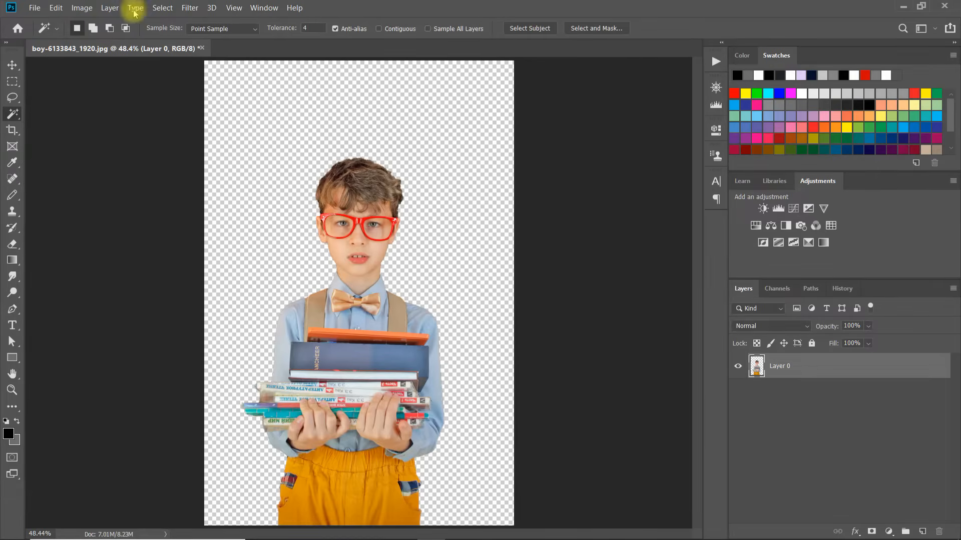
Apply Poster Edges with thickness 9, intensity 10, posterization 0.
{"action": "left_click", "coordinate": [189, 8]}
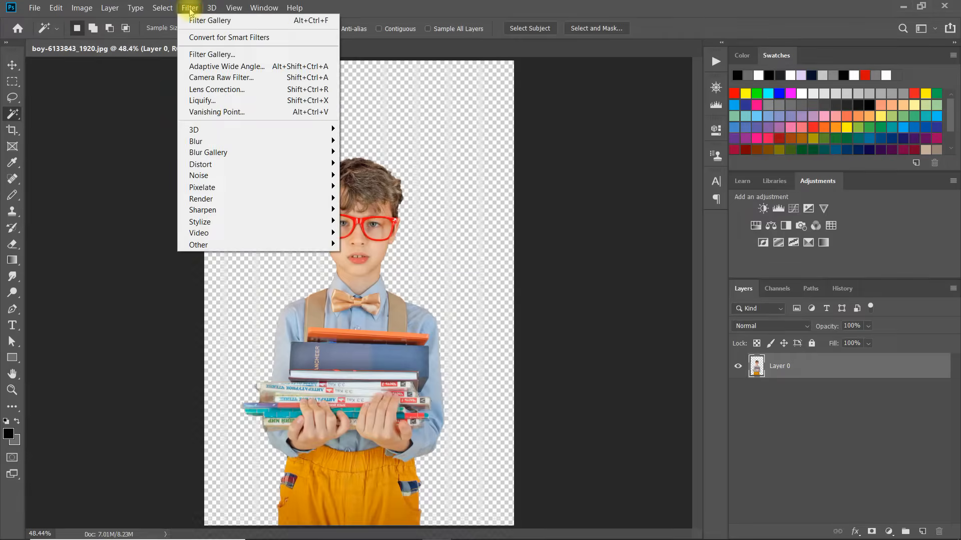
{"action": "mouse_move", "coordinate": [212, 55]}
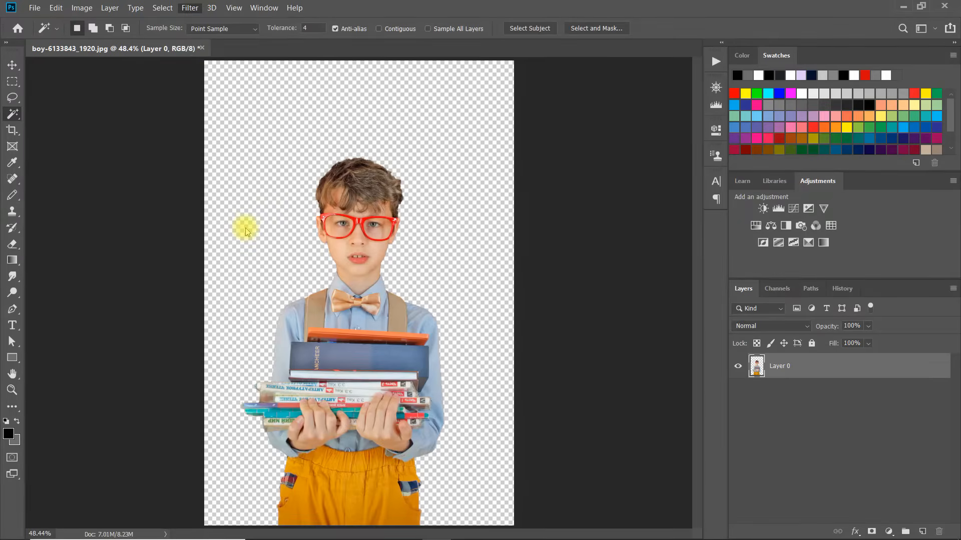
{"action": "left_click", "coordinate": [190, 8]}
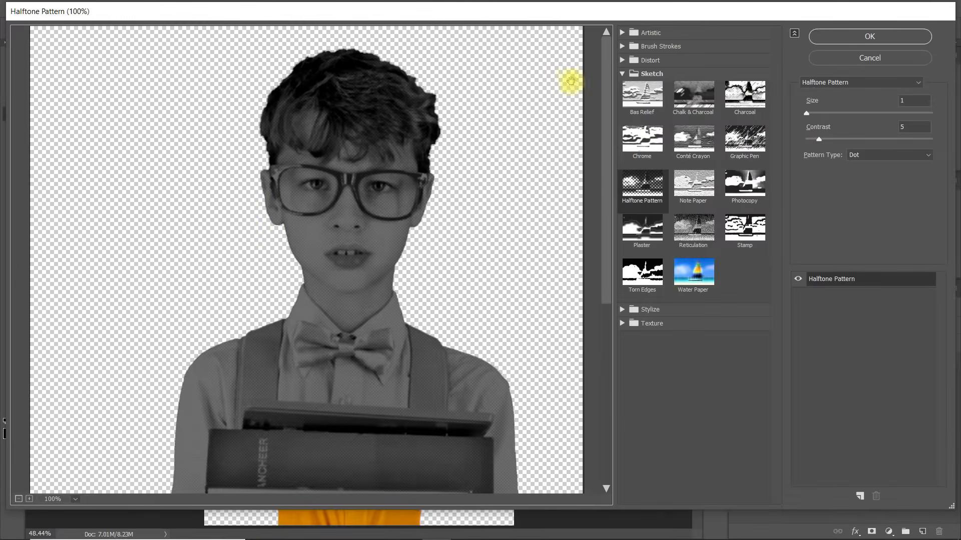
{"action": "left_click", "coordinate": [649, 32]}
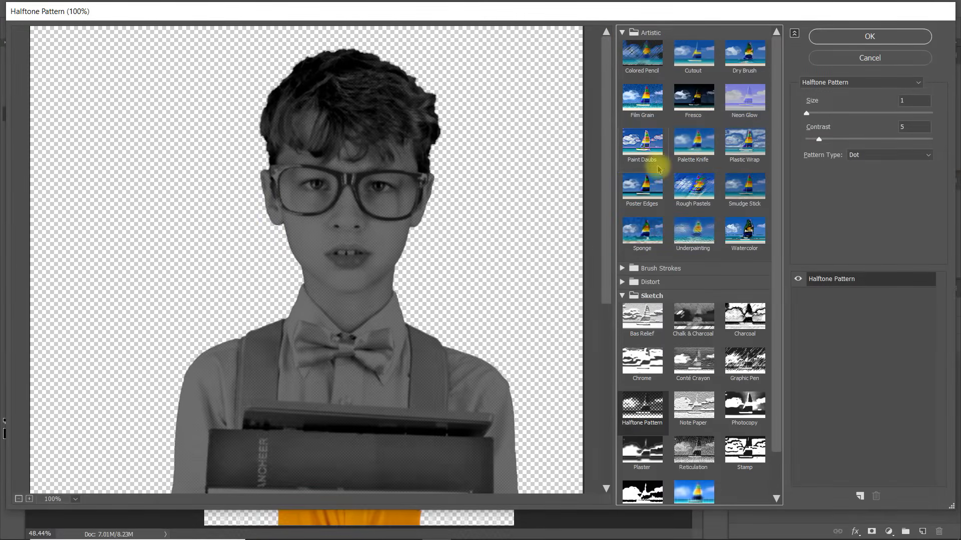
{"action": "left_click", "coordinate": [641, 187]}
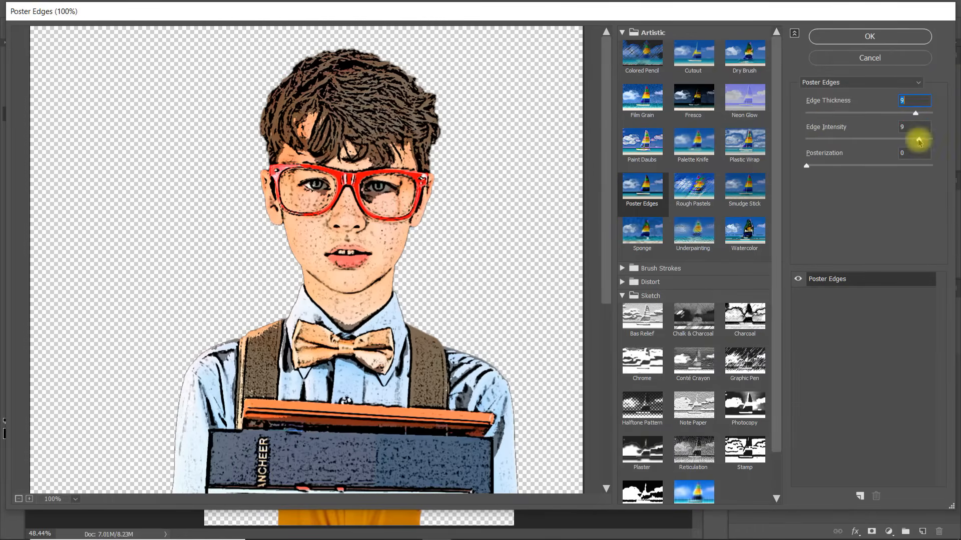
{"action": "left_click", "coordinate": [902, 143]}
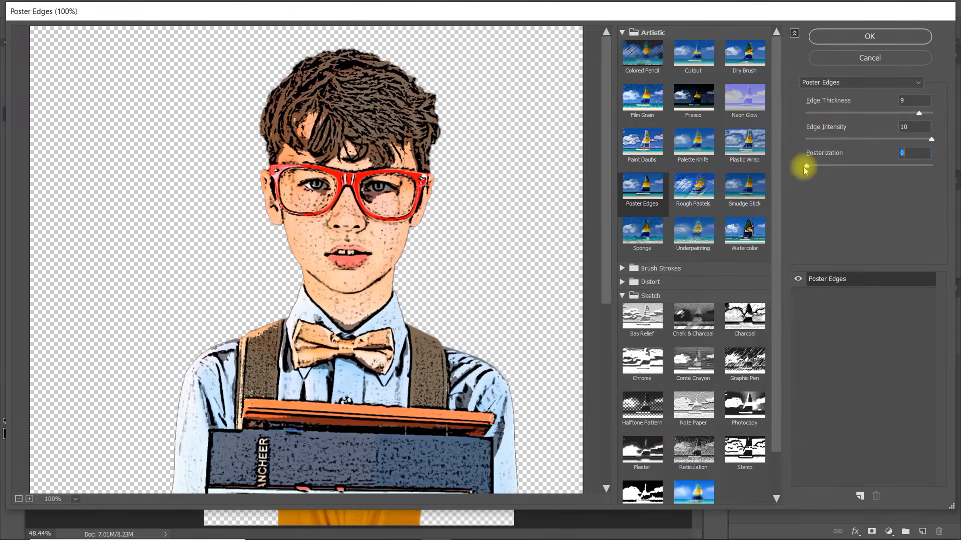
{"action": "left_click", "coordinate": [869, 36]}
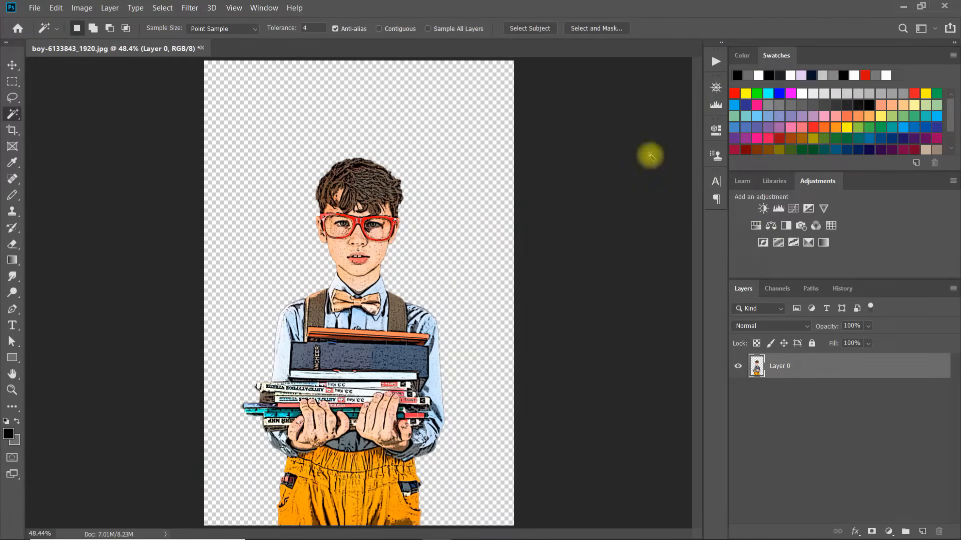
Apply the Pixelate > Mosaic filter to the comic-style boy.
{"action": "left_click", "coordinate": [189, 8]}
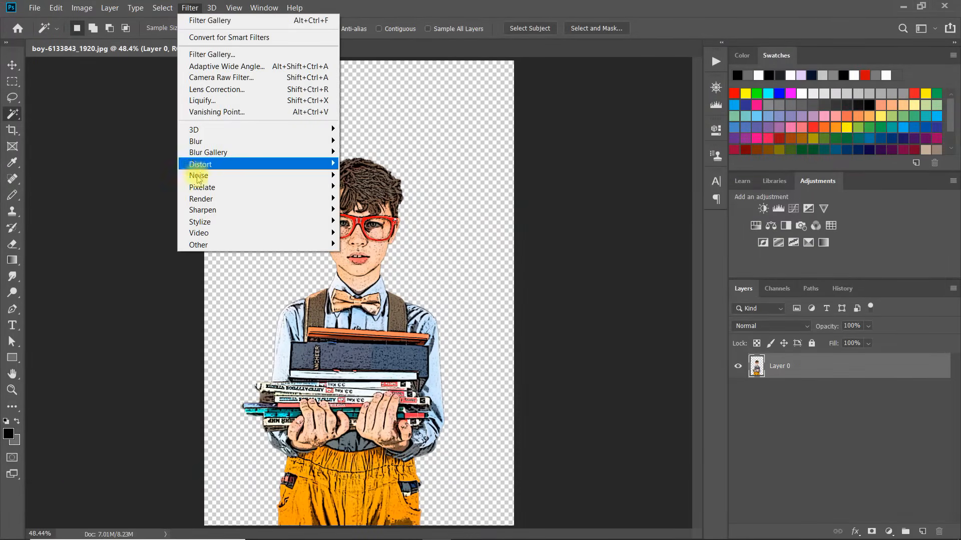
{"action": "mouse_move", "coordinate": [201, 198]}
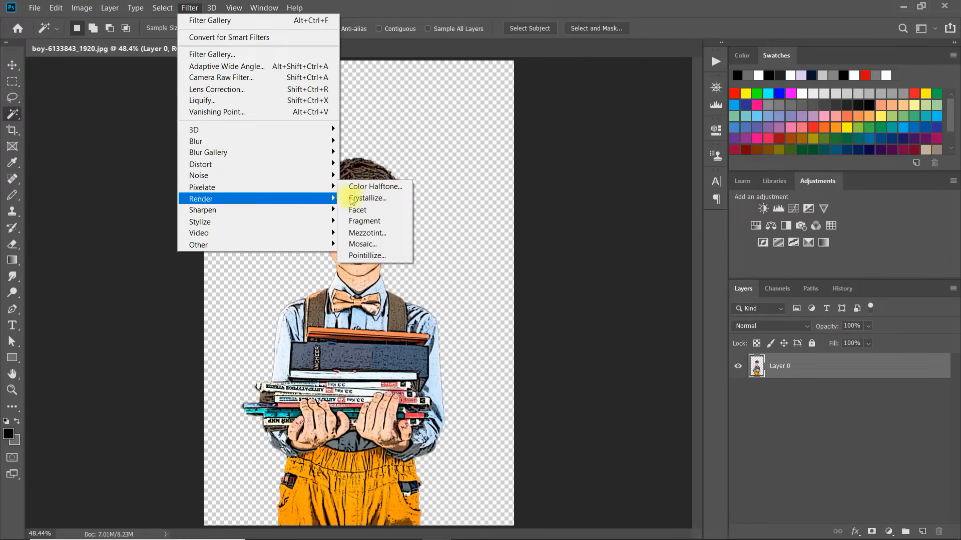
{"action": "left_click", "coordinate": [362, 244]}
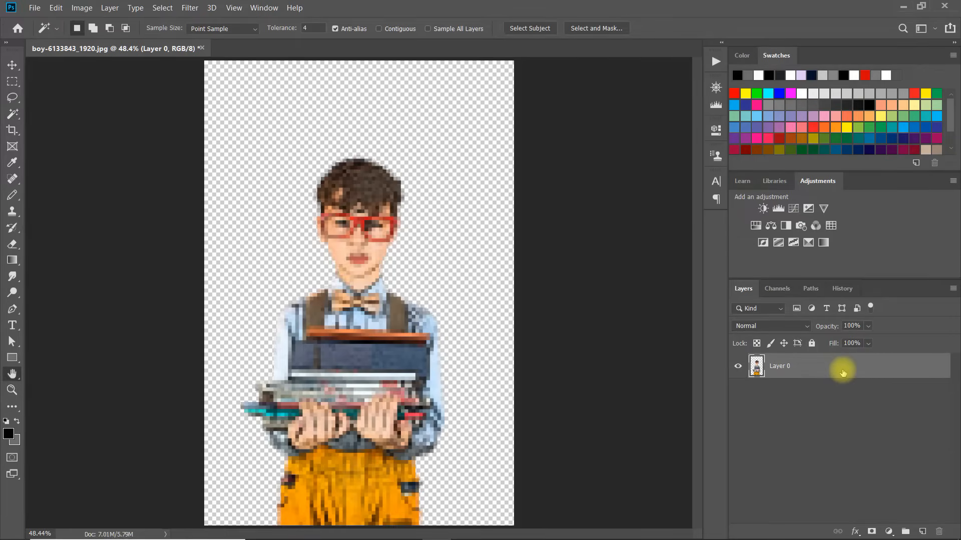
Add a 15 px black outside Stroke effect to Layer 0.
{"action": "double_click", "coordinate": [778, 365]}
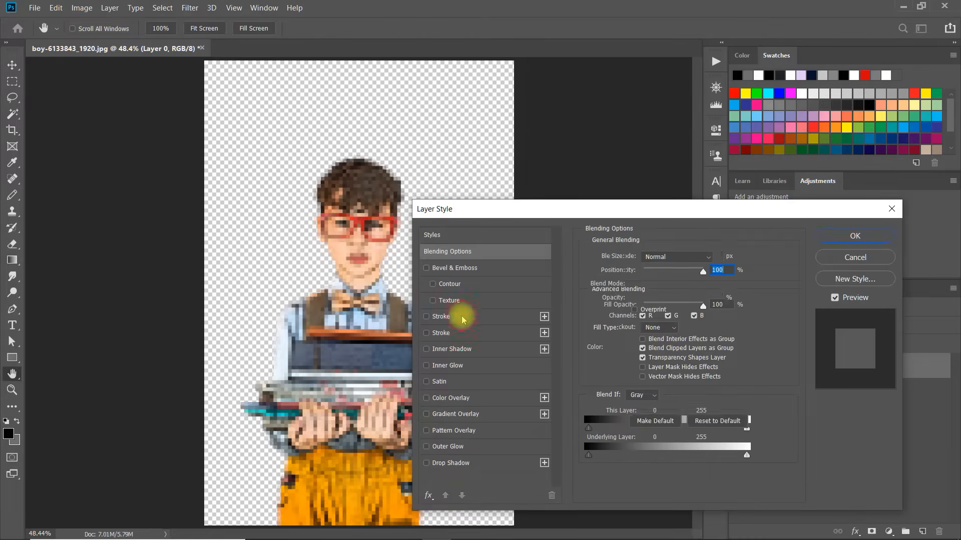
{"action": "left_click", "coordinate": [427, 317]}
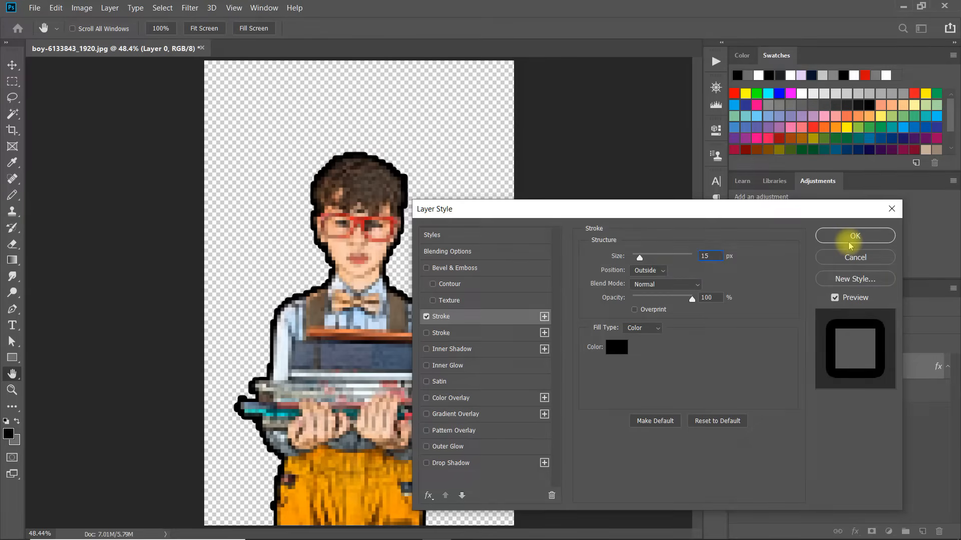
{"action": "left_click", "coordinate": [854, 235]}
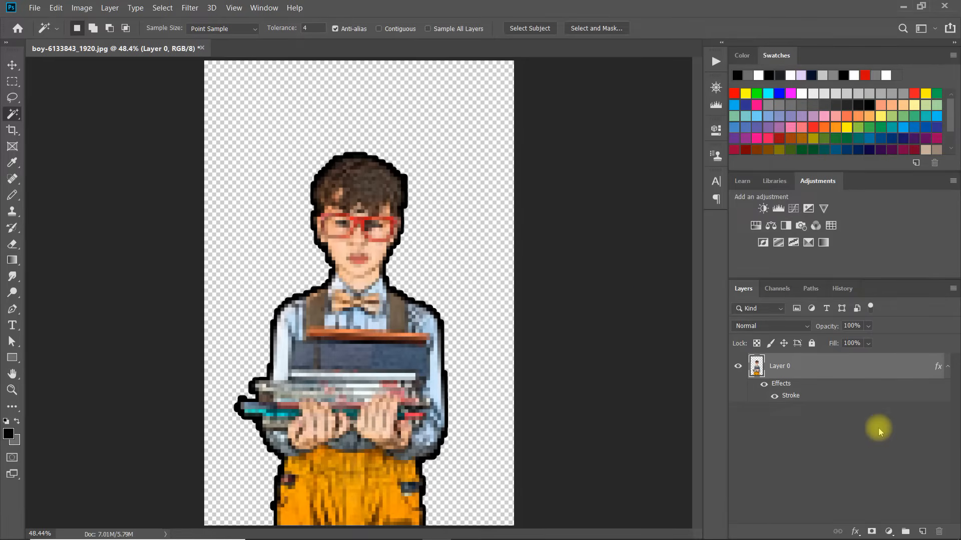
Open Levels, then raise Hue/Saturation Saturation to +22.
{"action": "left_click", "coordinate": [81, 8]}
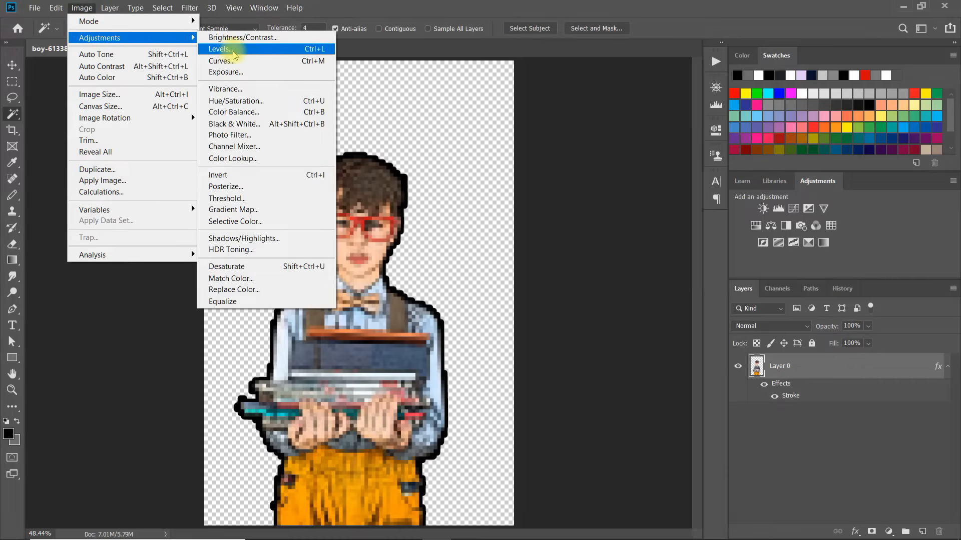
{"action": "left_click", "coordinate": [218, 49]}
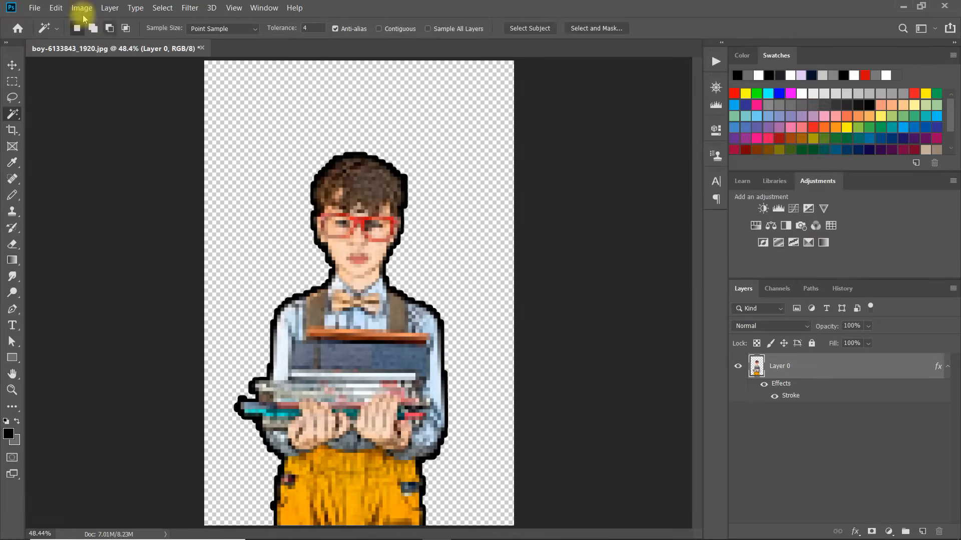
{"action": "left_click", "coordinate": [82, 7]}
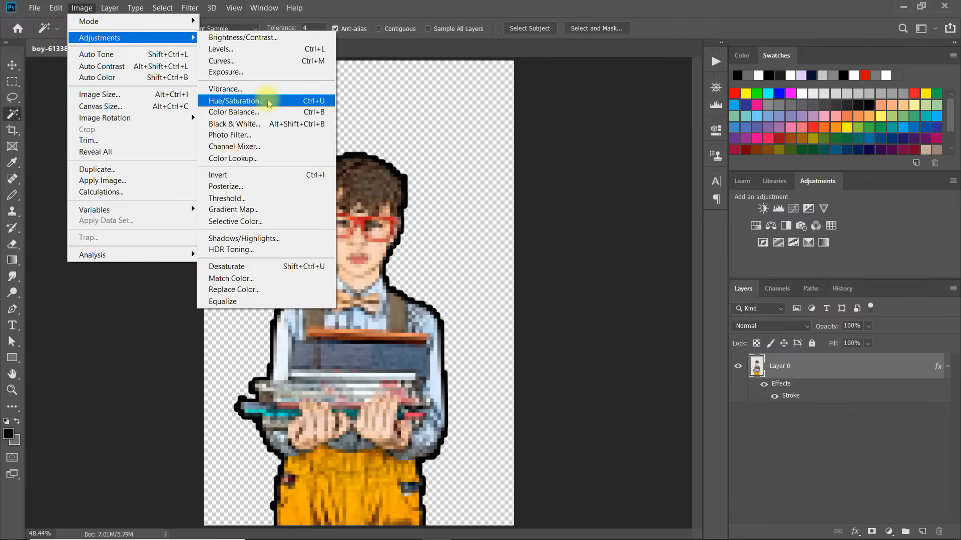
{"action": "left_click", "coordinate": [235, 100]}
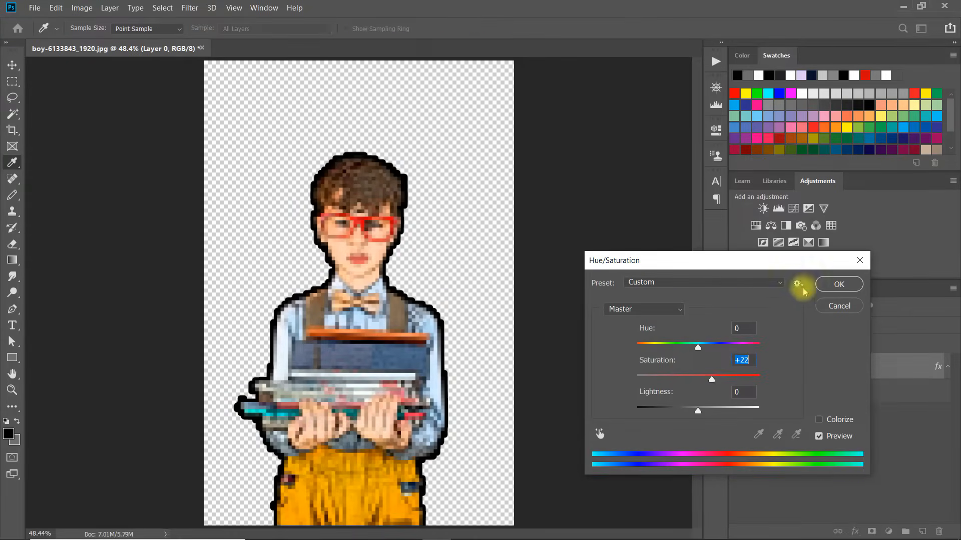
{"action": "left_click", "coordinate": [838, 284]}
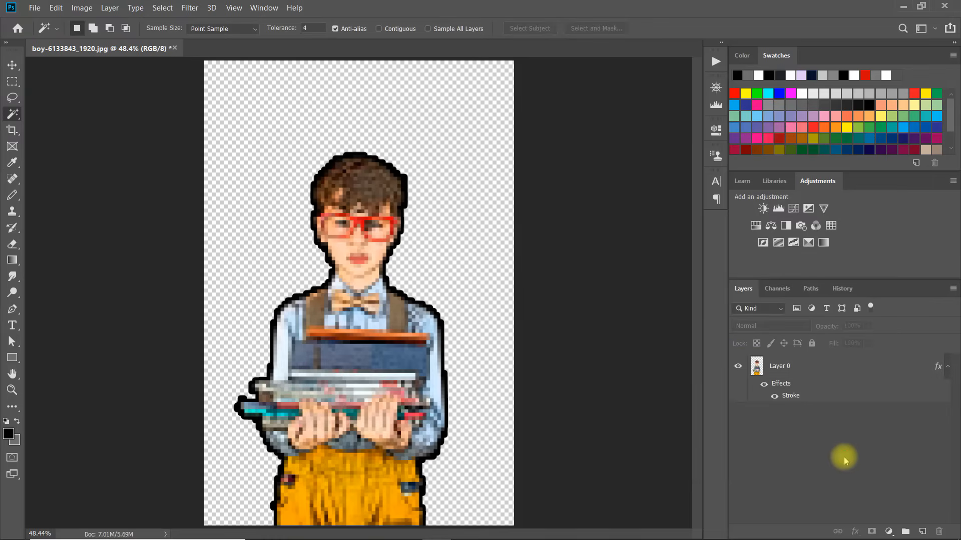
Add a Solid Color fill layer behind the boy and set its colour to #ff6600 orange.
{"action": "left_click", "coordinate": [888, 531]}
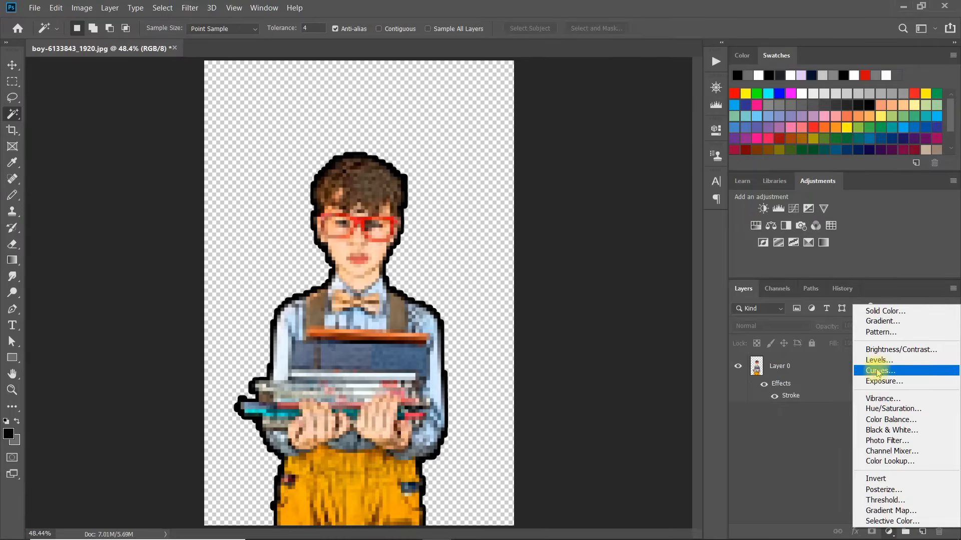
{"action": "left_click", "coordinate": [884, 311]}
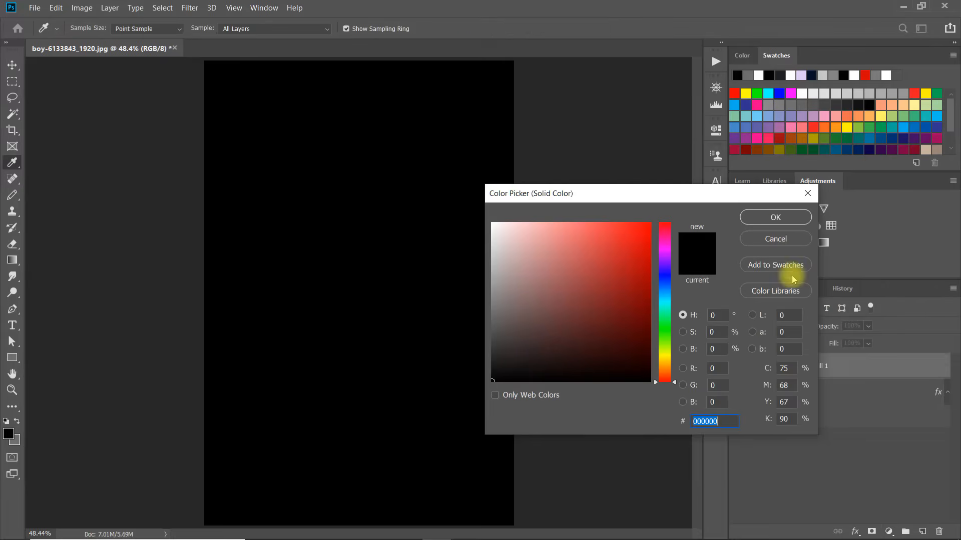
{"action": "left_click", "coordinate": [774, 216]}
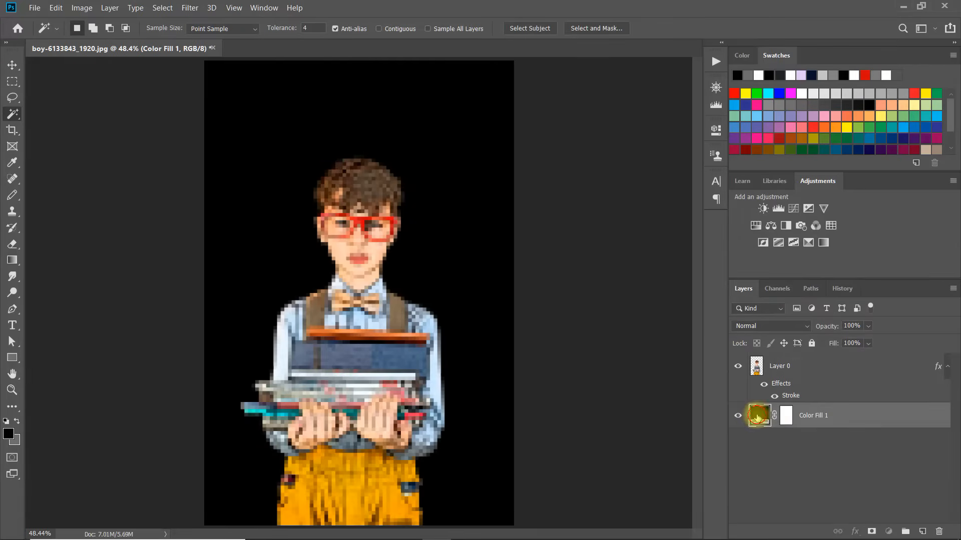
{"action": "double_click", "coordinate": [758, 415]}
{"action": "type", "text": "007eff"}
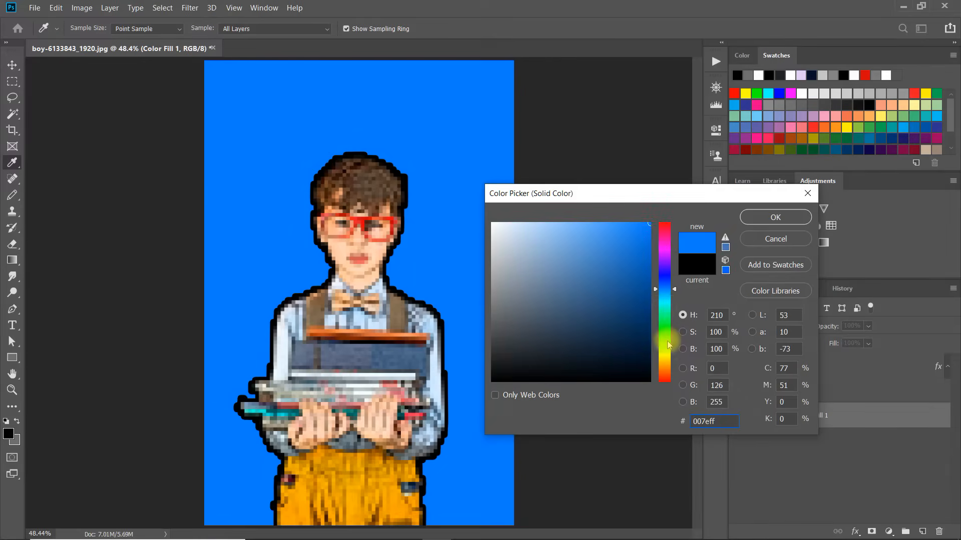
{"action": "left_click", "coordinate": [666, 374]}
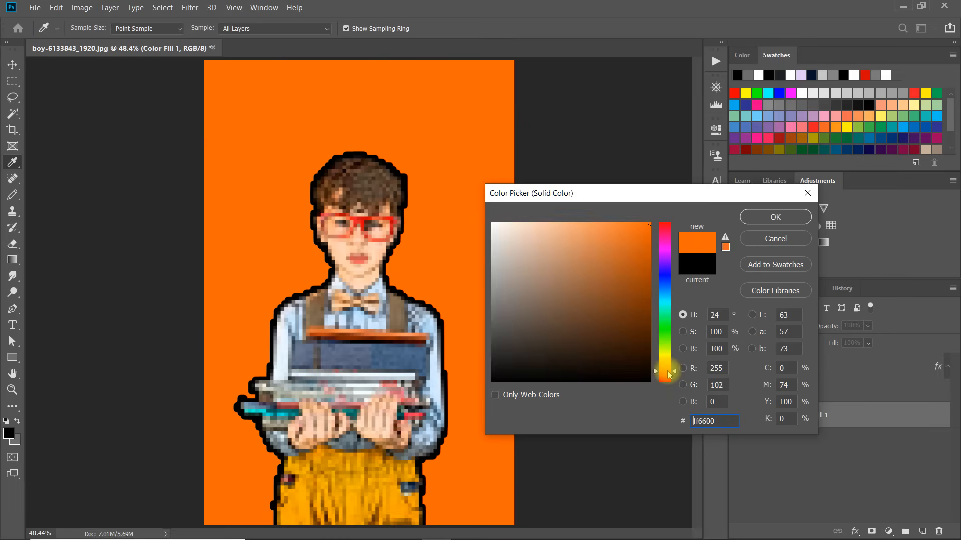
{"action": "mouse_move", "coordinate": [775, 216]}
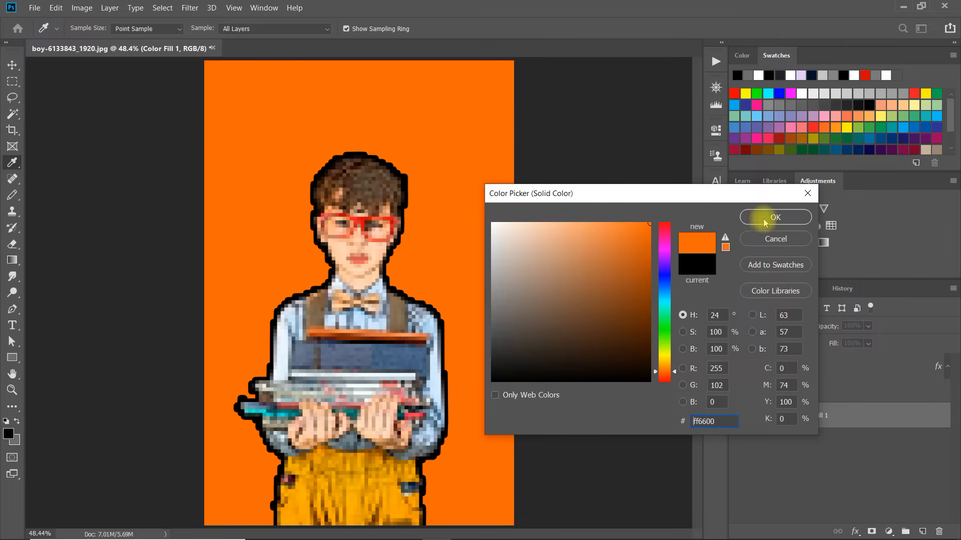
{"action": "left_click", "coordinate": [775, 216]}
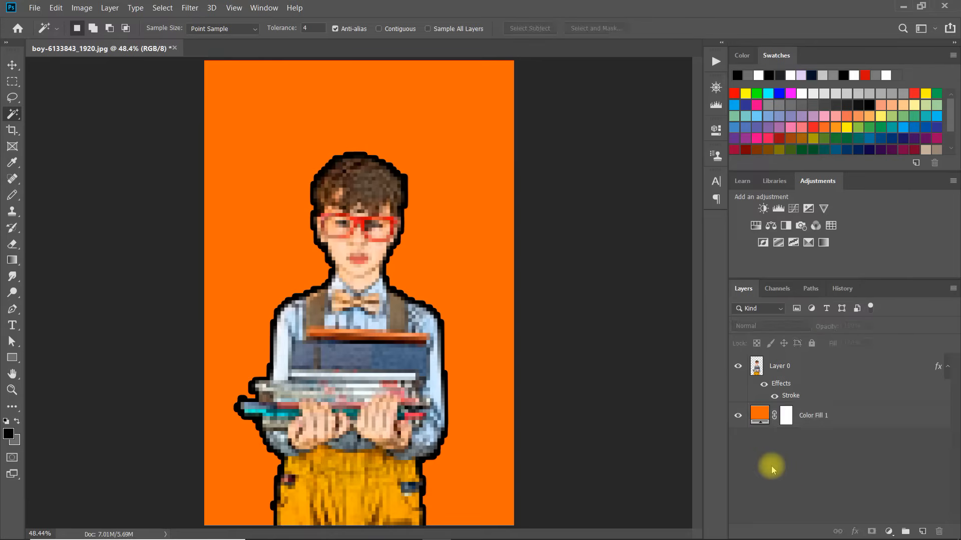
{"action": "mouse_move", "coordinate": [757, 452]}
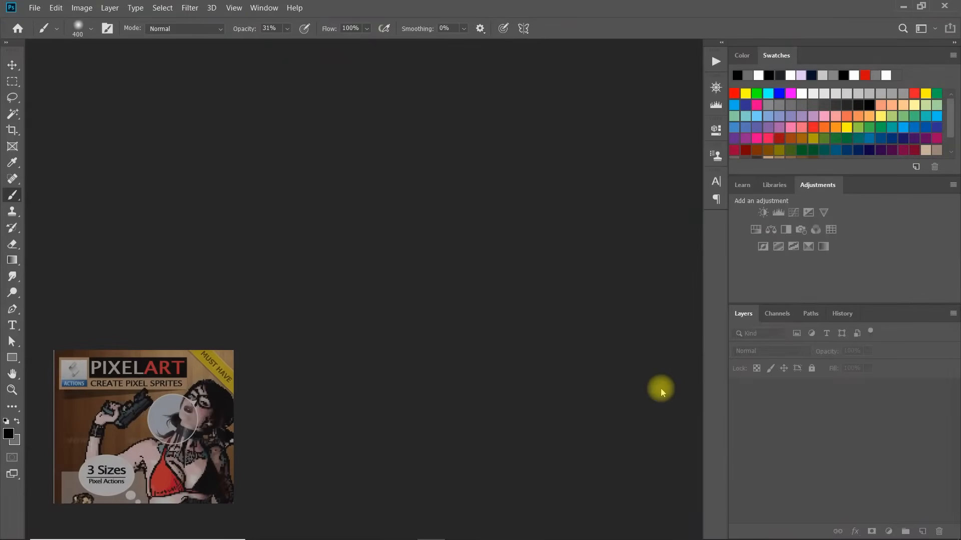
Press Space on the way to painting with the Brush tool.
{"action": "key", "text": "space"}
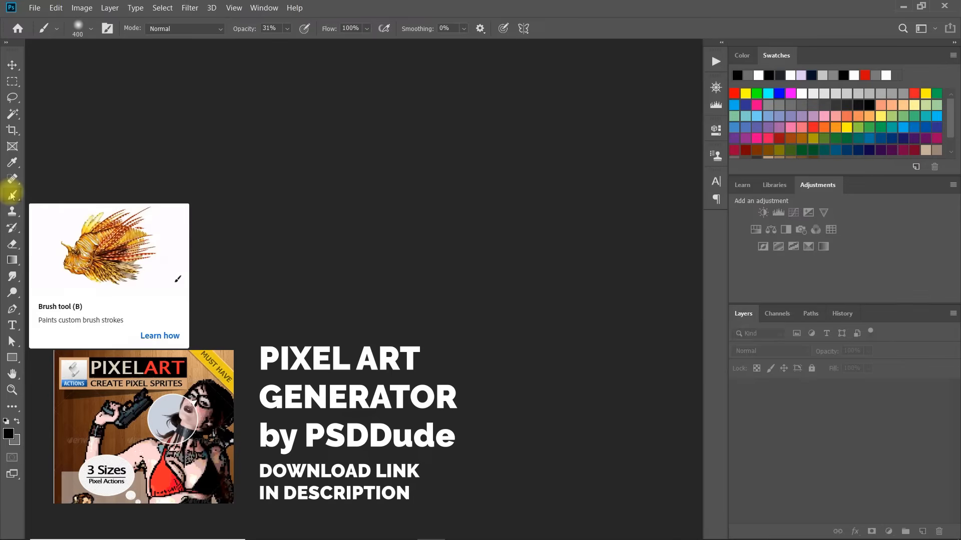
Import pixel-brushes.abr into the Brushes panel and select its 16 px square brush.
{"action": "left_click", "coordinate": [104, 28]}
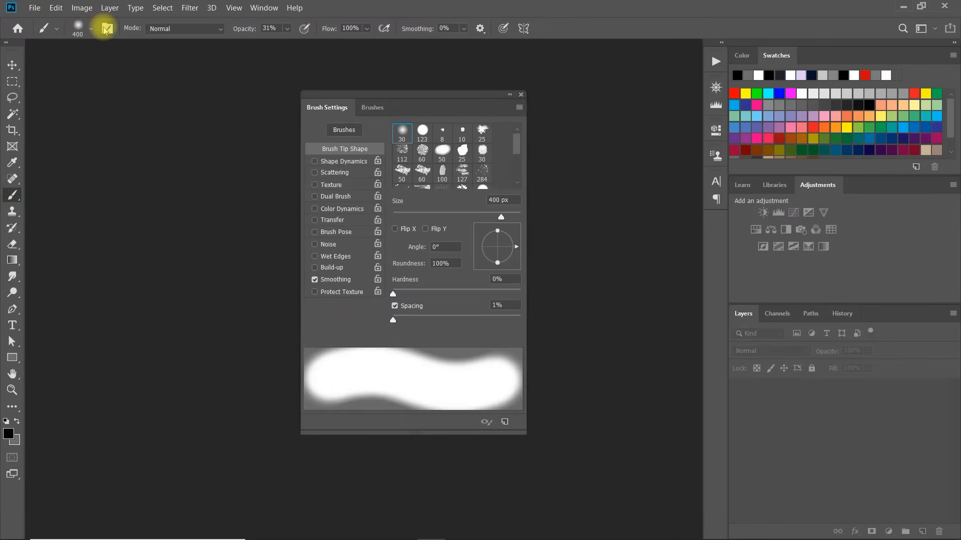
{"action": "left_click", "coordinate": [372, 107]}
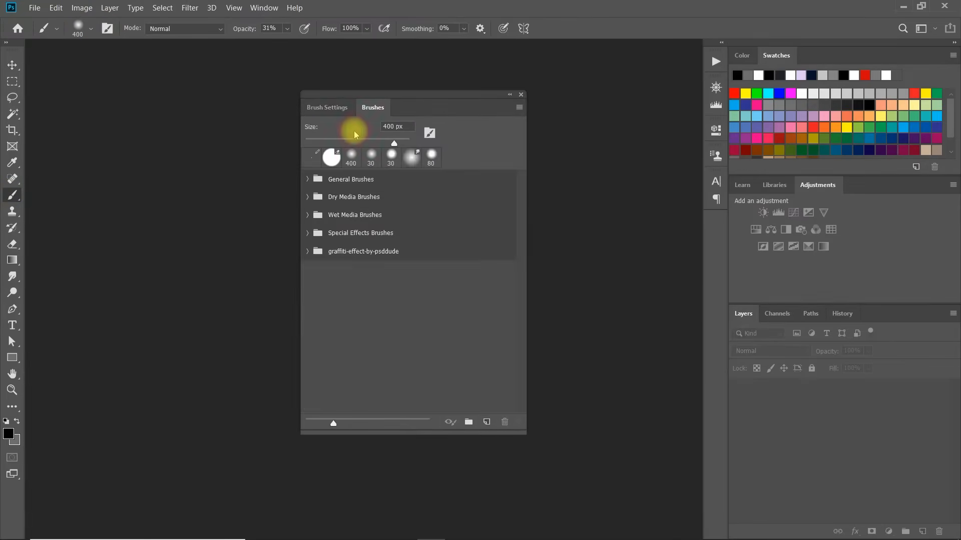
{"action": "mouse_move", "coordinate": [521, 111]}
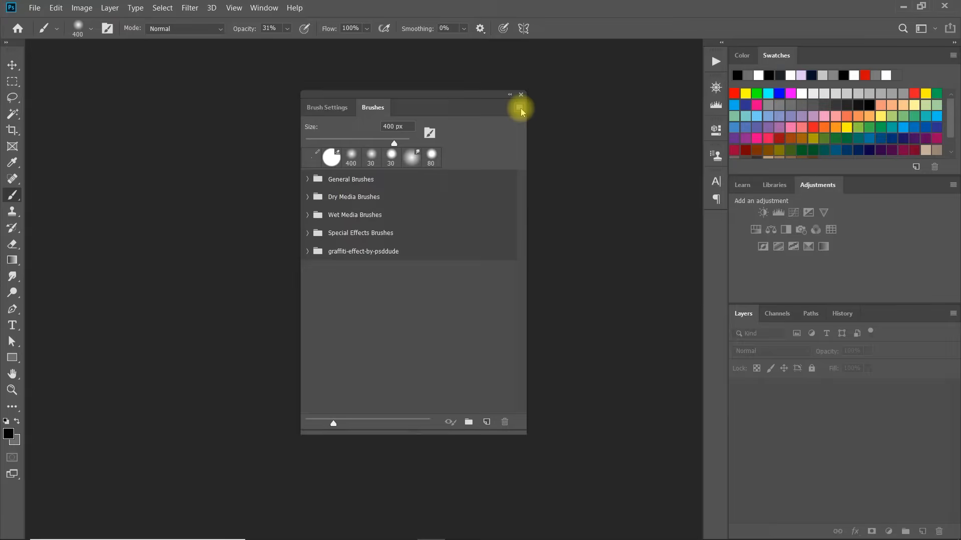
{"action": "left_click", "coordinate": [519, 107]}
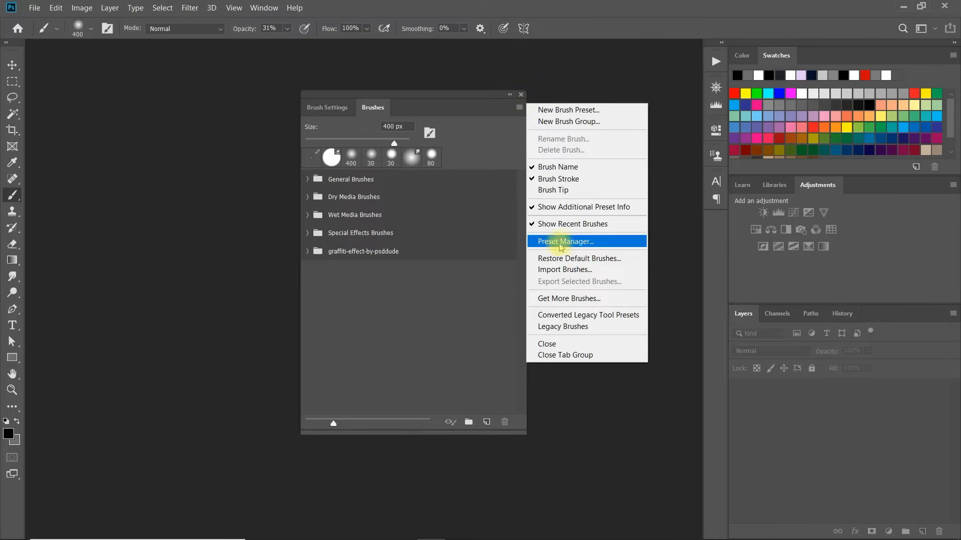
{"action": "left_click", "coordinate": [564, 270]}
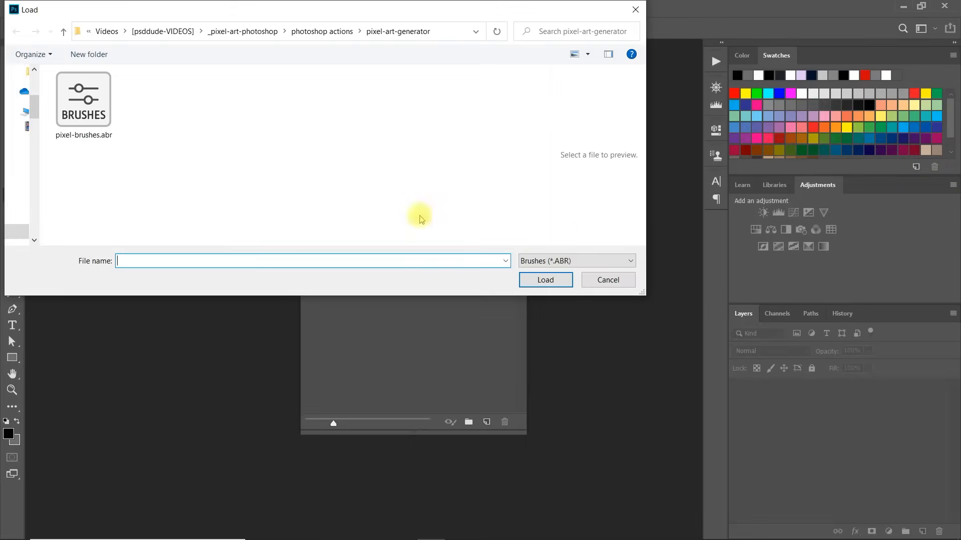
{"action": "left_click", "coordinate": [84, 99]}
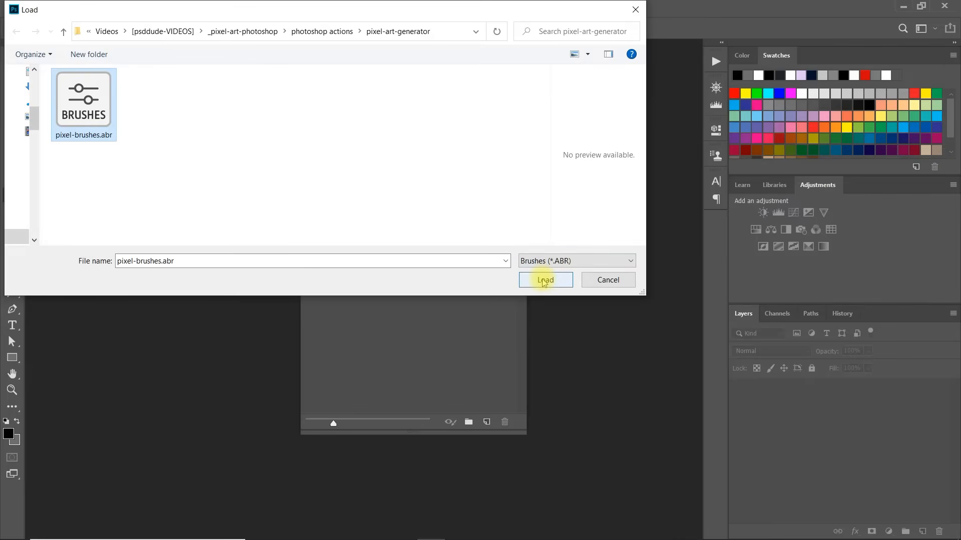
{"action": "left_click", "coordinate": [544, 280]}
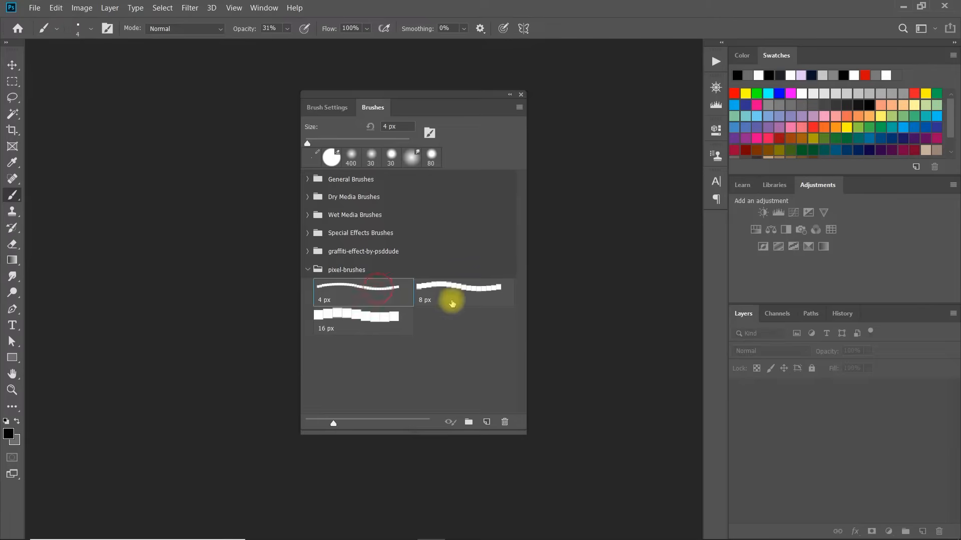
{"action": "left_click", "coordinate": [362, 319]}
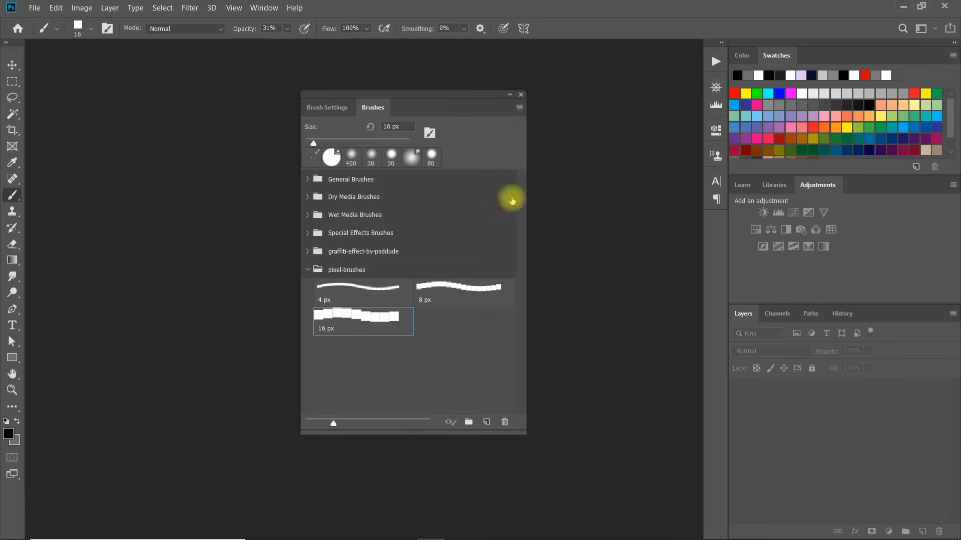
{"action": "left_click", "coordinate": [264, 8]}
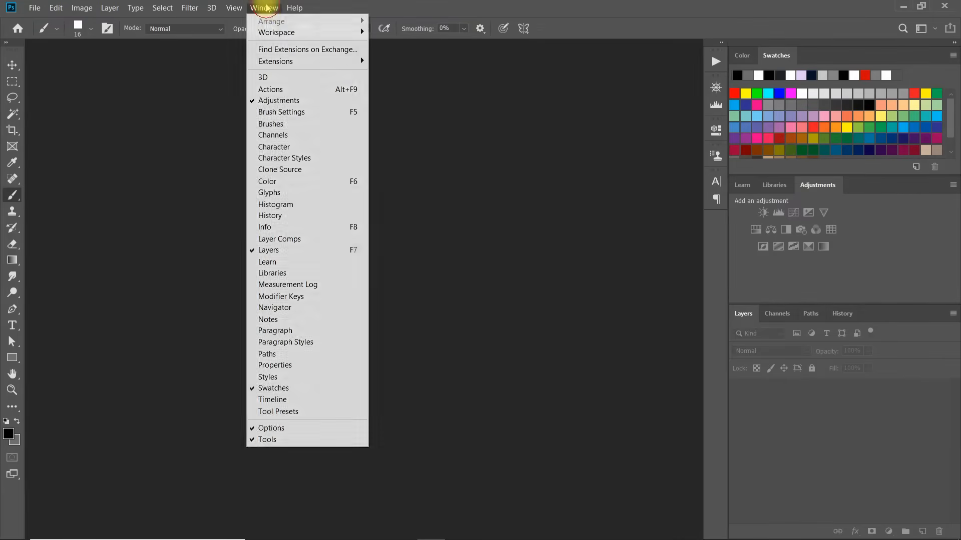
Load pixel-character-by-psddude.atn into the Actions panel, adding the 2–16 pixel actions.
{"action": "left_click", "coordinate": [271, 89]}
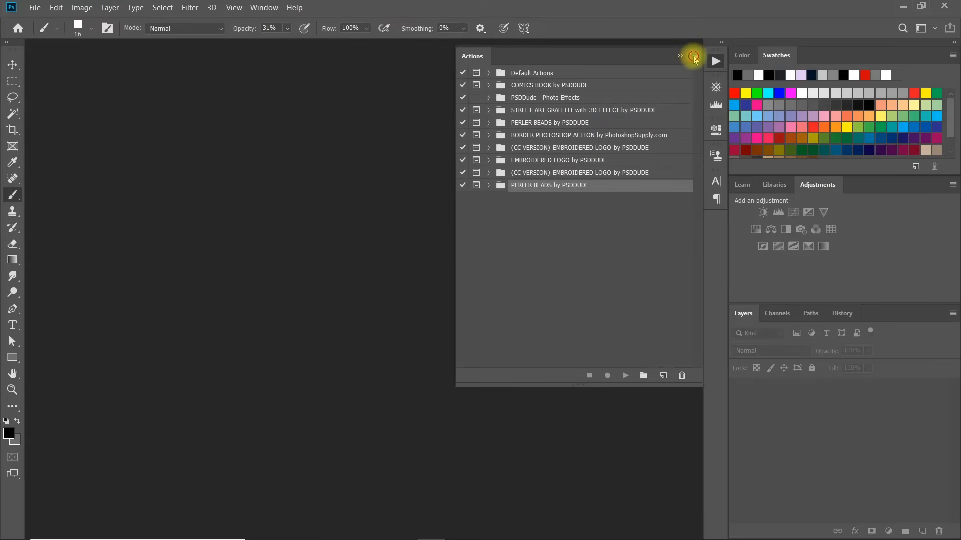
{"action": "left_click", "coordinate": [693, 56]}
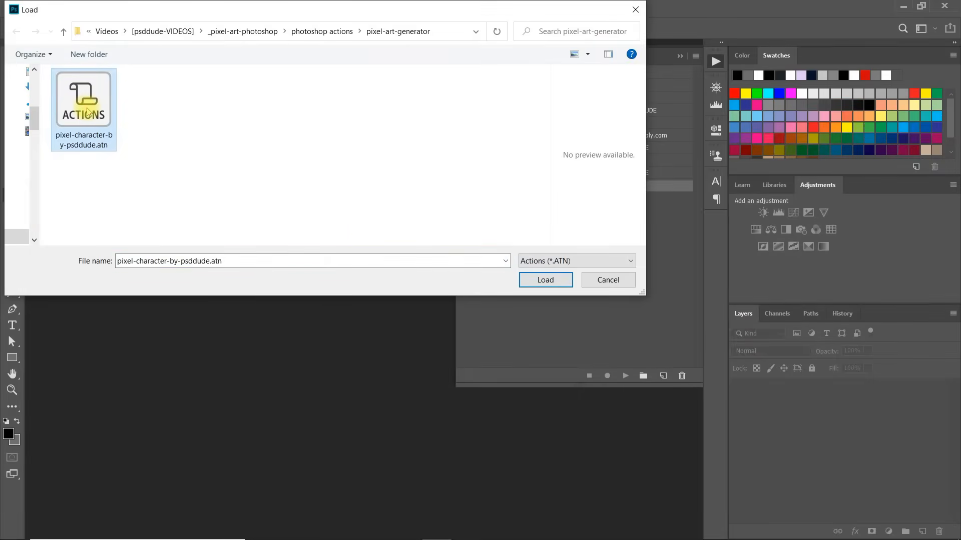
{"action": "left_click", "coordinate": [544, 279]}
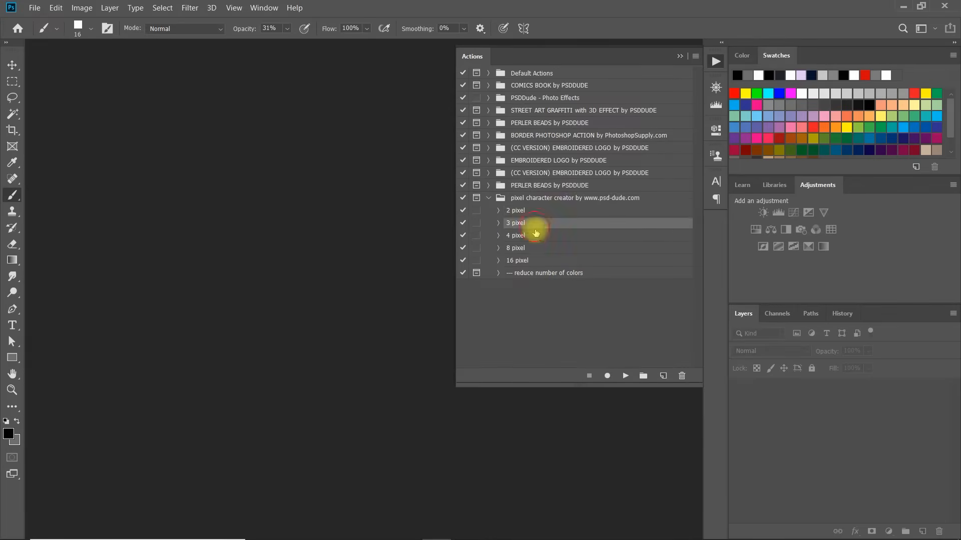
{"action": "mouse_move", "coordinate": [533, 247]}
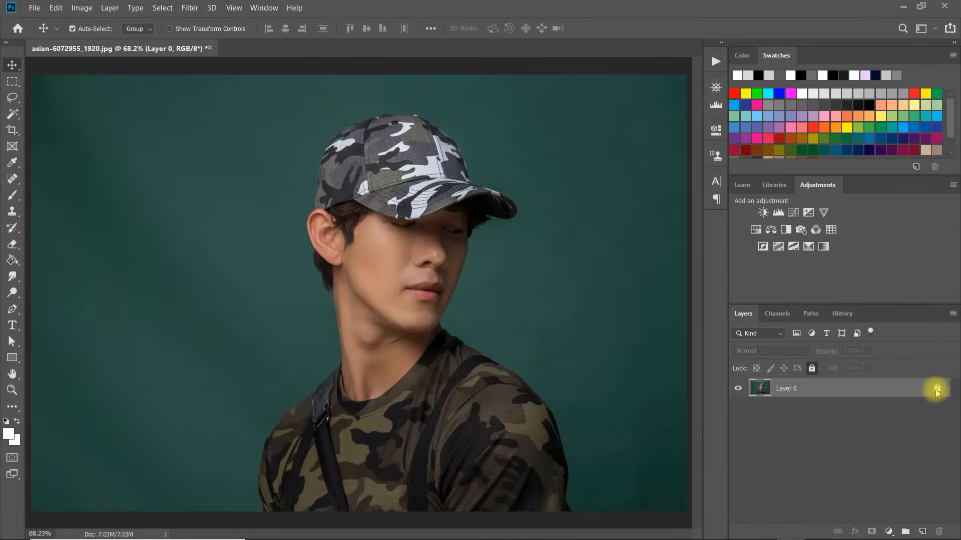
Unlock Layer 0 and use Select Subject to select the man in the camo cap.
{"action": "left_click", "coordinate": [12, 115]}
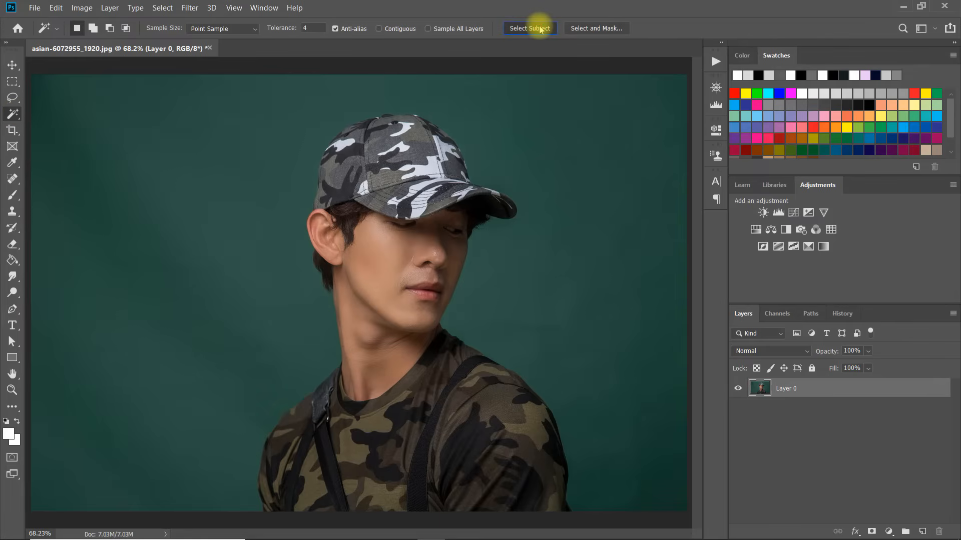
{"action": "left_click", "coordinate": [529, 28]}
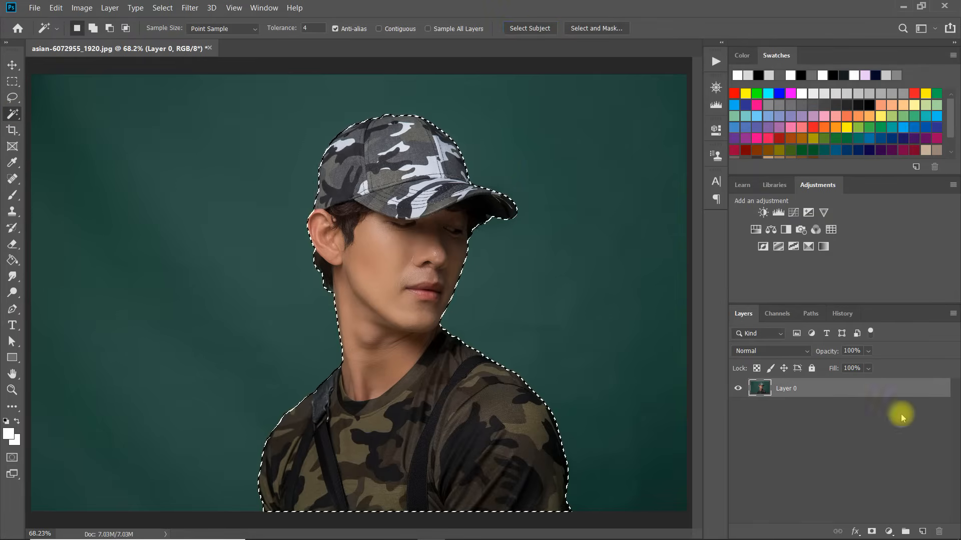
{"action": "left_click", "coordinate": [890, 532]}
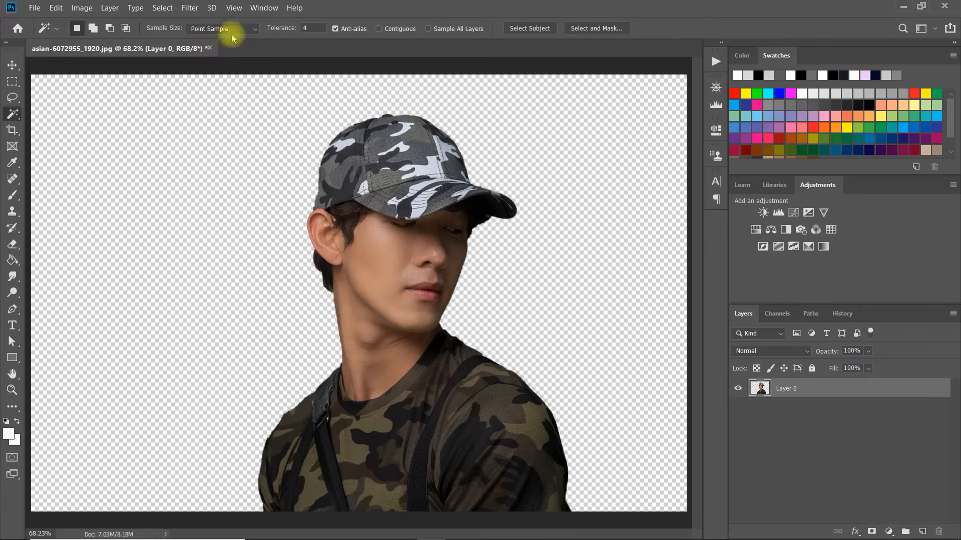
Run the pixel character creator's 8 pixel action on the man's photo.
{"action": "left_click", "coordinate": [264, 8]}
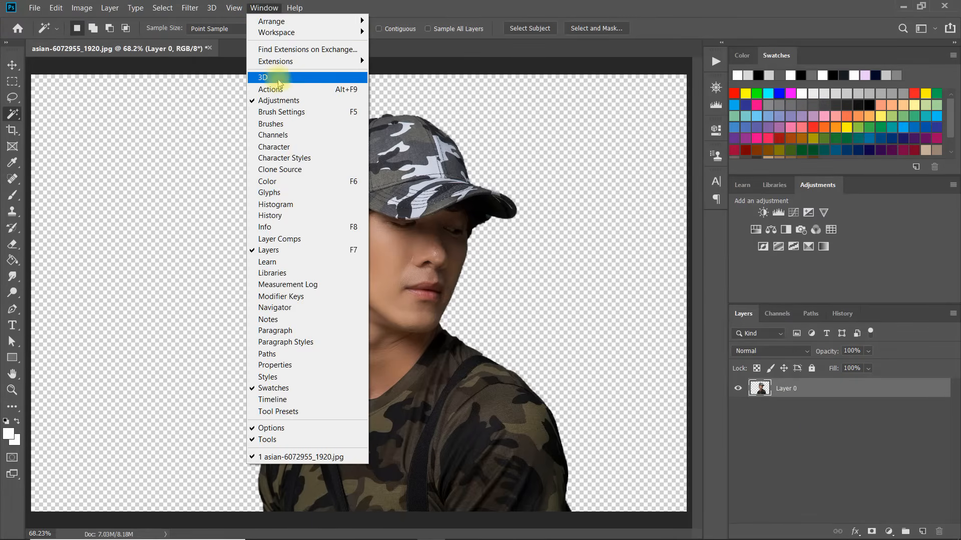
{"action": "left_click", "coordinate": [271, 90]}
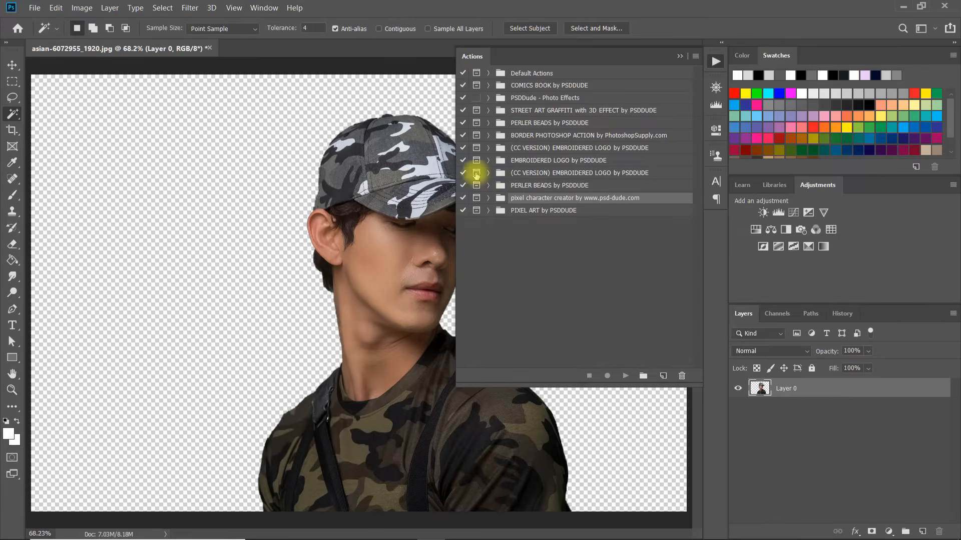
{"action": "left_click", "coordinate": [489, 198]}
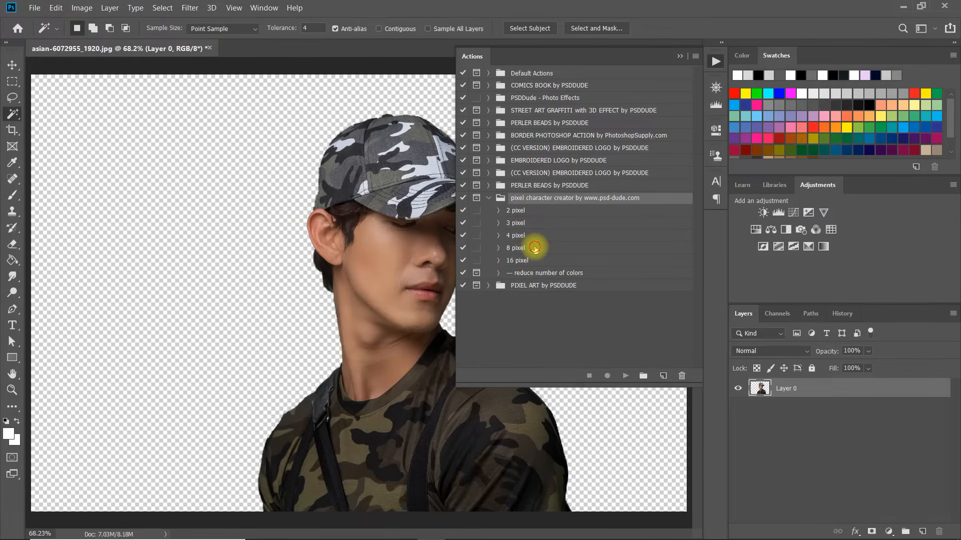
{"action": "left_click", "coordinate": [533, 248]}
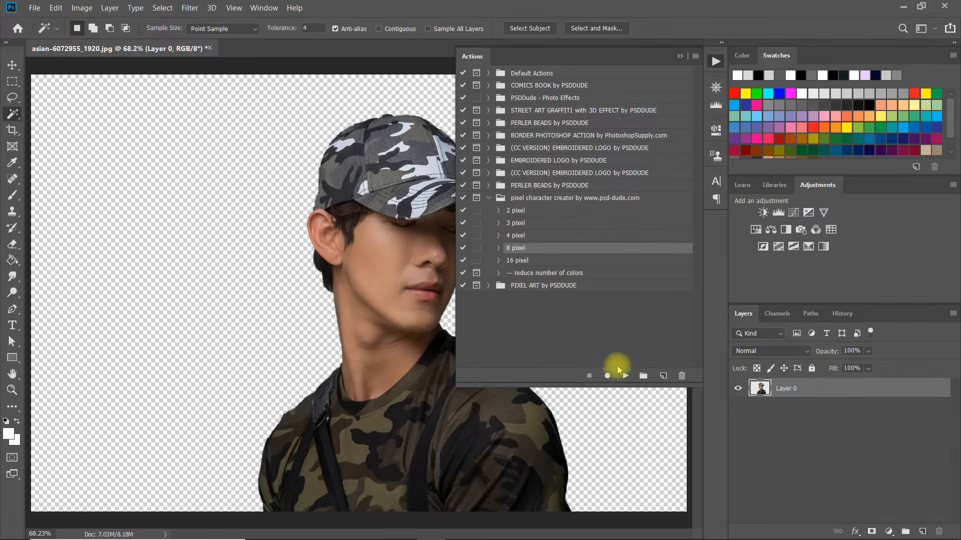
{"action": "left_click", "coordinate": [624, 376]}
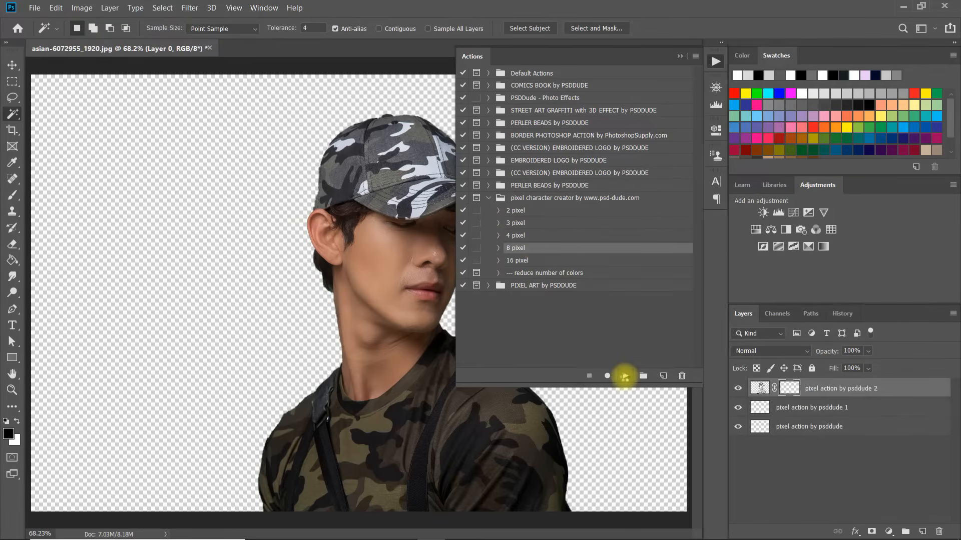
{"action": "left_click", "coordinate": [607, 376]}
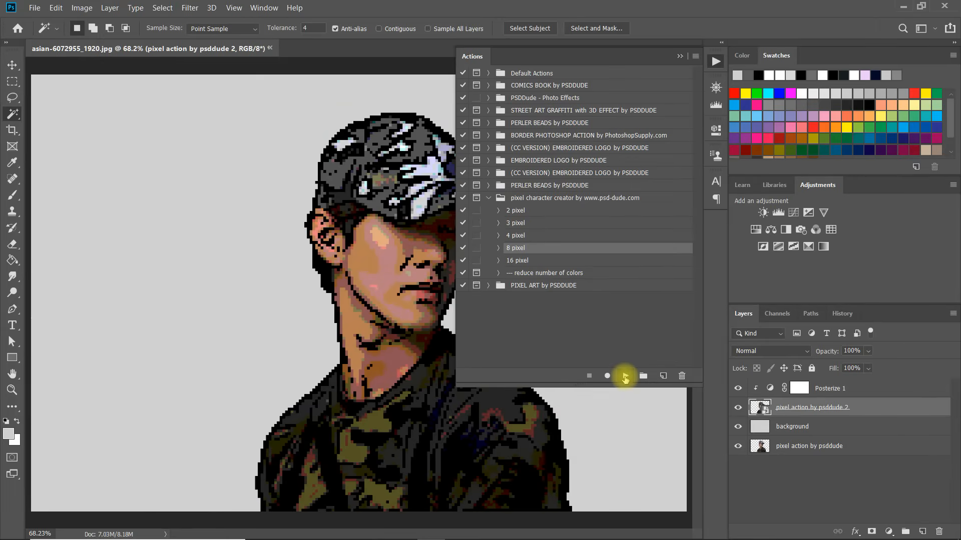
{"action": "mouse_move", "coordinate": [625, 376]}
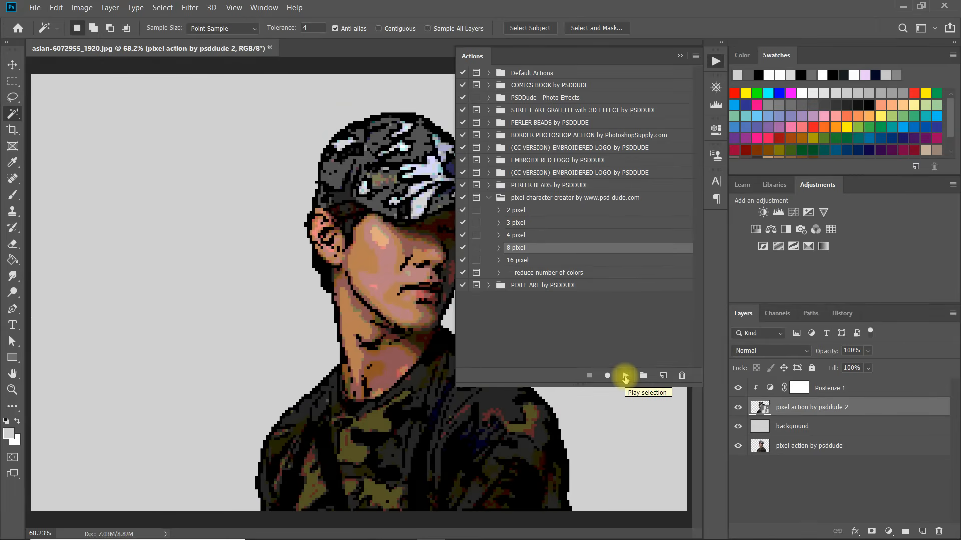
{"action": "mouse_move", "coordinate": [554, 58]}
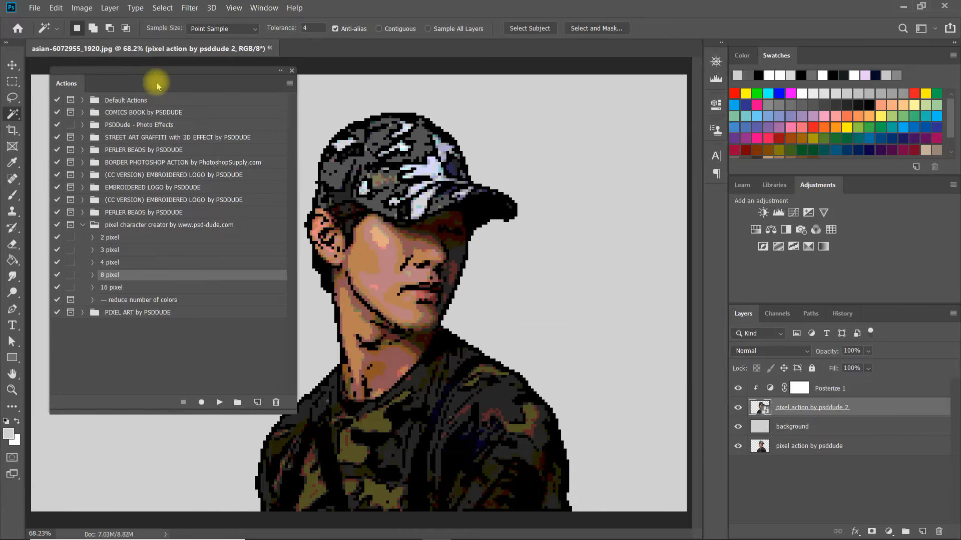
{"action": "mouse_move", "coordinate": [843, 391]}
{"action": "type", "text": "5"}
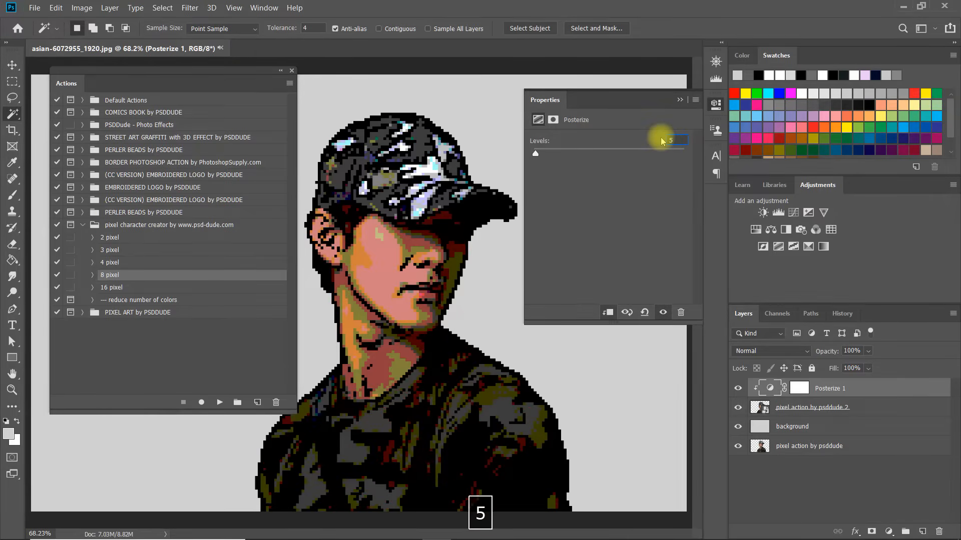
{"action": "mouse_move", "coordinate": [663, 144]}
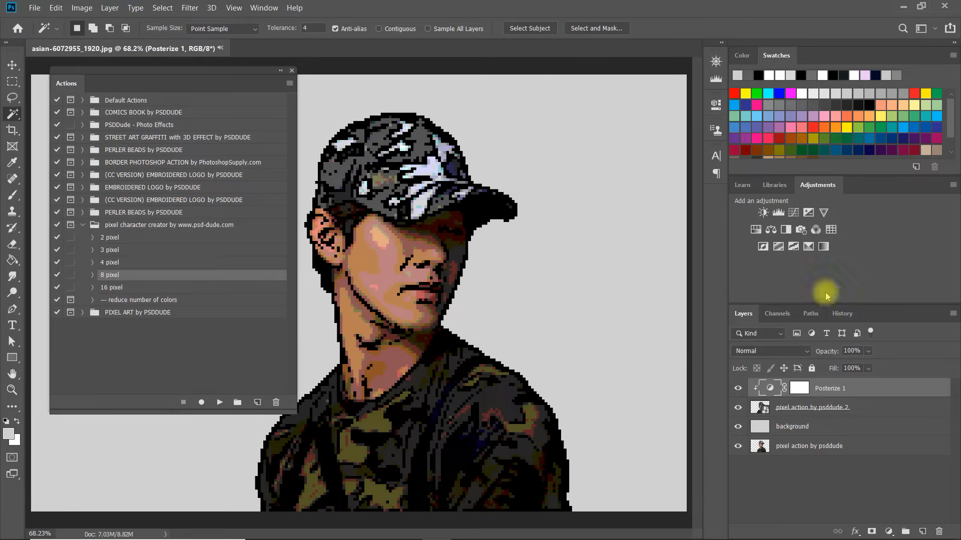
Add a Brightness/Contrast adjustment (brightness 33, contrast 32) to the pixel action by psddude 2 layer.
{"action": "left_click", "coordinate": [812, 407]}
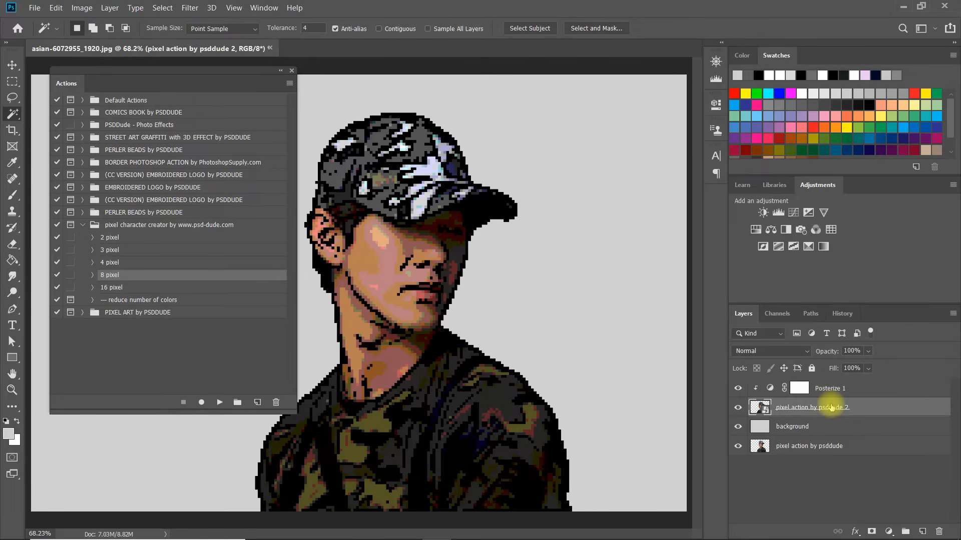
{"action": "left_click", "coordinate": [890, 532]}
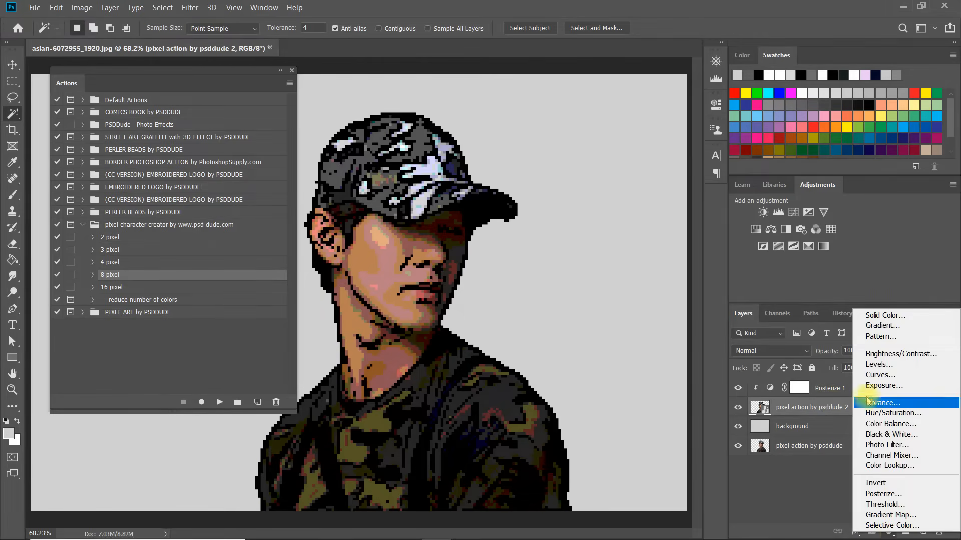
{"action": "left_click", "coordinate": [901, 354]}
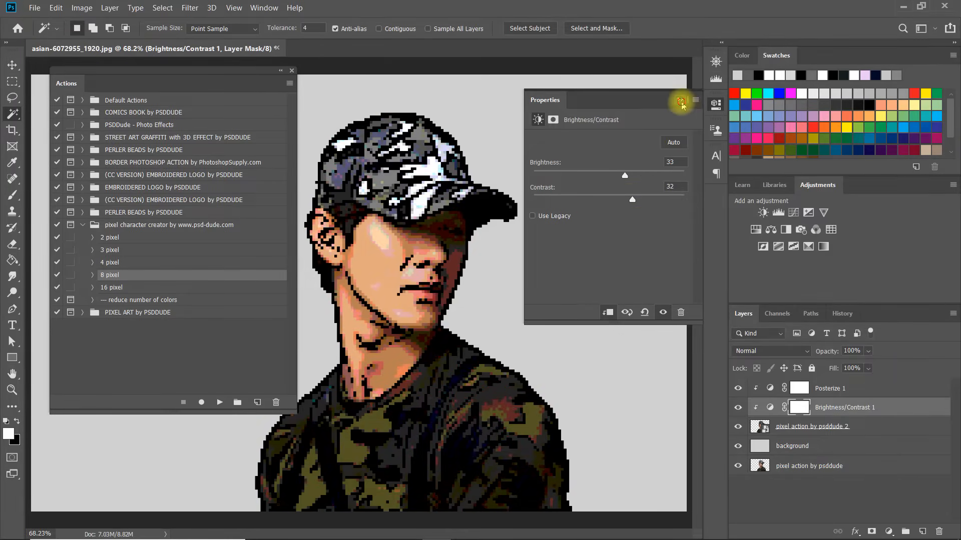
{"action": "left_click", "coordinate": [792, 445]}
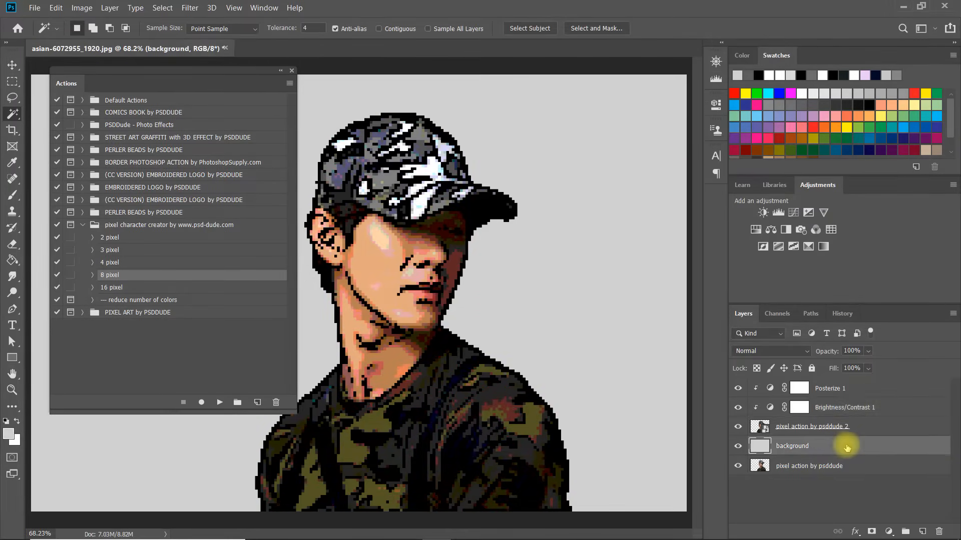
Give the background layer a bright green Color Overlay layer style.
{"action": "double_click", "coordinate": [792, 445]}
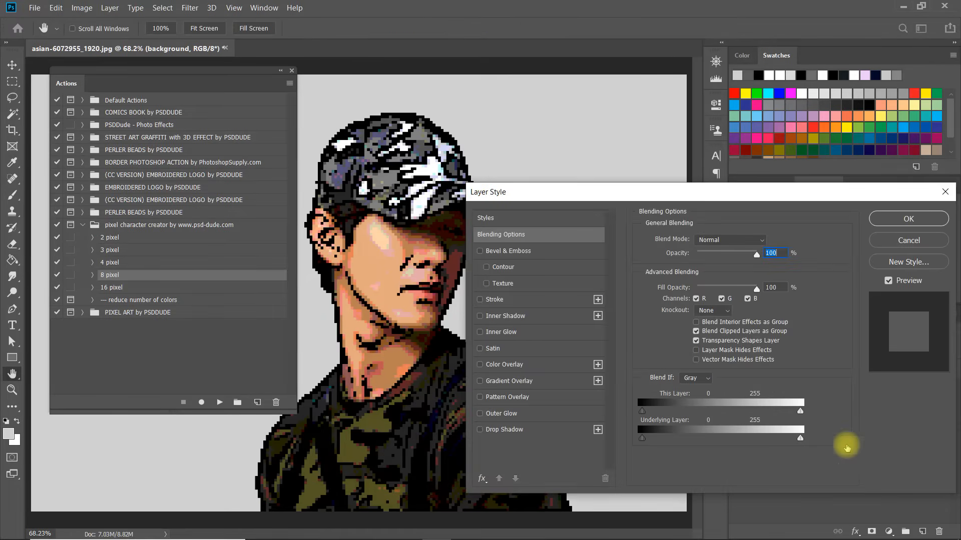
{"action": "left_click", "coordinate": [480, 364]}
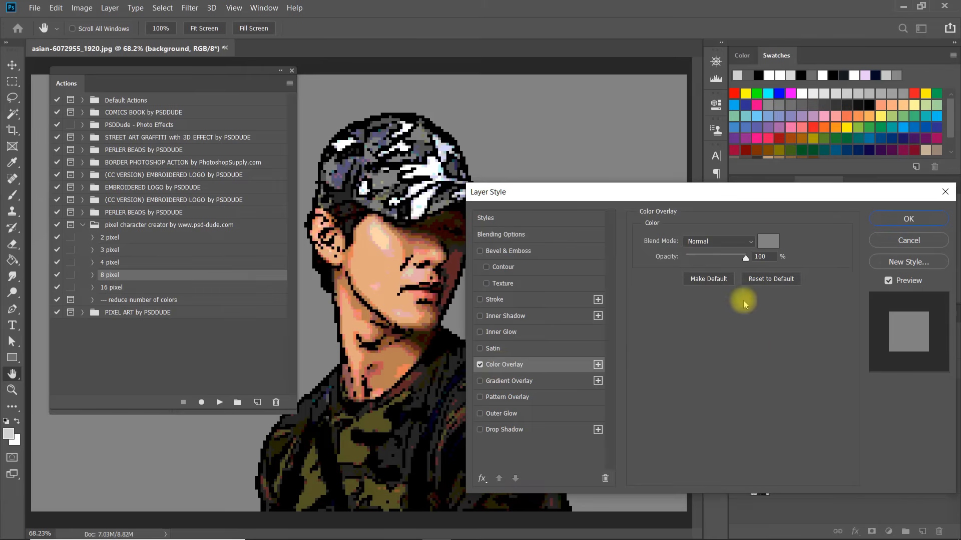
{"action": "left_click", "coordinate": [768, 240]}
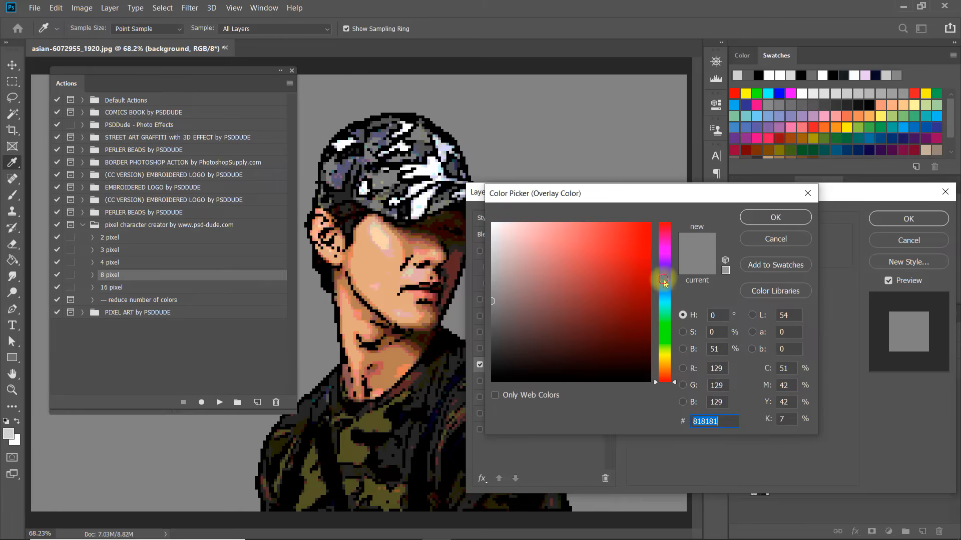
{"action": "left_click", "coordinate": [603, 235]}
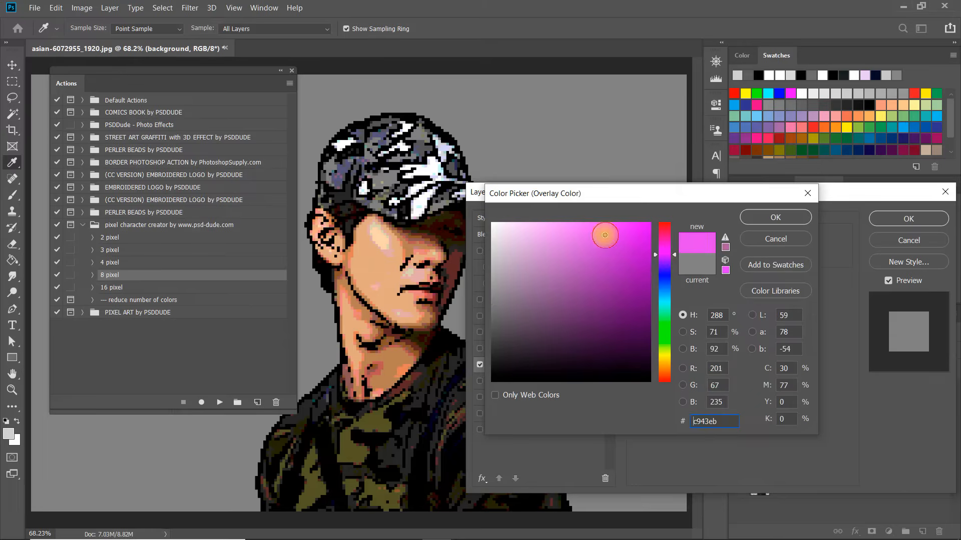
{"action": "left_click", "coordinate": [604, 232]}
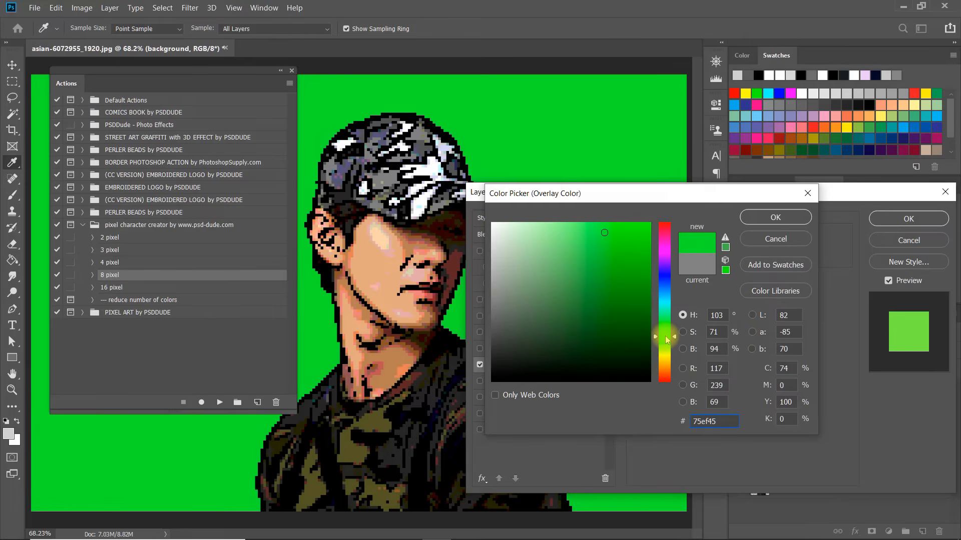
{"action": "left_click", "coordinate": [775, 216]}
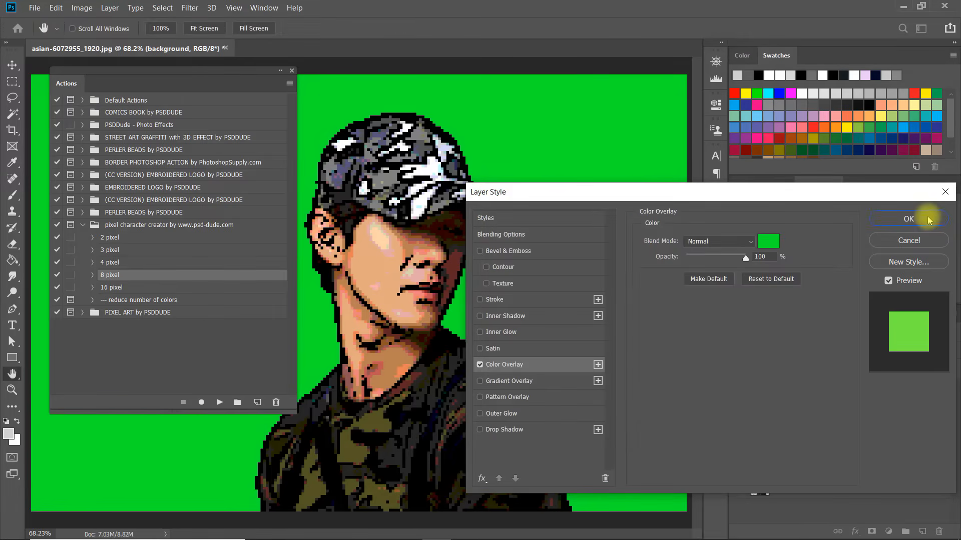
{"action": "left_click", "coordinate": [908, 218]}
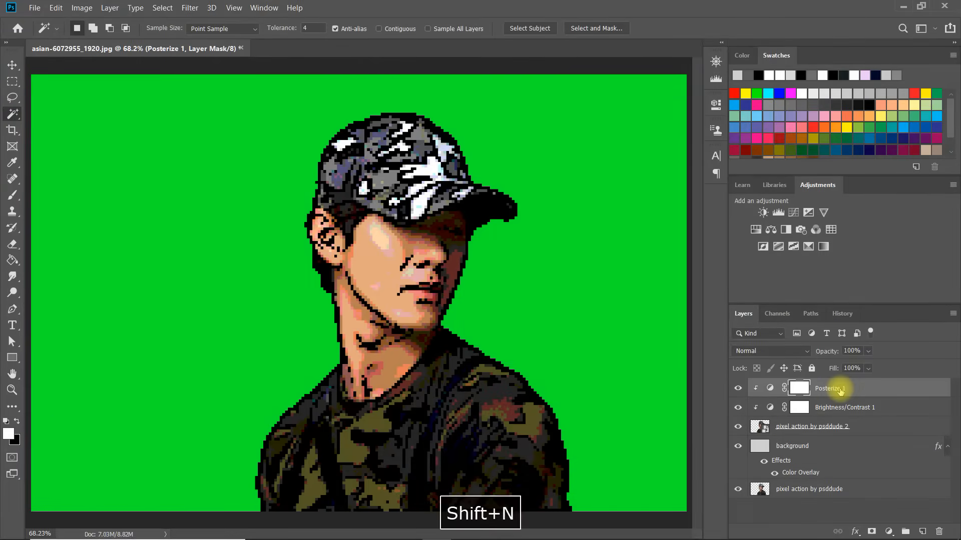
Create a new layer named 'pixel art' and pick the 8 px pixel brush.
{"action": "key", "text": "Ctrl+Shift+N"}
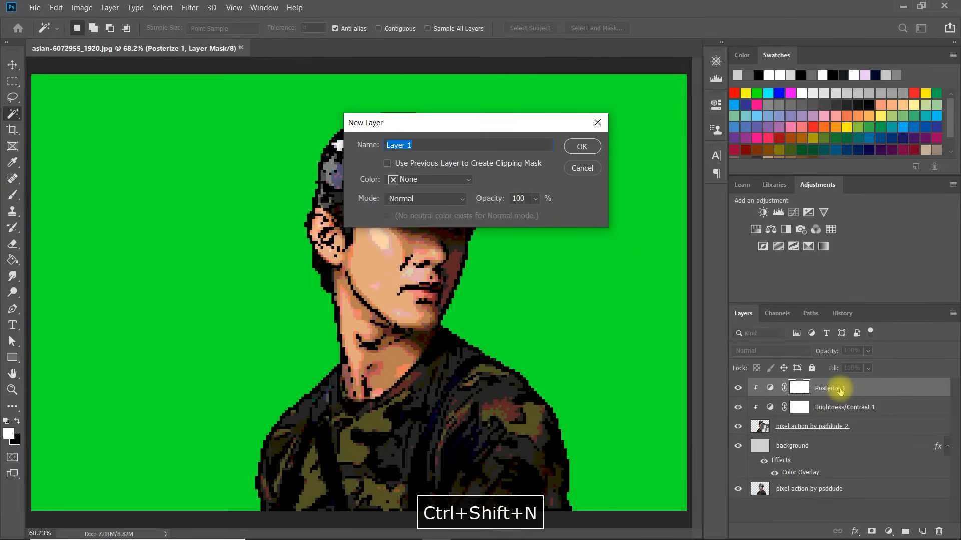
{"action": "type", "text": "pixel"}
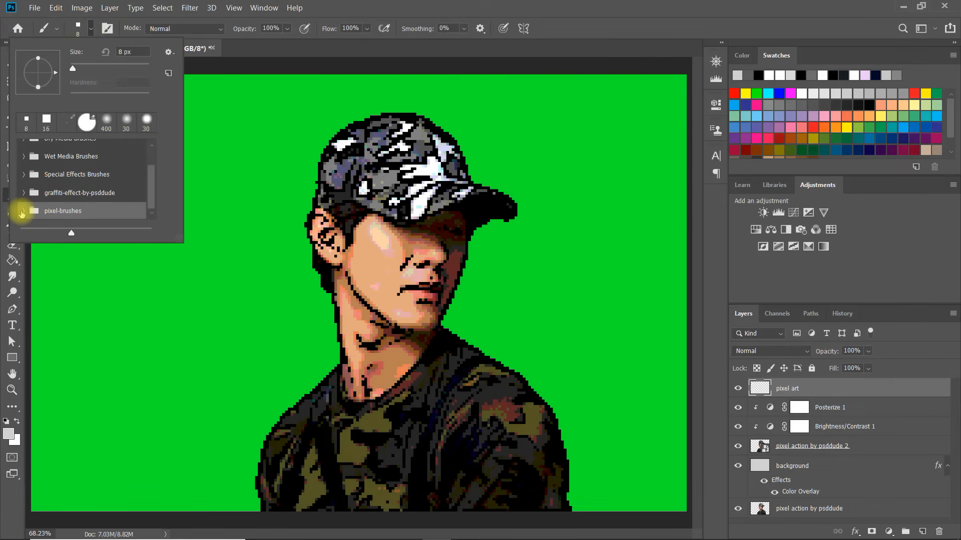
{"action": "left_click", "coordinate": [23, 211]}
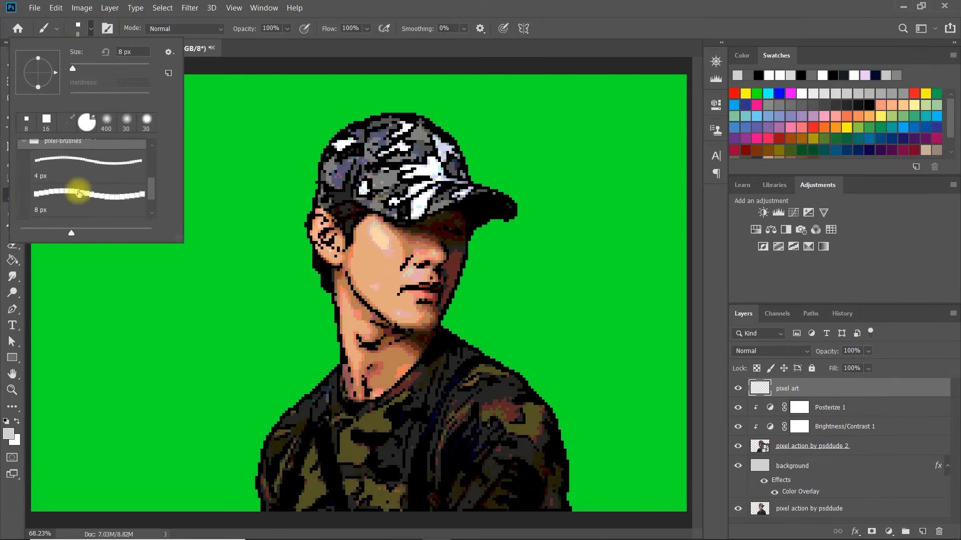
{"action": "left_click", "coordinate": [79, 195]}
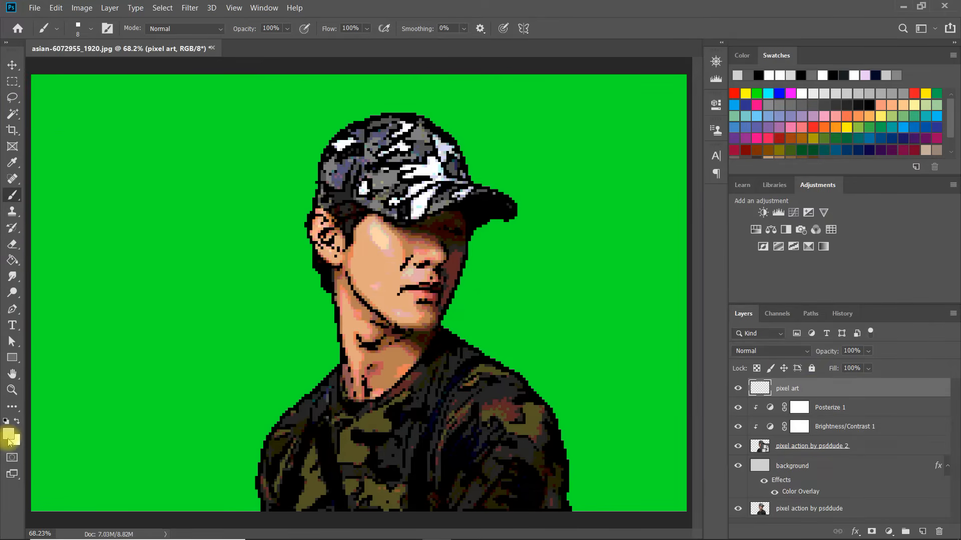
Paint black test strokes on the upper-left green area, then close the document.
{"action": "left_click", "coordinate": [9, 436]}
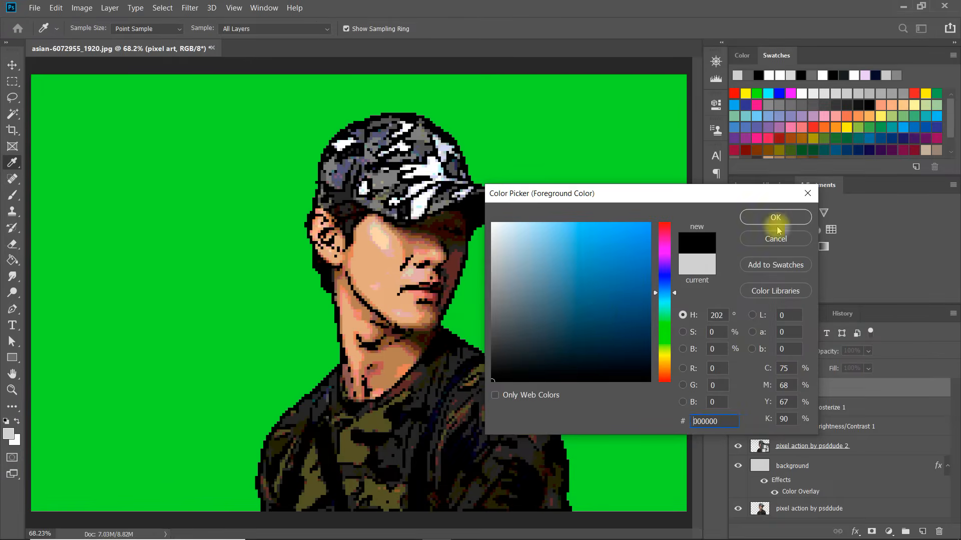
{"action": "left_click", "coordinate": [774, 218]}
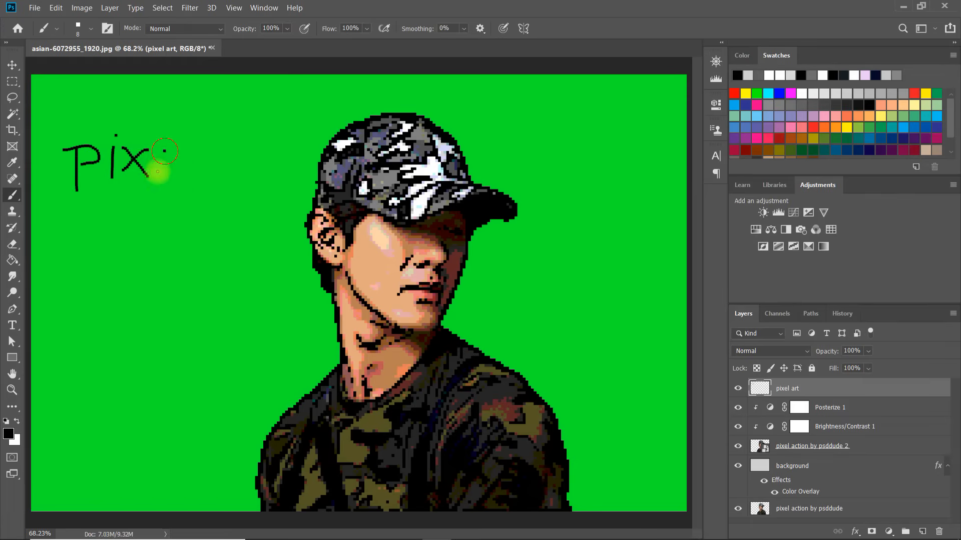
{"action": "left_click_drag", "start_coordinate": [162, 150], "coordinate": [184, 177]}
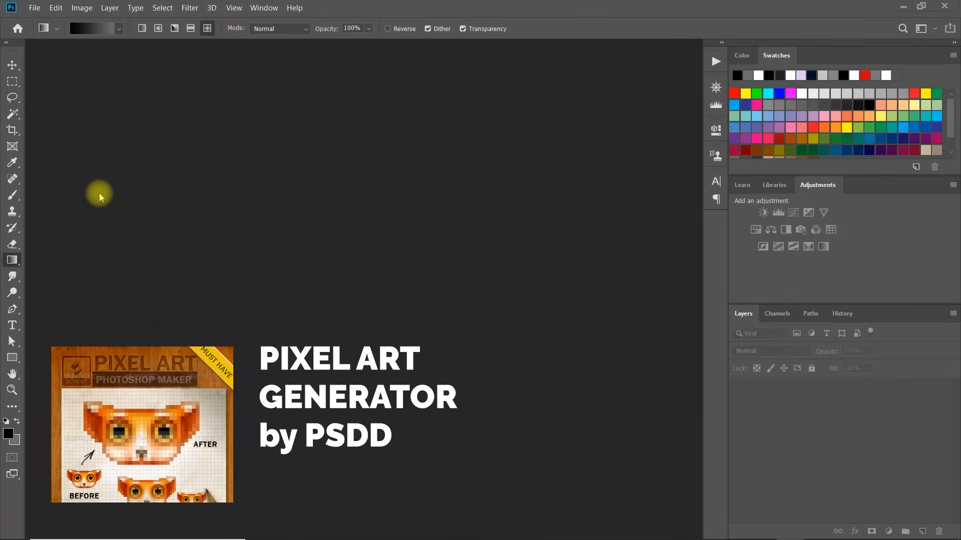
{"action": "key", "text": "space"}
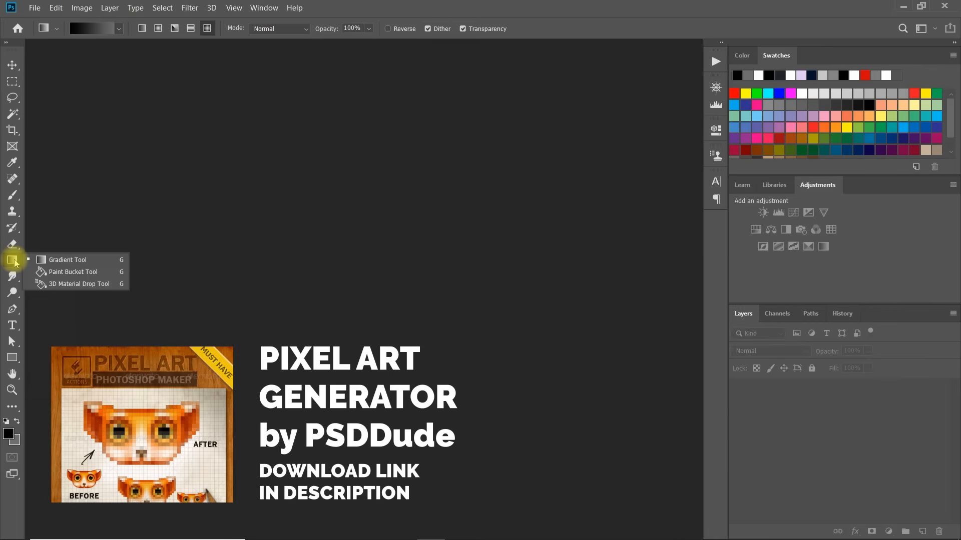
{"action": "left_click", "coordinate": [72, 271]}
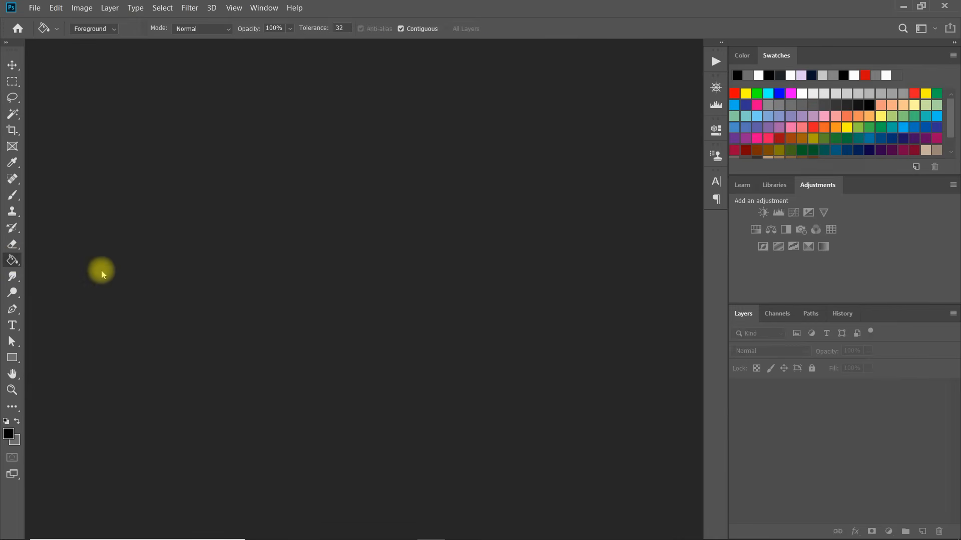
Set the Paint Bucket fill source to Pattern.
{"action": "left_click", "coordinate": [94, 28]}
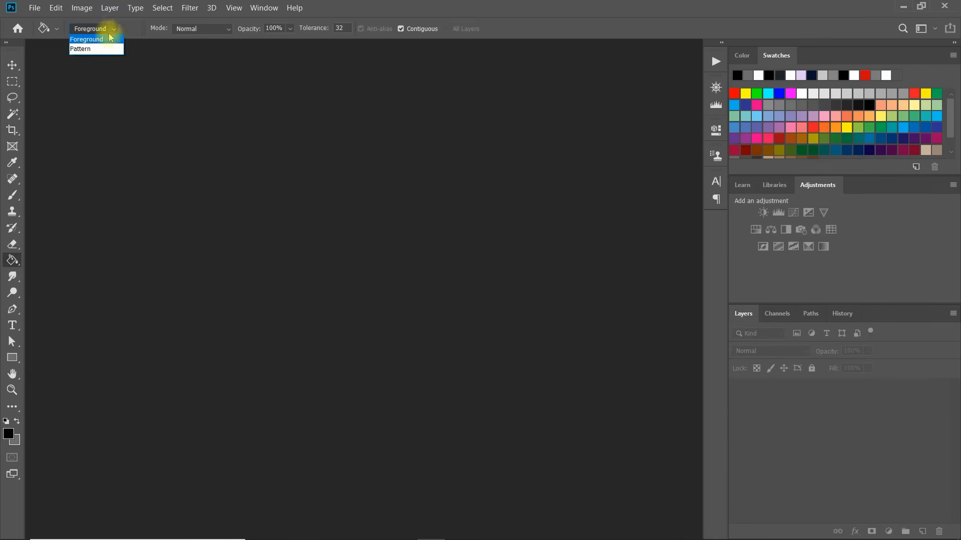
{"action": "left_click", "coordinate": [79, 49]}
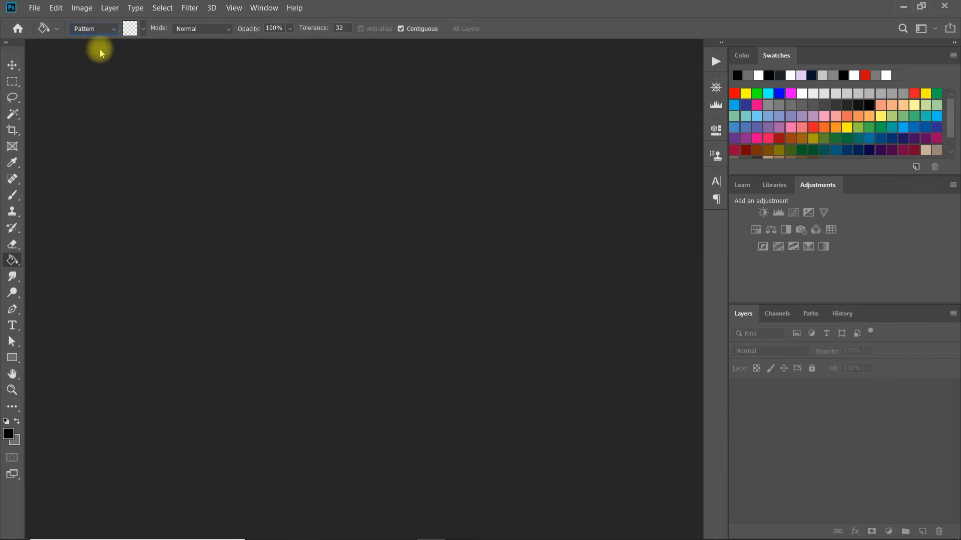
{"action": "left_click", "coordinate": [142, 28]}
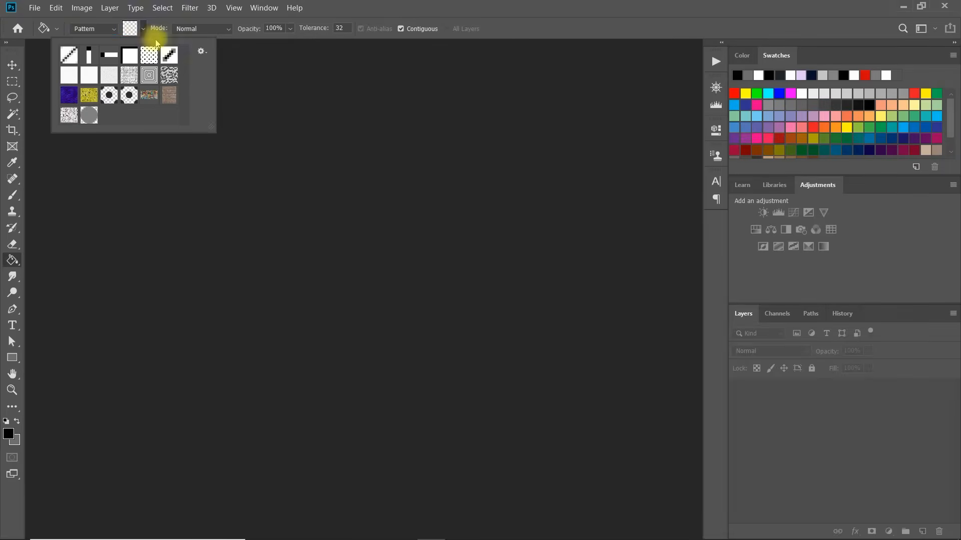
Load the pixel-pattern.pat patterns and show the Actions panel.
{"action": "left_click", "coordinate": [201, 51]}
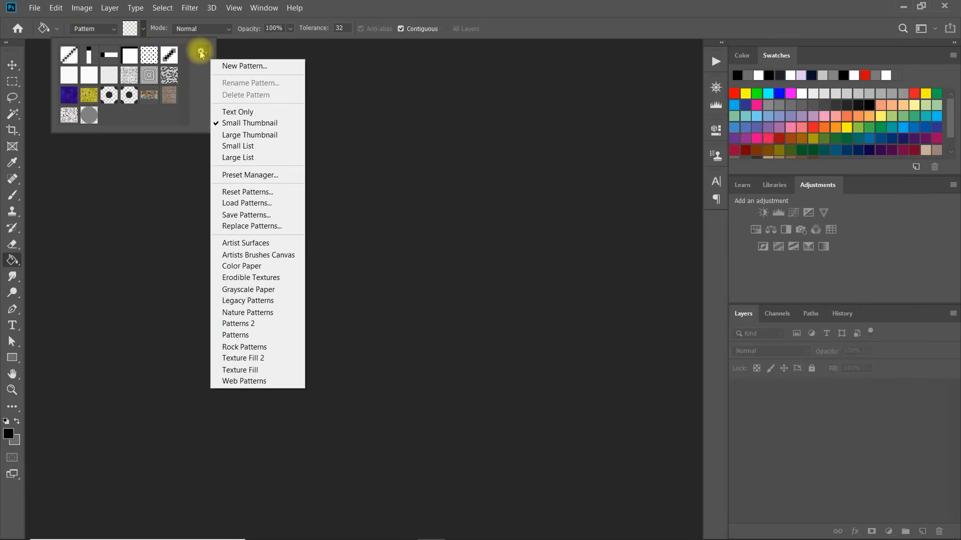
{"action": "mouse_move", "coordinate": [246, 202]}
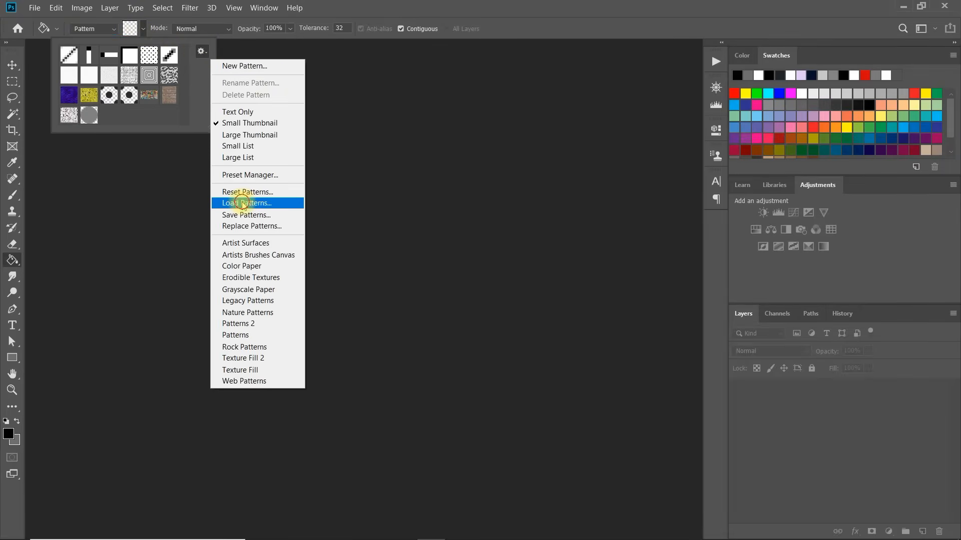
{"action": "left_click", "coordinate": [247, 203]}
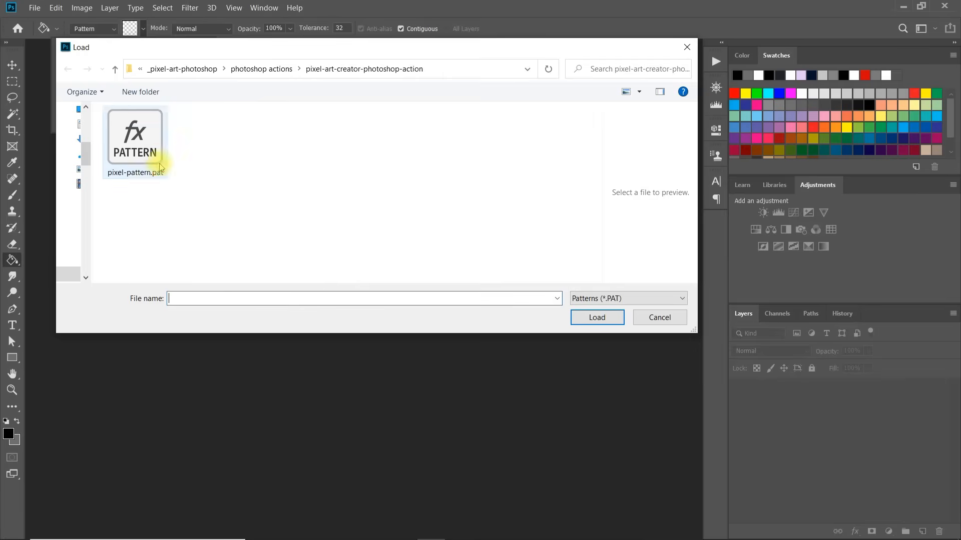
{"action": "left_click", "coordinate": [134, 141]}
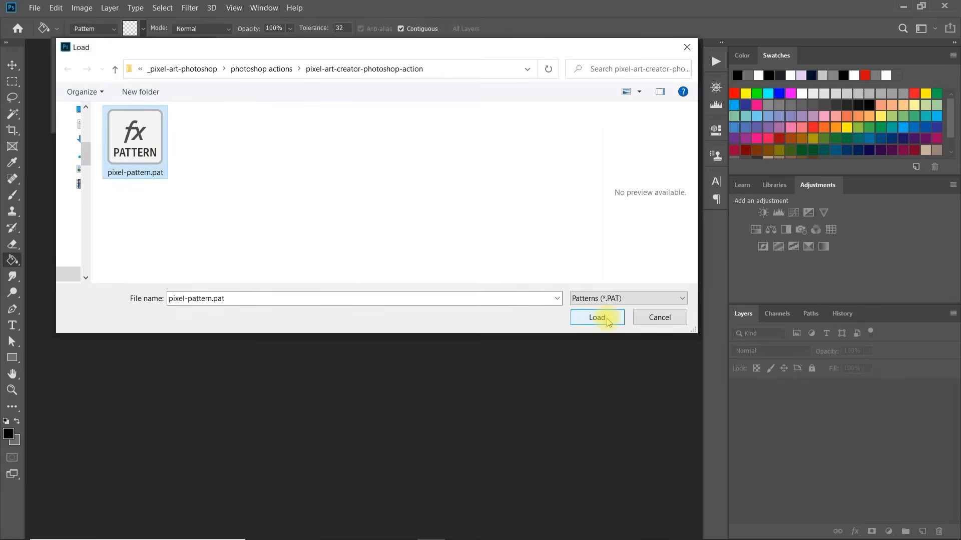
{"action": "left_click", "coordinate": [596, 317]}
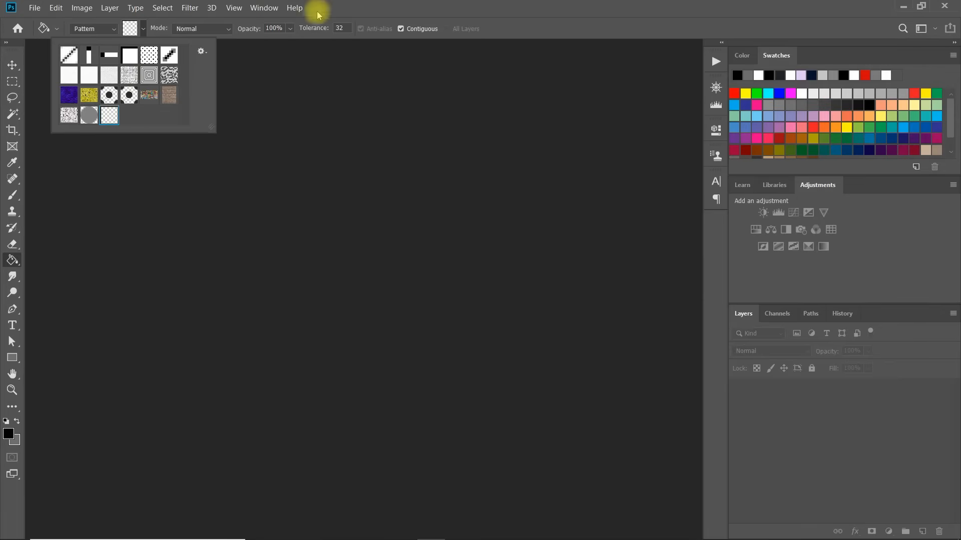
{"action": "left_click", "coordinate": [264, 8]}
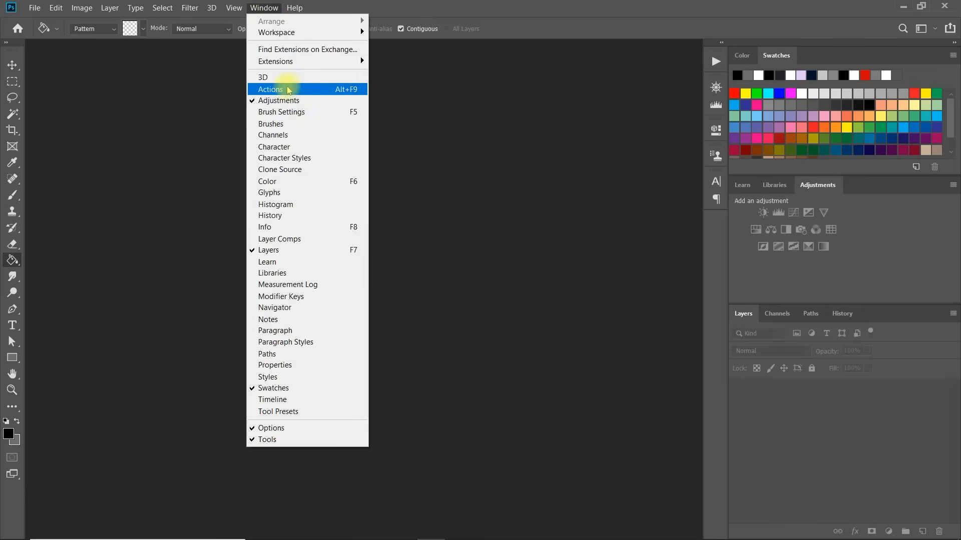
{"action": "left_click", "coordinate": [271, 89]}
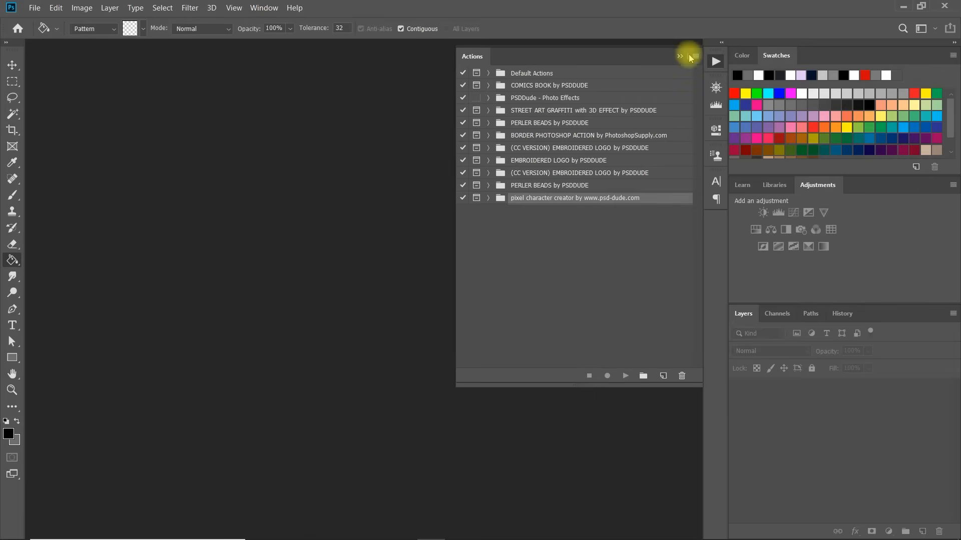
Load the pixel-art-v1.atn action set through the Actions panel menu.
{"action": "left_click", "coordinate": [694, 56]}
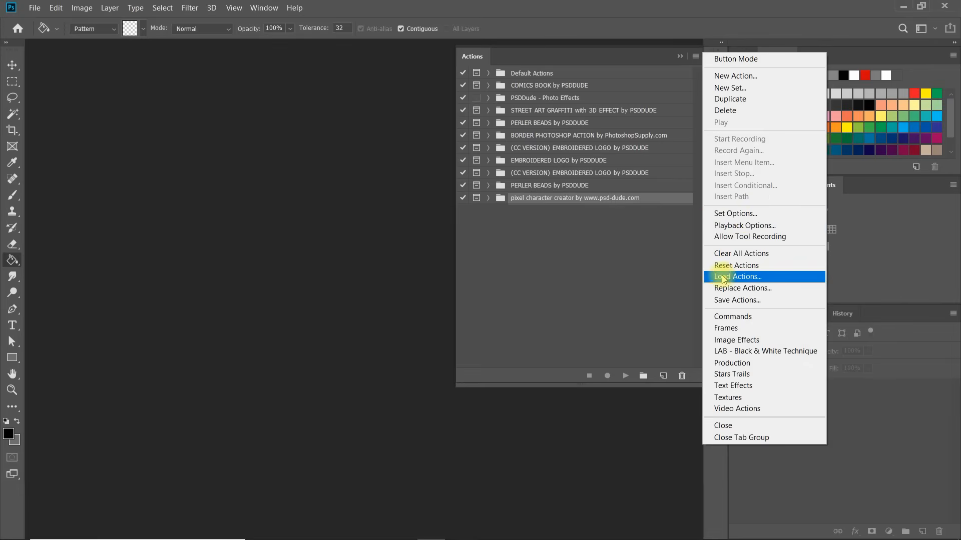
{"action": "left_click", "coordinate": [737, 276]}
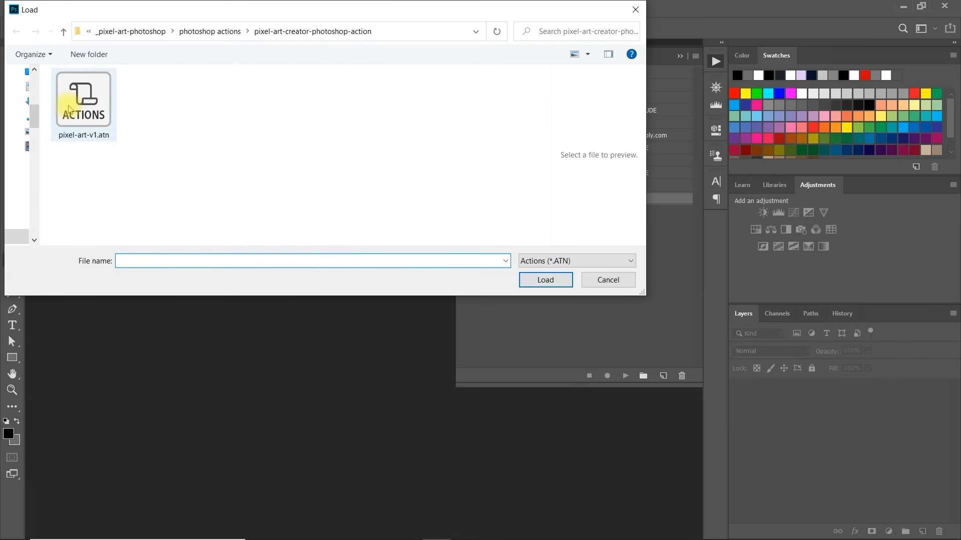
{"action": "left_click", "coordinate": [544, 279]}
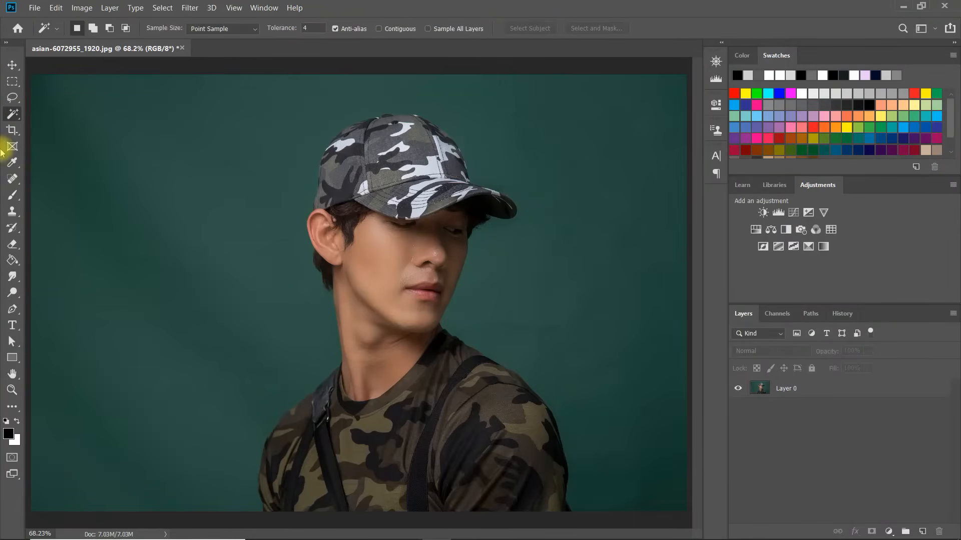
Select Layer 0, run Select Subject on the man, and add a layer mask.
{"action": "left_click", "coordinate": [786, 388]}
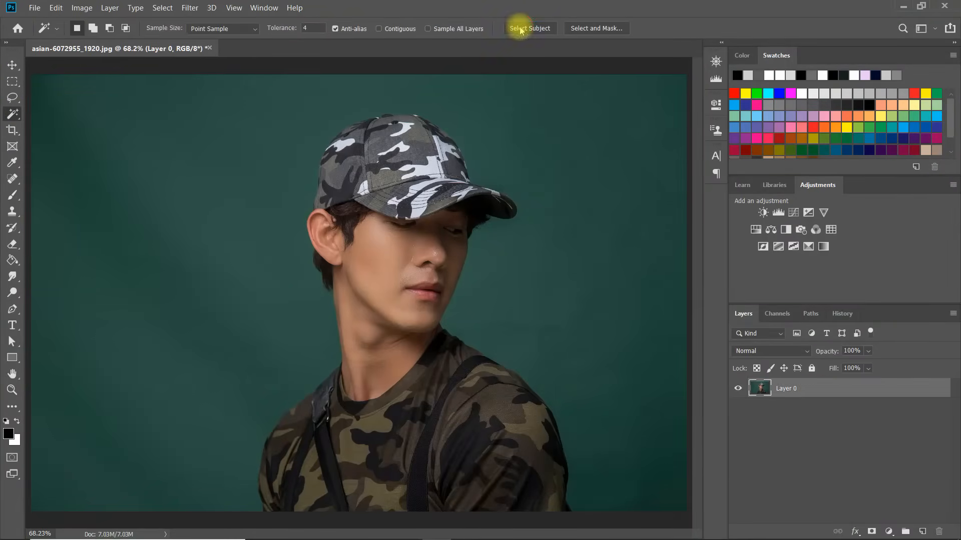
{"action": "left_click", "coordinate": [529, 29]}
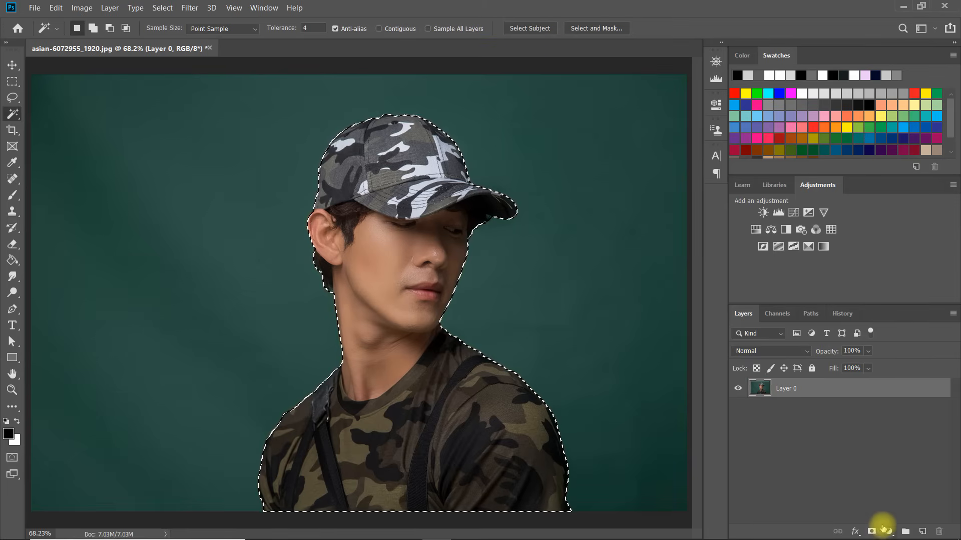
{"action": "left_click", "coordinate": [892, 532]}
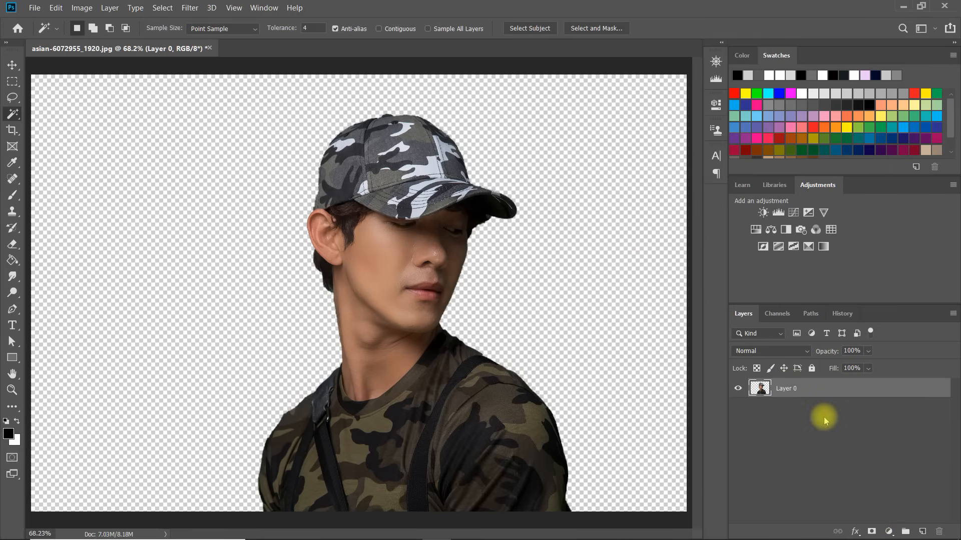
{"action": "left_click", "coordinate": [264, 7]}
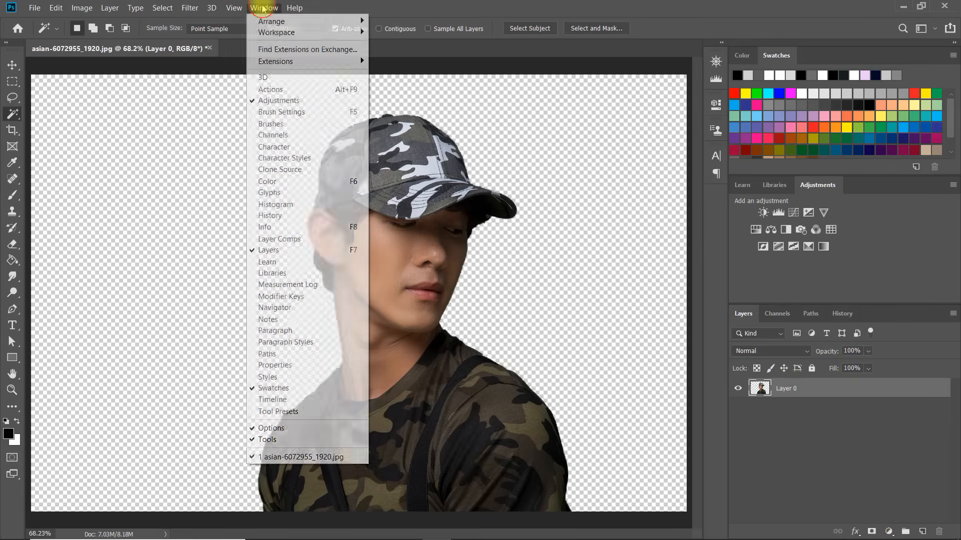
Run the 'pixelate medium -12px' action from PIXEL ART by PSDDUDE, accepting 25 indexed colours.
{"action": "left_click", "coordinate": [271, 89]}
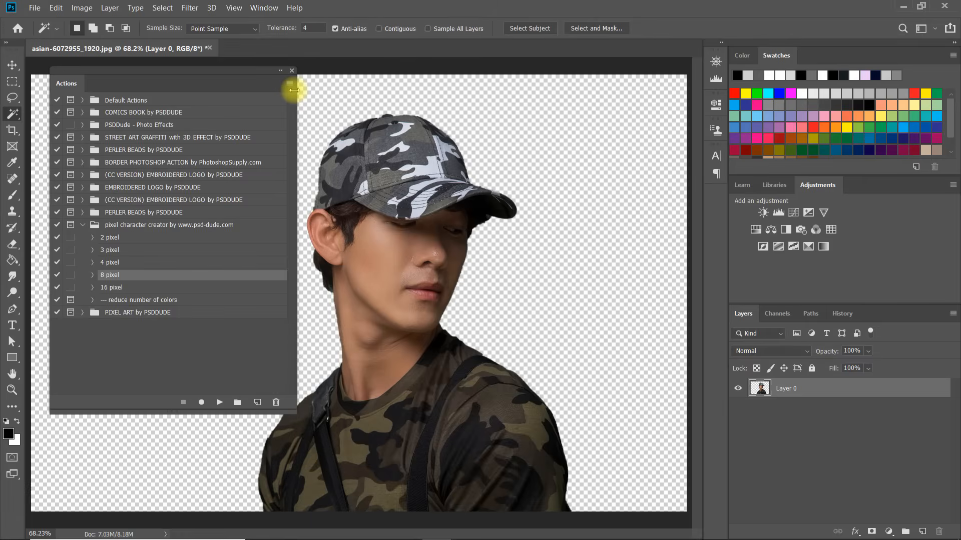
{"action": "left_click", "coordinate": [82, 224]}
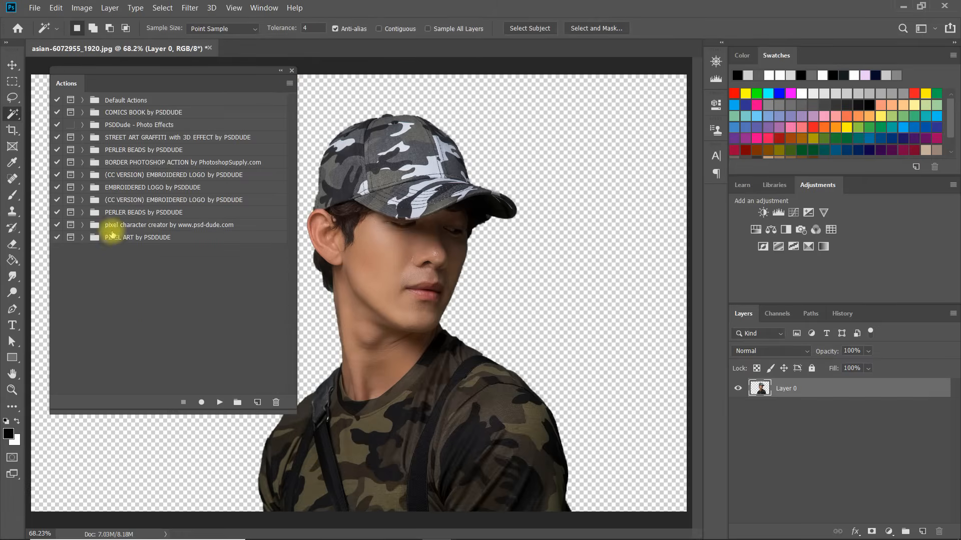
{"action": "left_click", "coordinate": [82, 237]}
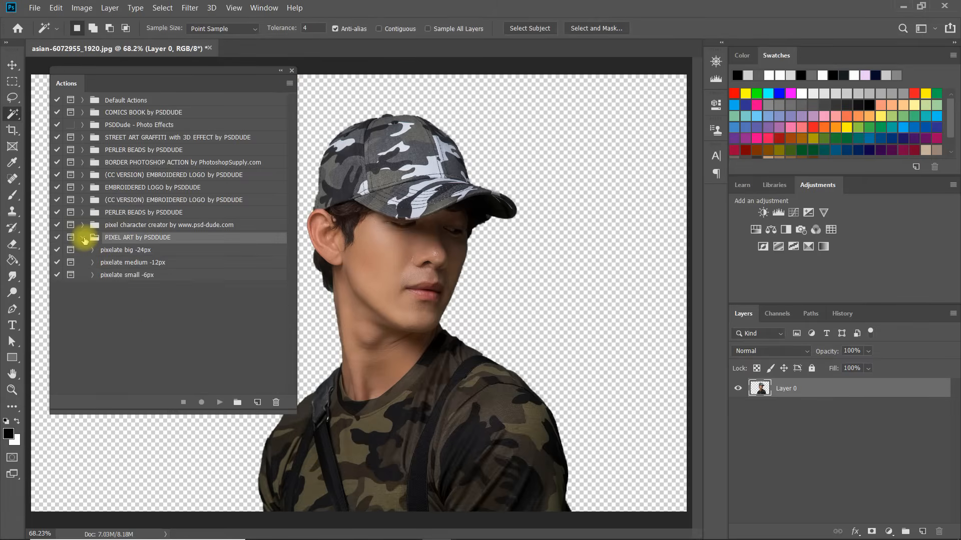
{"action": "left_click", "coordinate": [132, 262]}
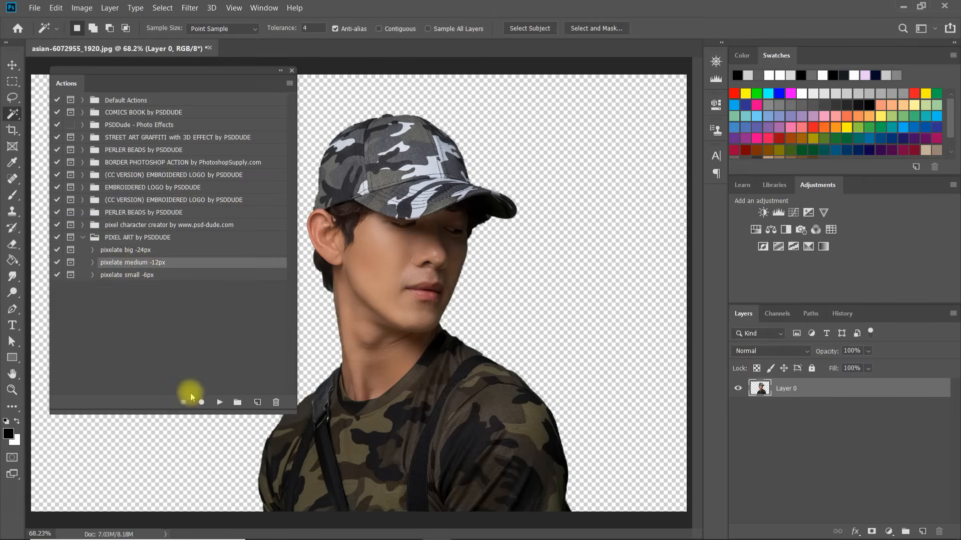
{"action": "left_click", "coordinate": [219, 402]}
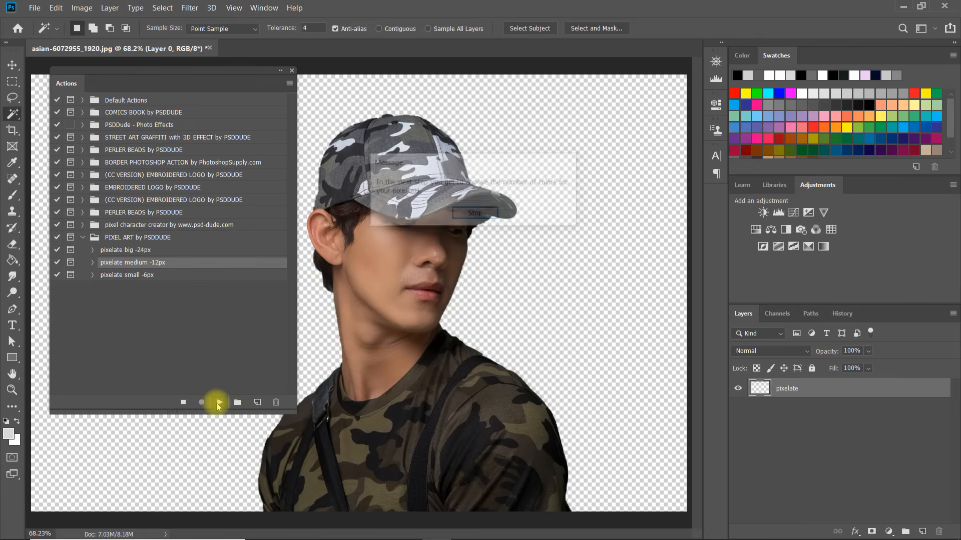
{"action": "left_click", "coordinate": [219, 402]}
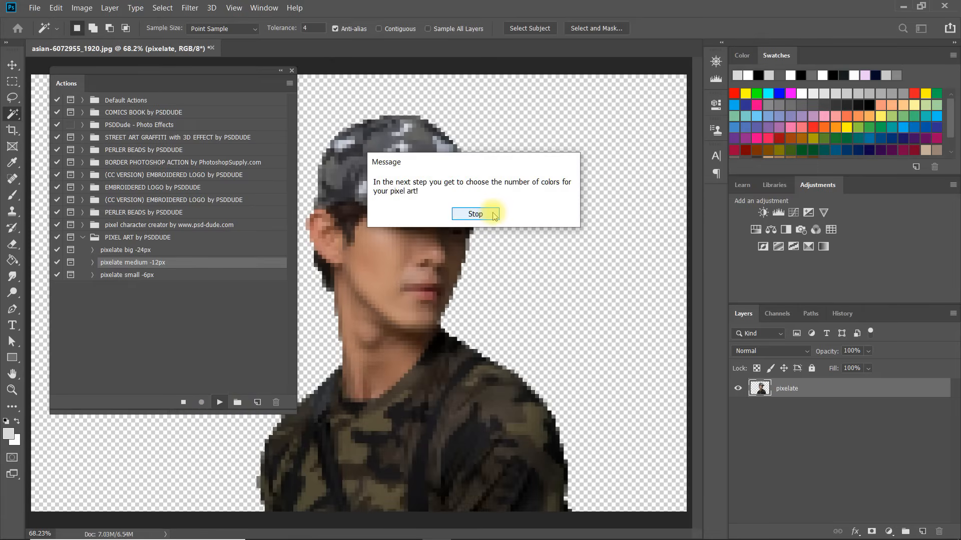
{"action": "left_click", "coordinate": [475, 213]}
{"action": "type", "text": "25"}
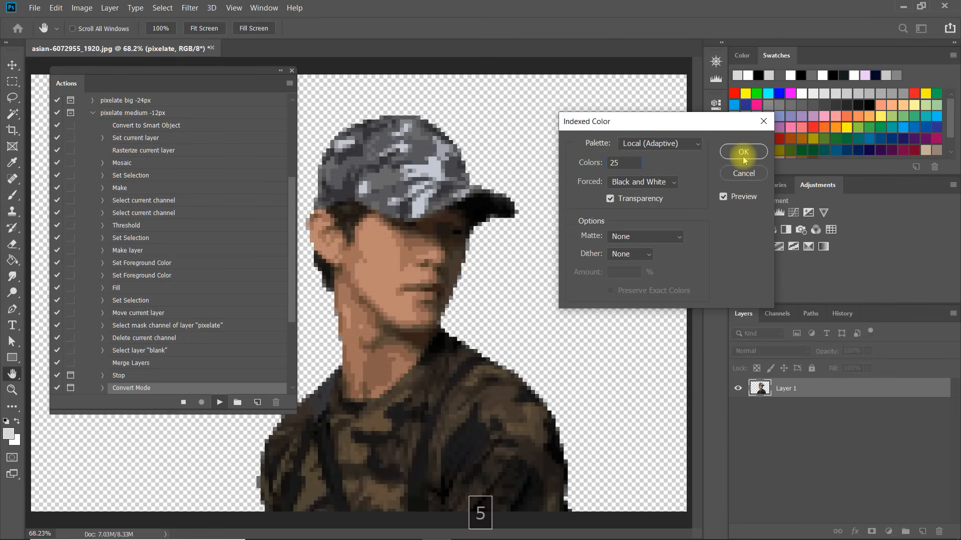
{"action": "left_click", "coordinate": [743, 151]}
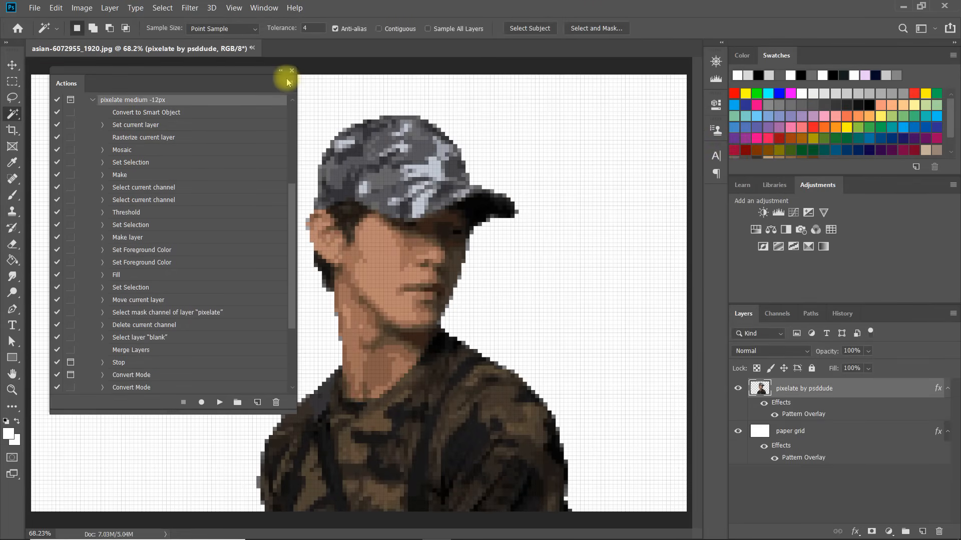
Close the Actions panel and open the paper grid layer's layer style settings.
{"action": "left_click", "coordinate": [292, 71]}
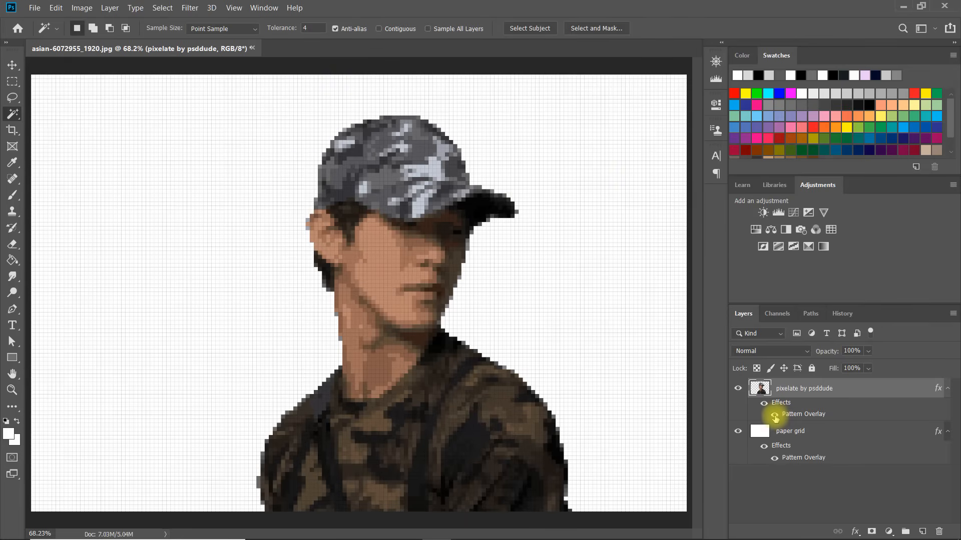
{"action": "left_click", "coordinate": [773, 417]}
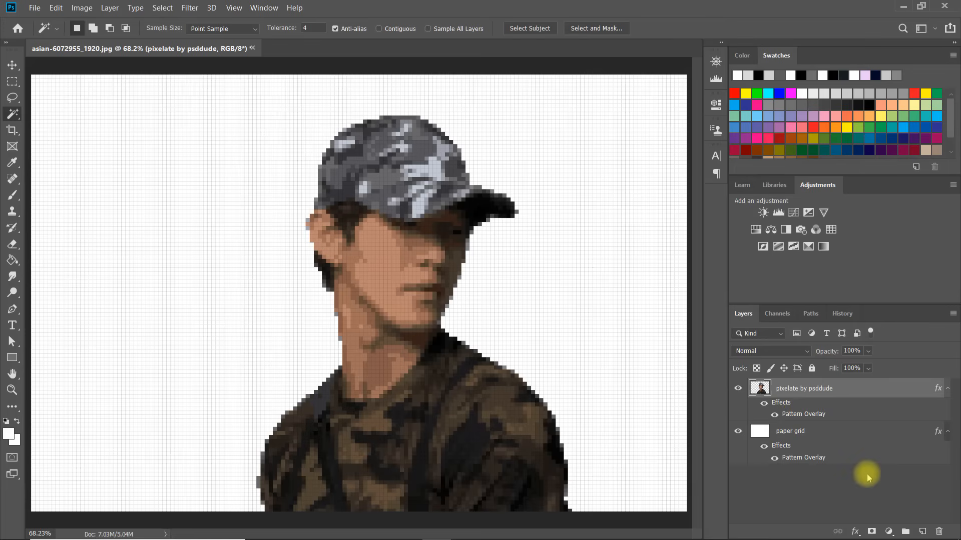
{"action": "mouse_move", "coordinate": [859, 464]}
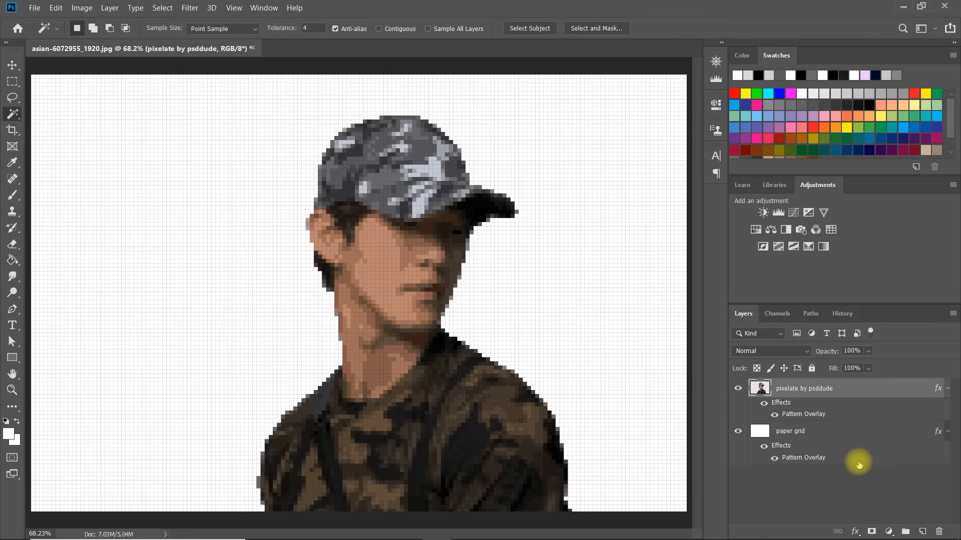
{"action": "mouse_move", "coordinate": [537, 288]}
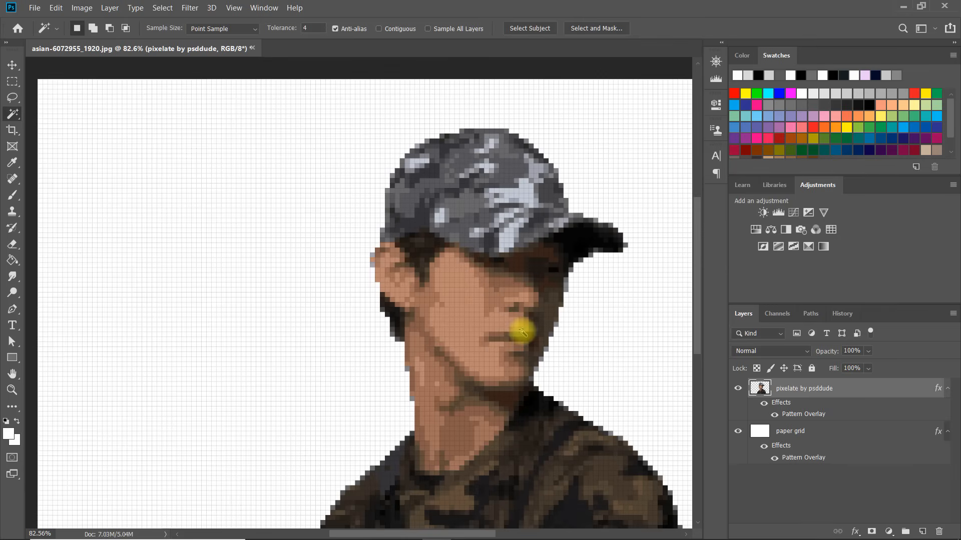
{"action": "left_click", "coordinate": [790, 431]}
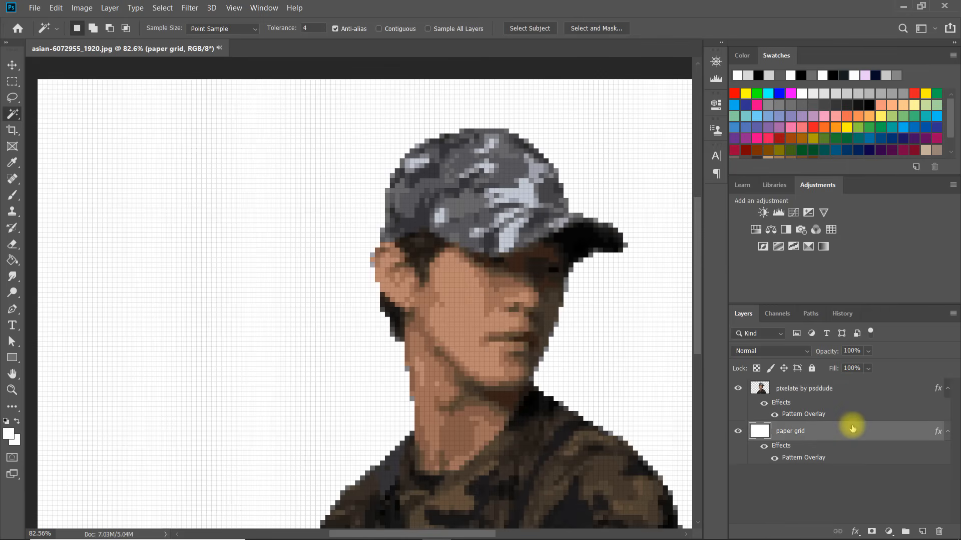
{"action": "double_click", "coordinate": [790, 431]}
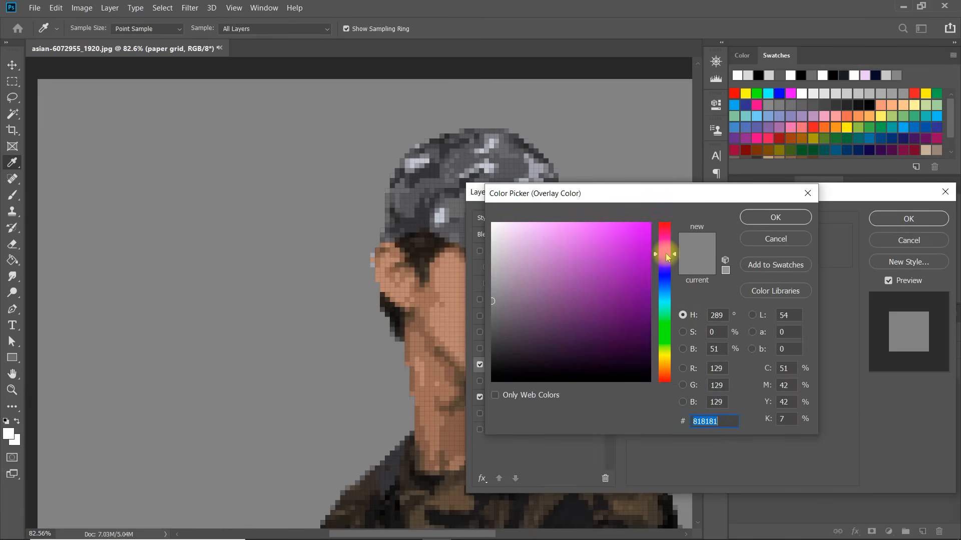
Give the paper grid layer a #d751f4 pink Color Overlay in Multiply mode.
{"action": "left_click", "coordinate": [597, 230]}
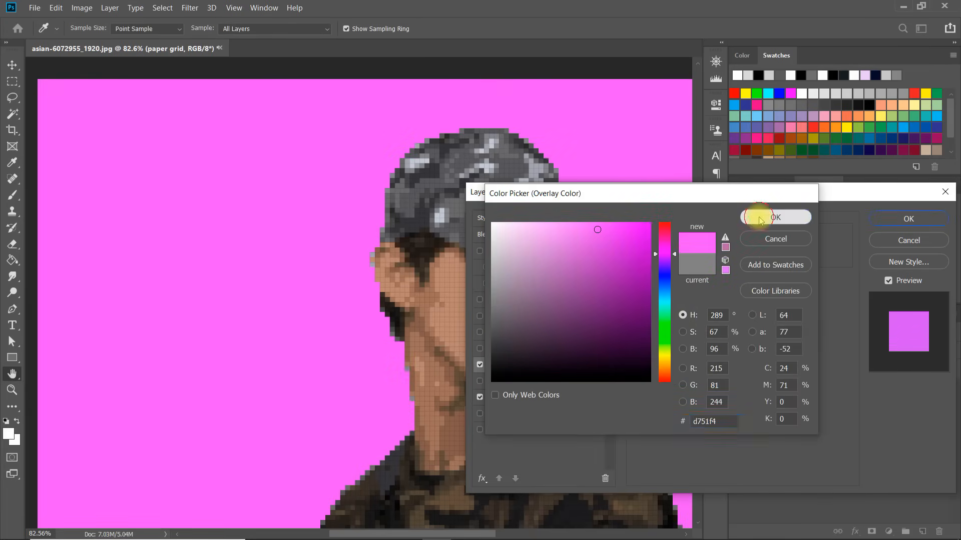
{"action": "left_click", "coordinate": [774, 216]}
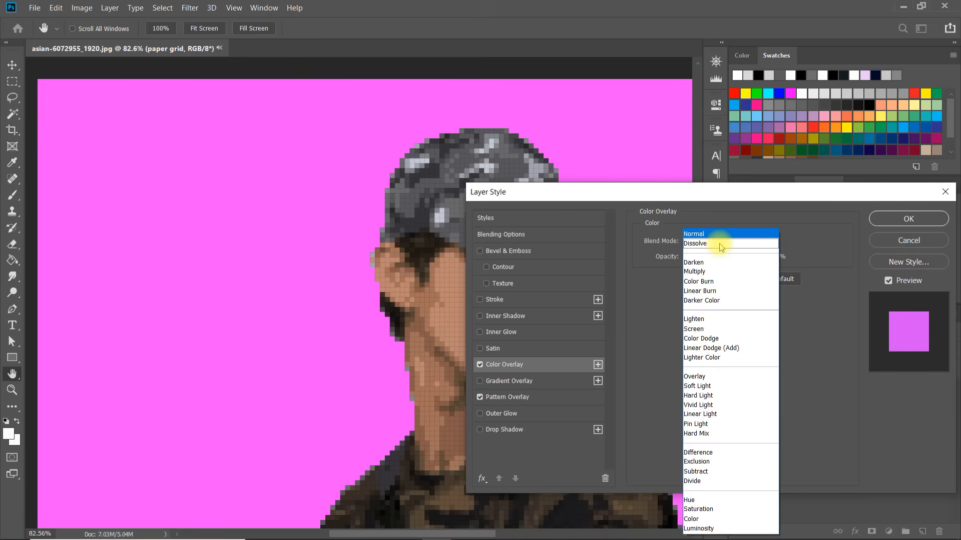
{"action": "left_click", "coordinate": [694, 271]}
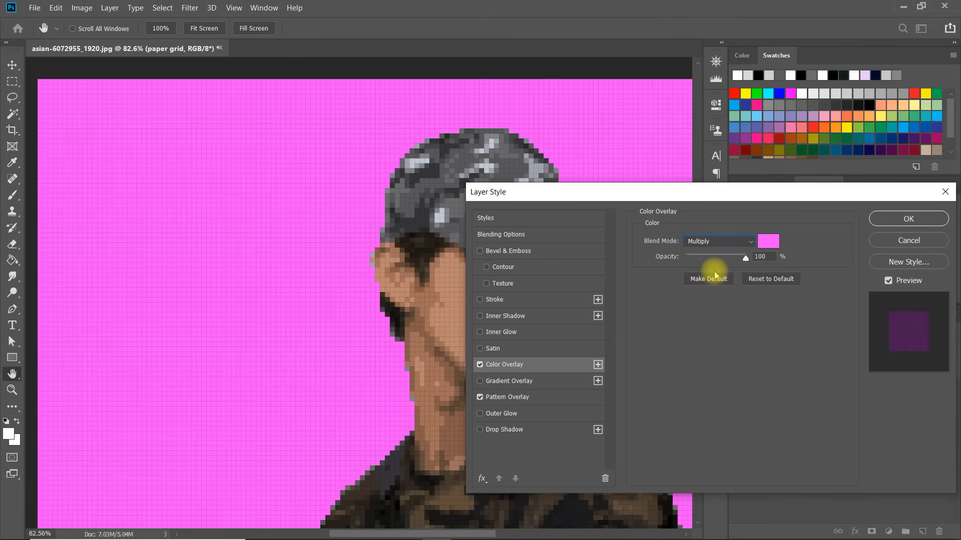
{"action": "left_click", "coordinate": [907, 219]}
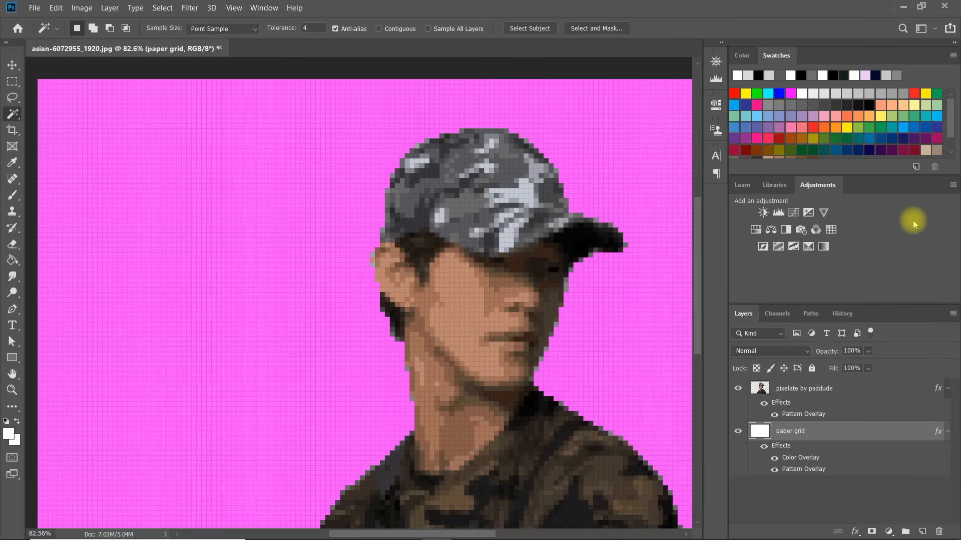
{"action": "left_click", "coordinate": [803, 388]}
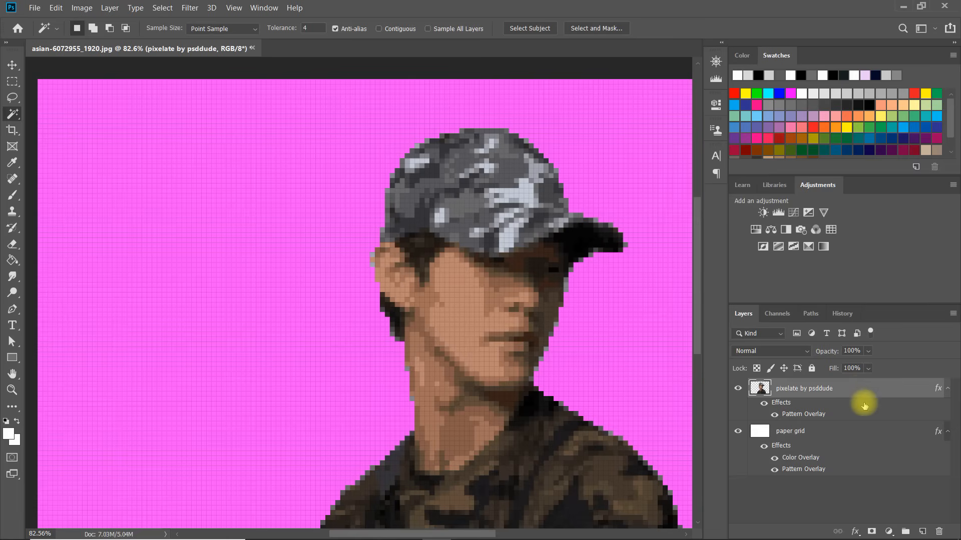
{"action": "mouse_move", "coordinate": [889, 530]}
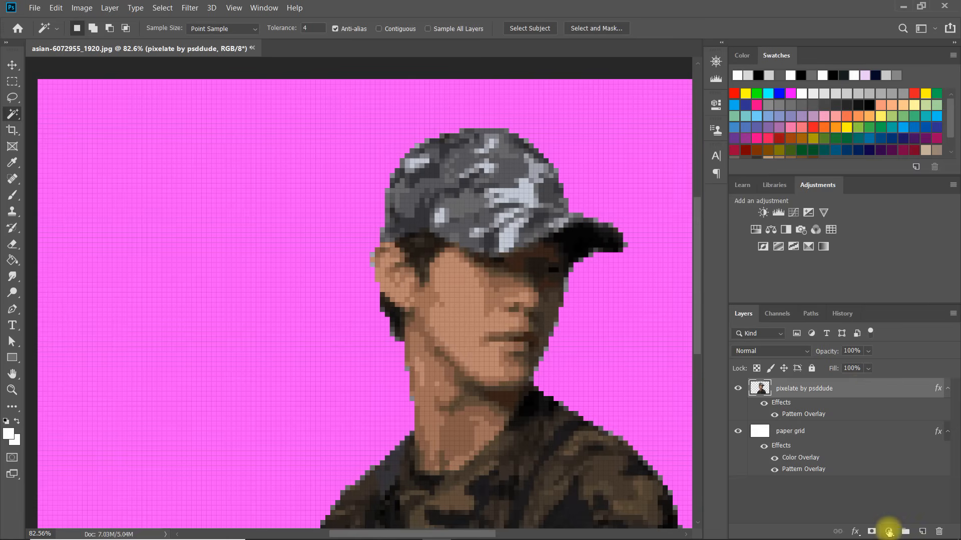
Add Brightness/Contrast and Vibrance adjustment layers above the pixelated portrait.
{"action": "left_click", "coordinate": [889, 531]}
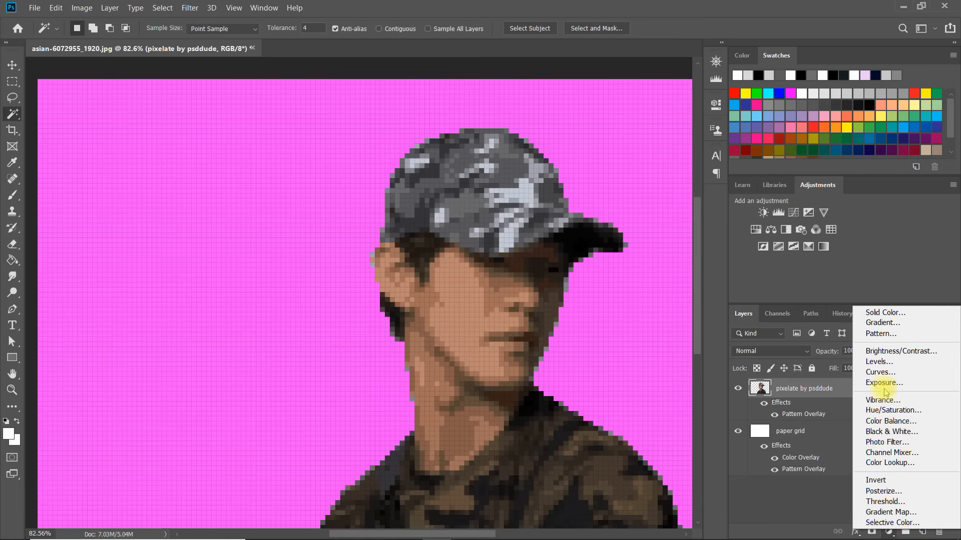
{"action": "left_click", "coordinate": [901, 351]}
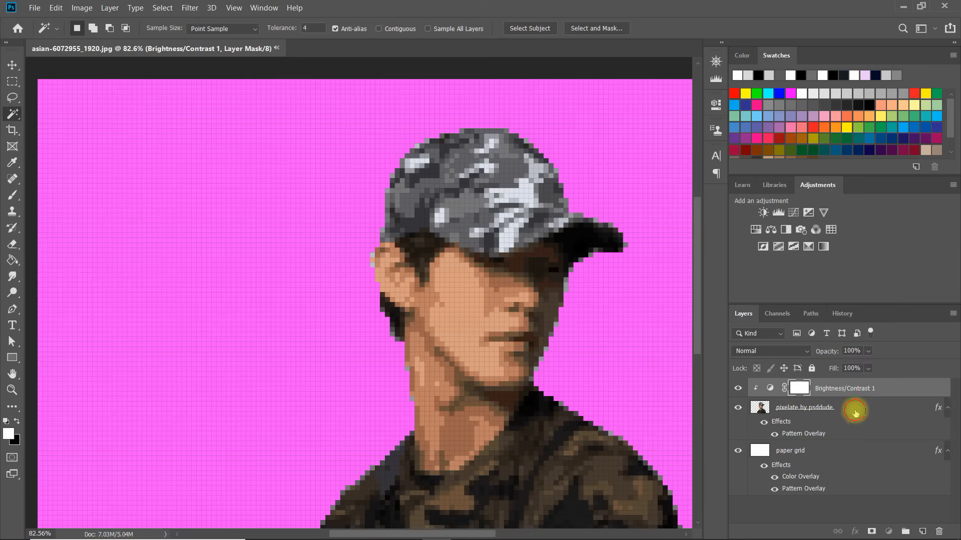
{"action": "left_click", "coordinate": [888, 532]}
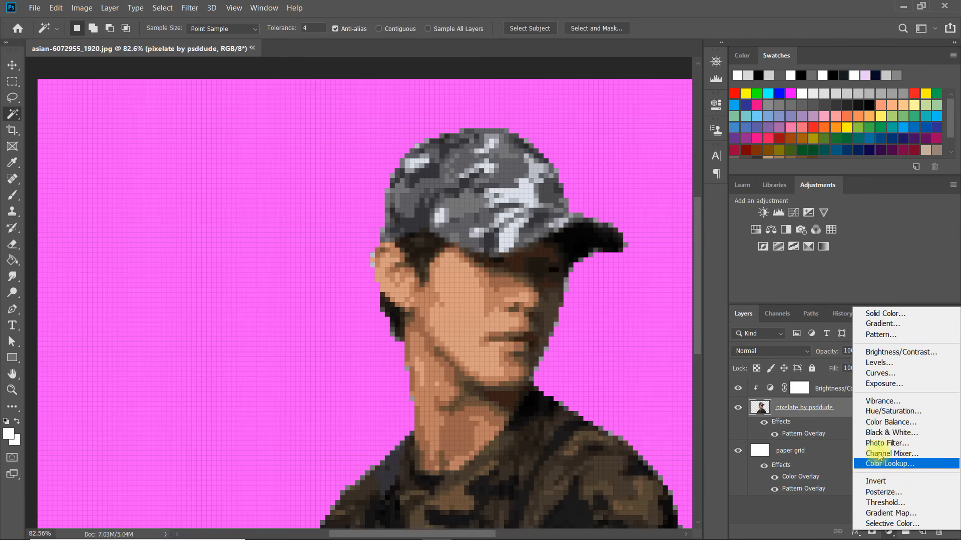
{"action": "left_click", "coordinate": [884, 401]}
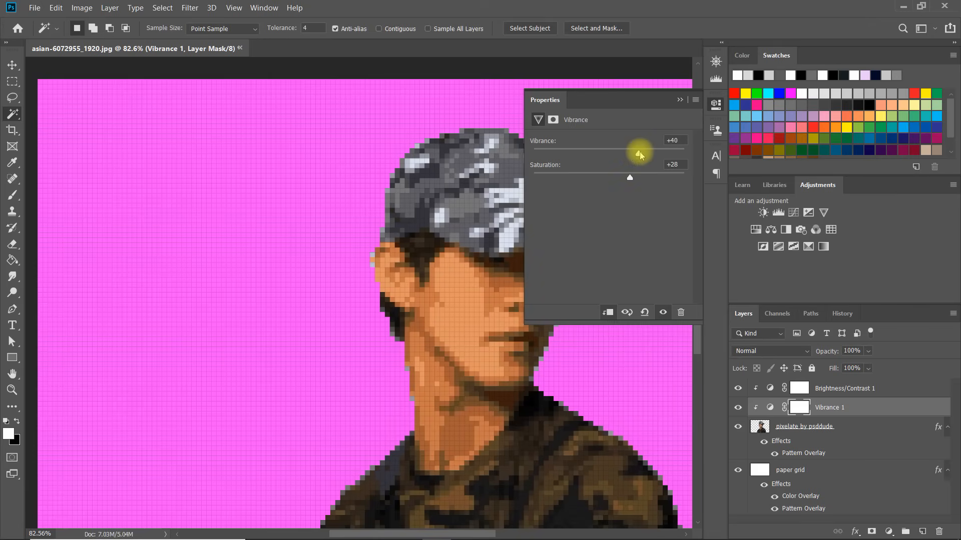
Close the Vibrance settings and open the portrait layer's style settings.
{"action": "left_click", "coordinate": [679, 99]}
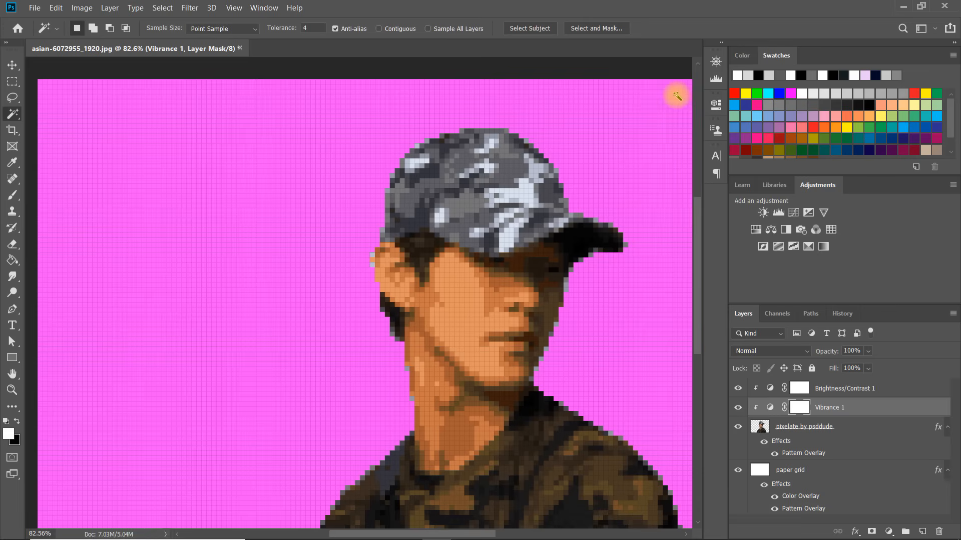
{"action": "mouse_move", "coordinate": [852, 426]}
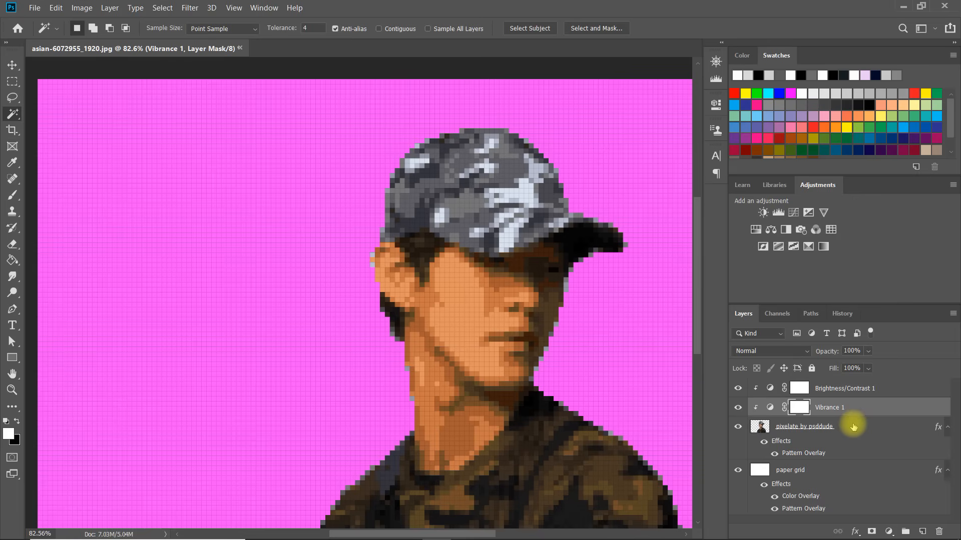
{"action": "left_click", "coordinate": [805, 426]}
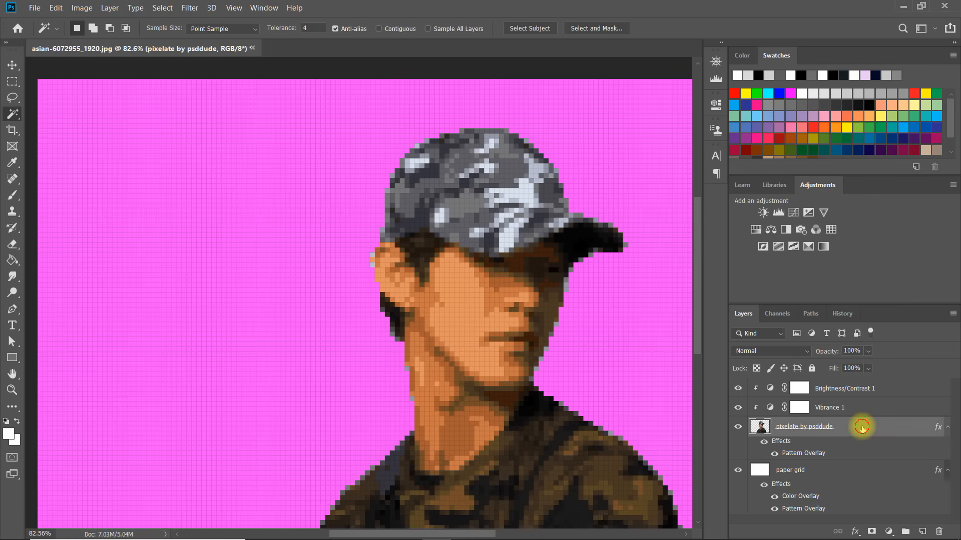
{"action": "double_click", "coordinate": [804, 426]}
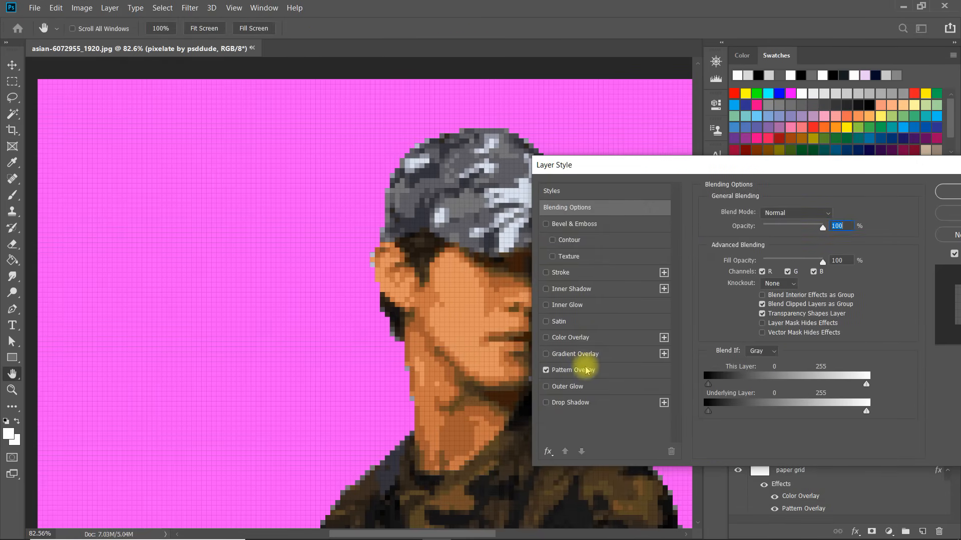
{"action": "mouse_move", "coordinate": [587, 393]}
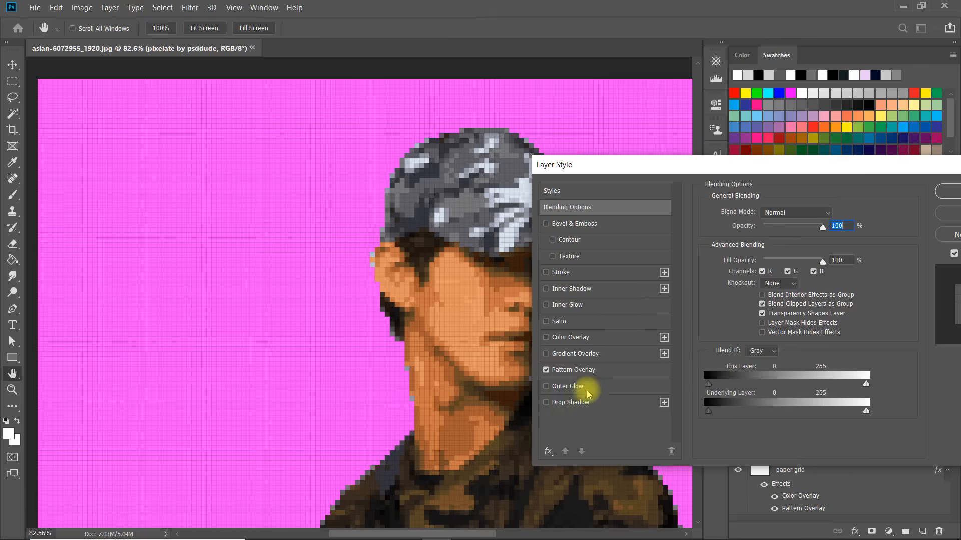
Add a Multiply drop shadow (35% opacity, 3 px distance, size 0) and fit the image.
{"action": "left_click", "coordinate": [569, 403]}
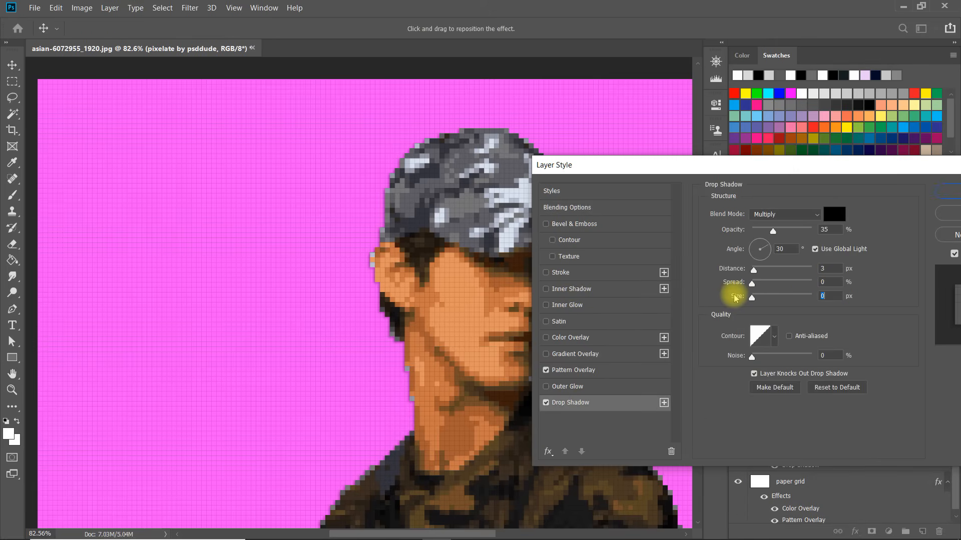
{"action": "mouse_move", "coordinate": [818, 270]}
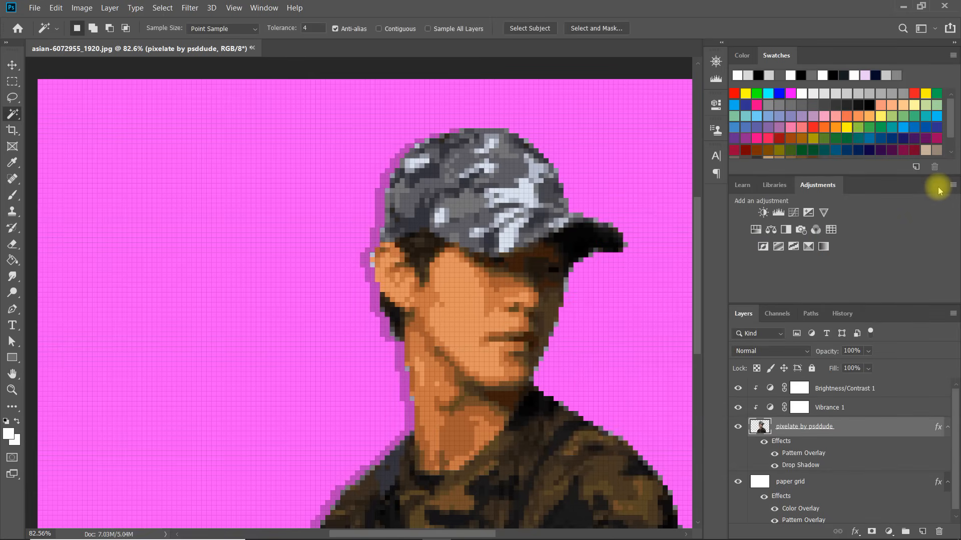
{"action": "key", "text": "ctrl+0"}
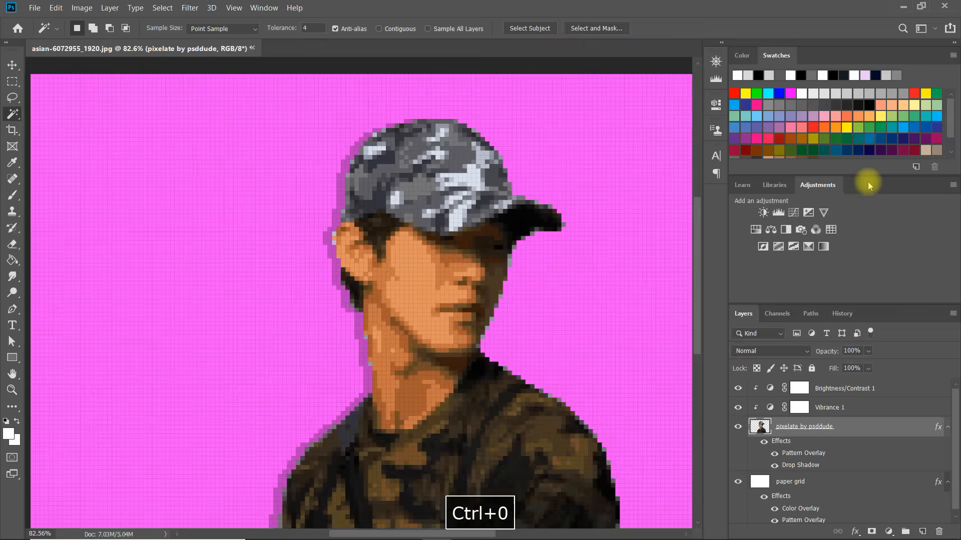